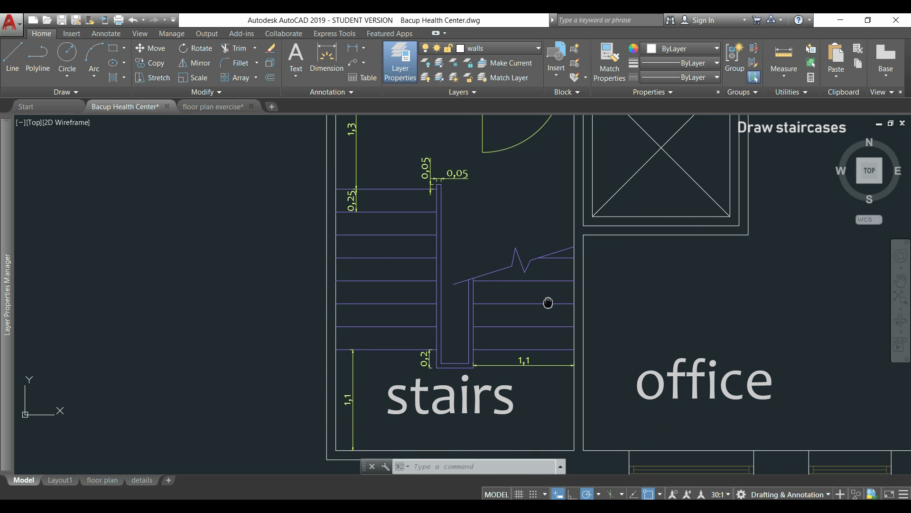
mouse_move(543, 239)
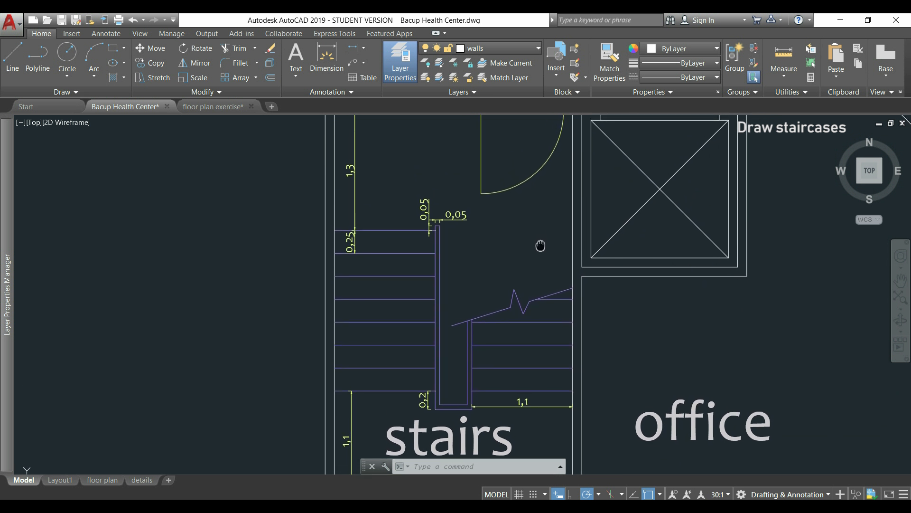
Switch from the Bacup Health Center reference to the floor plan exercise drawing.
click(216, 106)
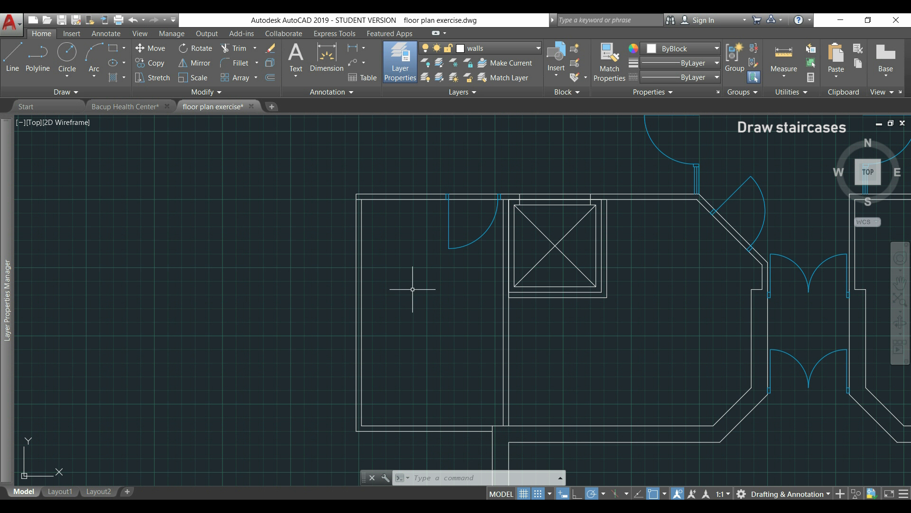
mouse_move(415, 296)
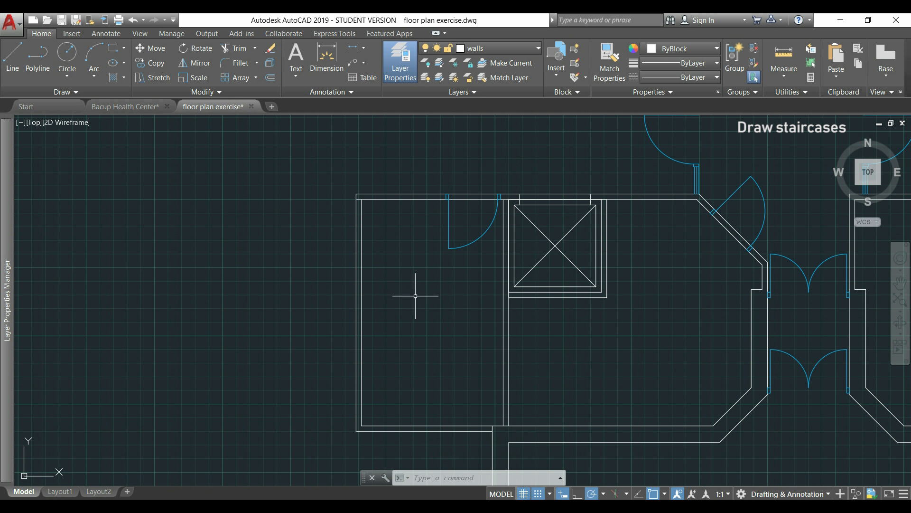
mouse_move(415, 294)
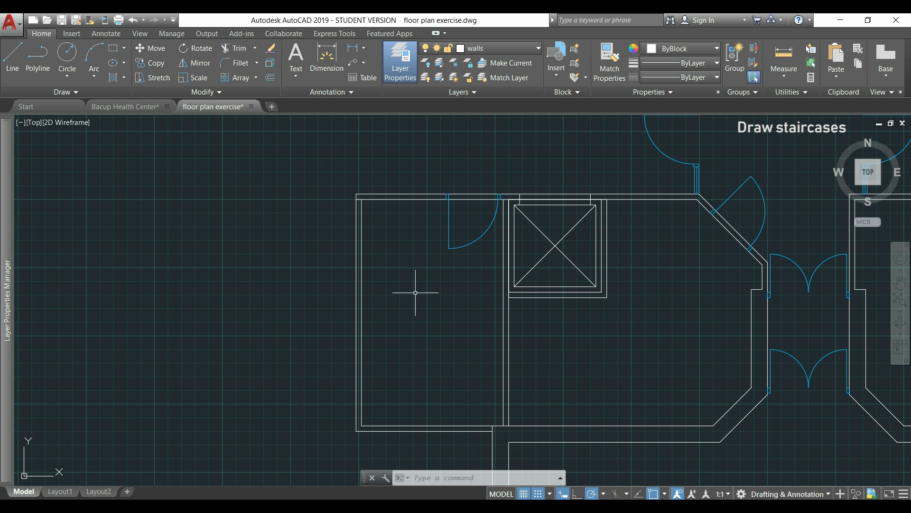
mouse_move(41, 244)
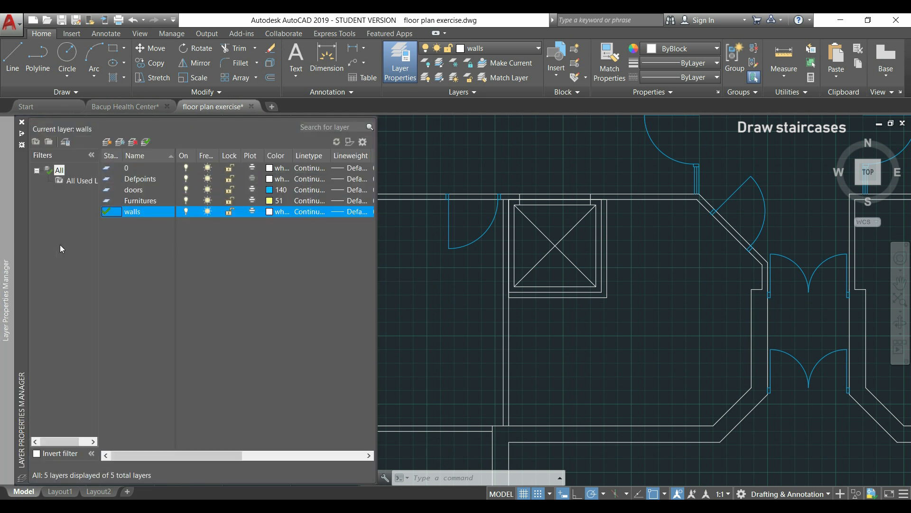
mouse_move(130, 233)
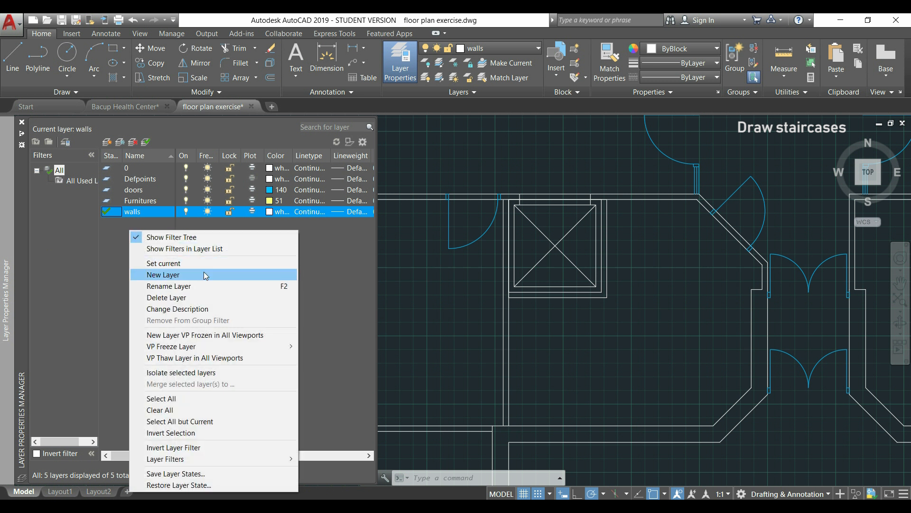
Add a new layer 'staircase' with colour 191 (purple) and make it the current layer.
click(163, 275)
text(staircase)
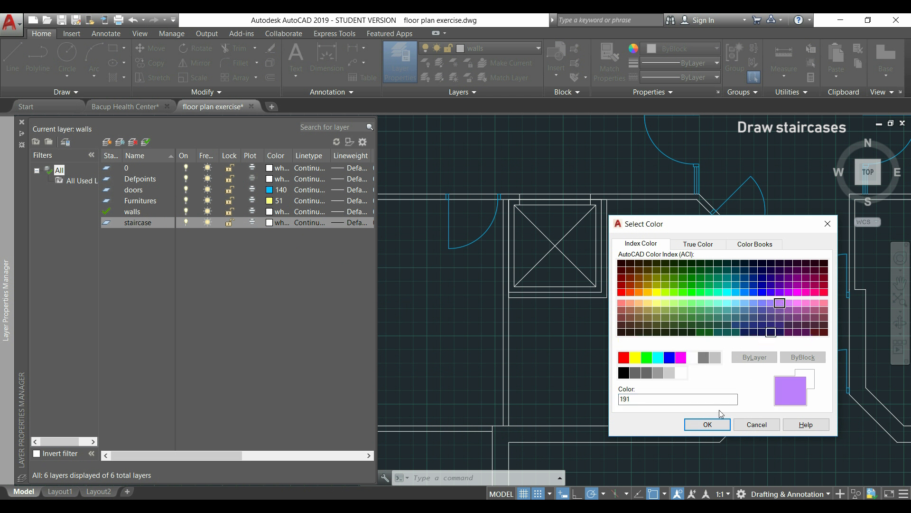
click(706, 424)
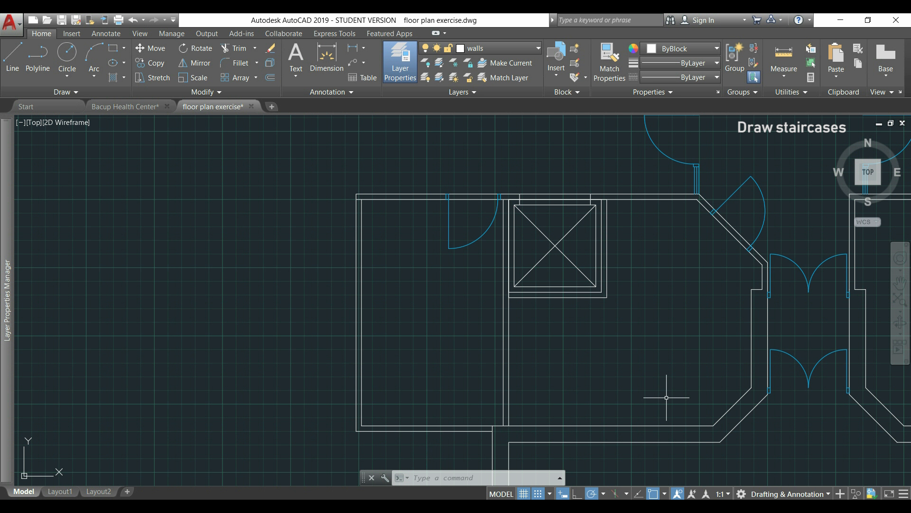
mouse_move(627, 301)
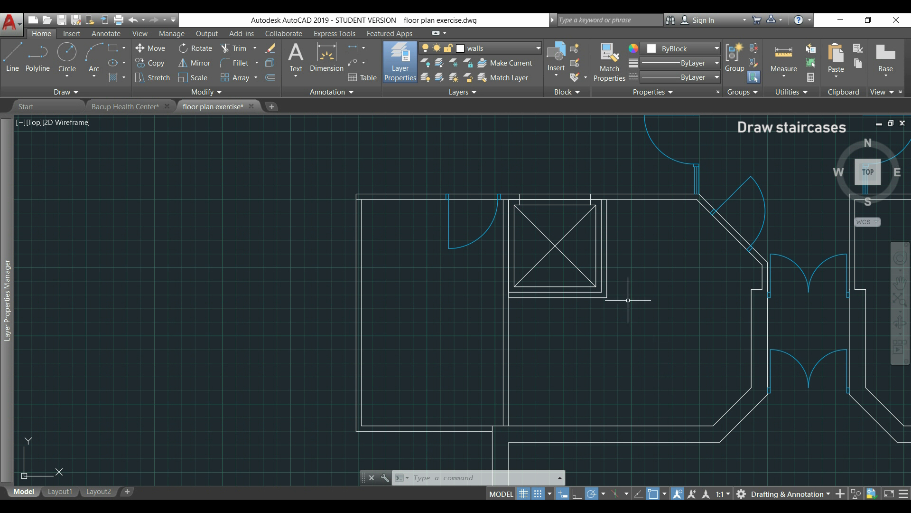
mouse_move(528, 55)
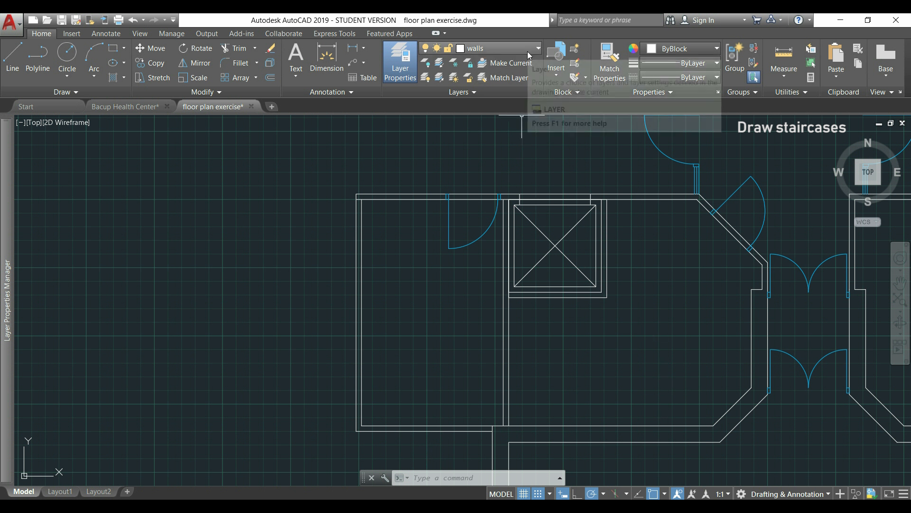
click(536, 48)
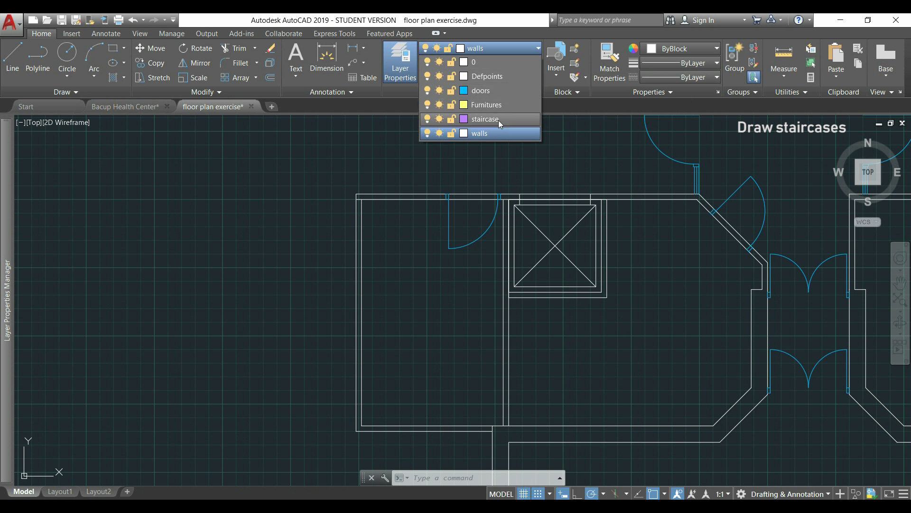
mouse_move(511, 127)
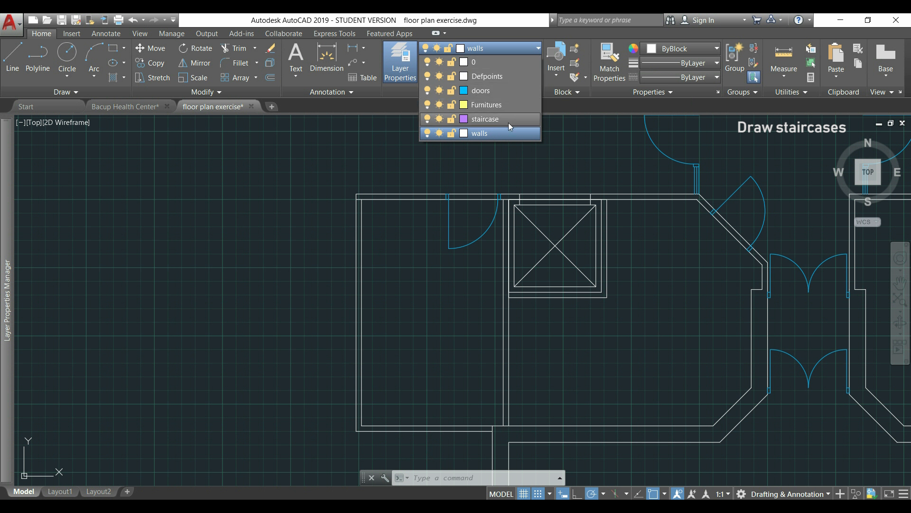
click(485, 119)
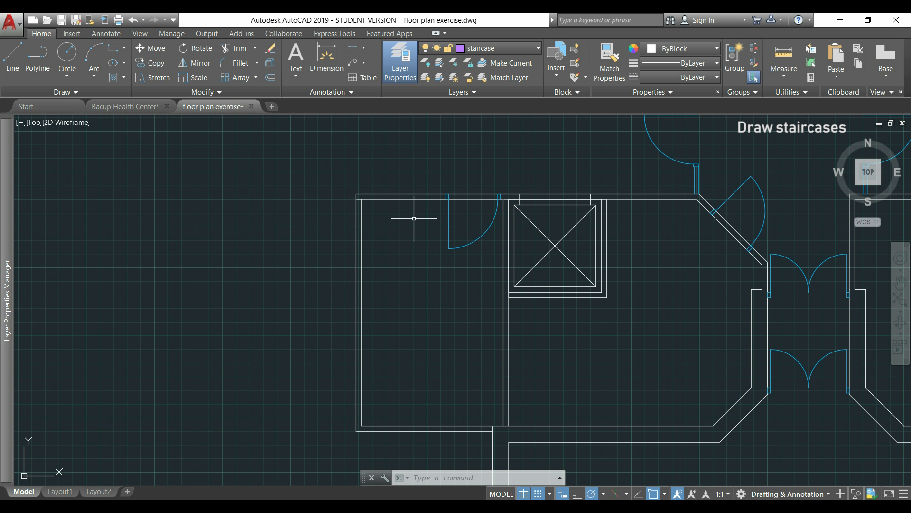
Draw a 1.1-long horizontal line tracked 1.3 down from the stair room's inner top corner.
click(415, 220)
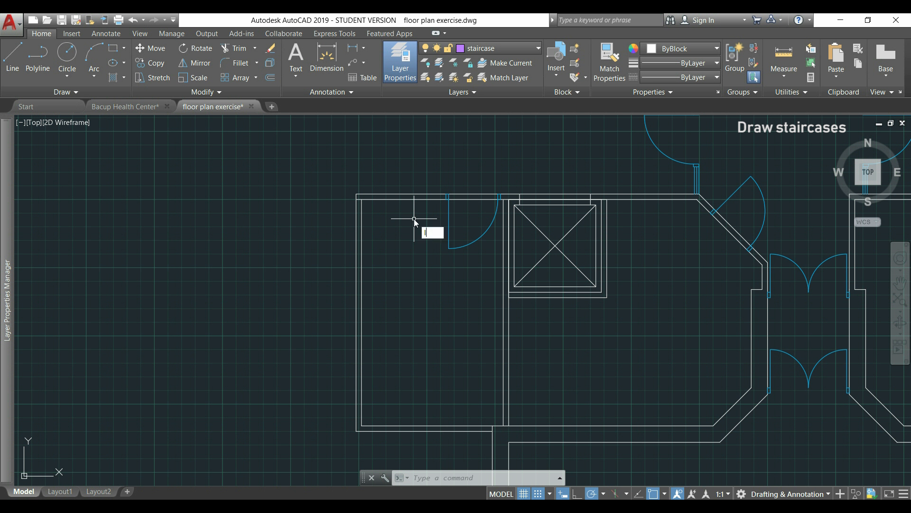
click(12, 59)
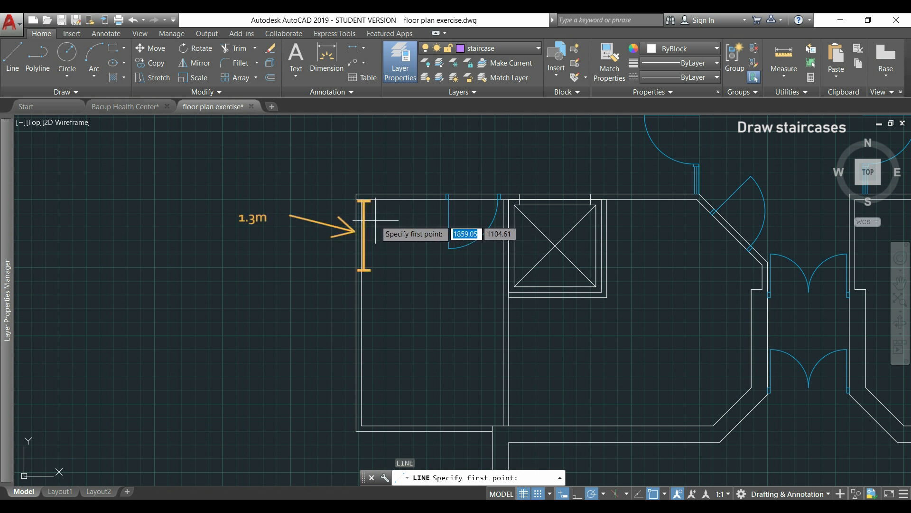
mouse_move(360, 219)
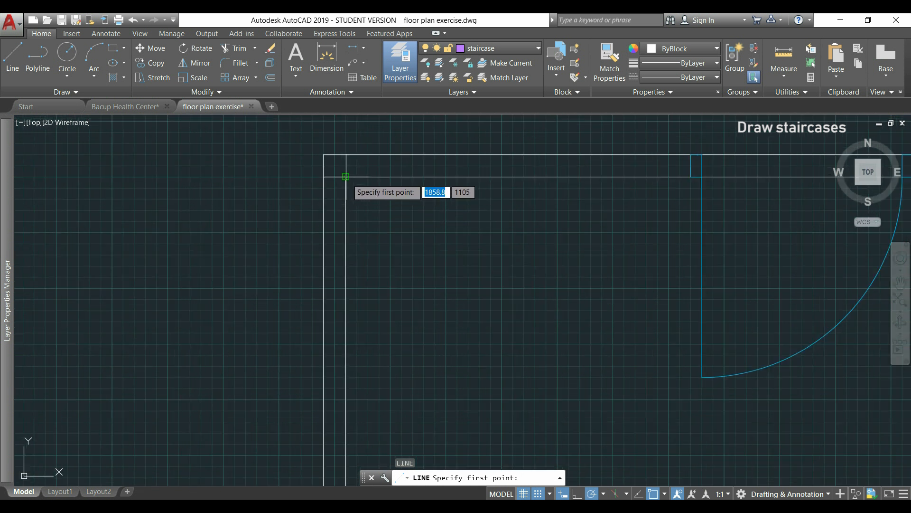
mouse_move(346, 199)
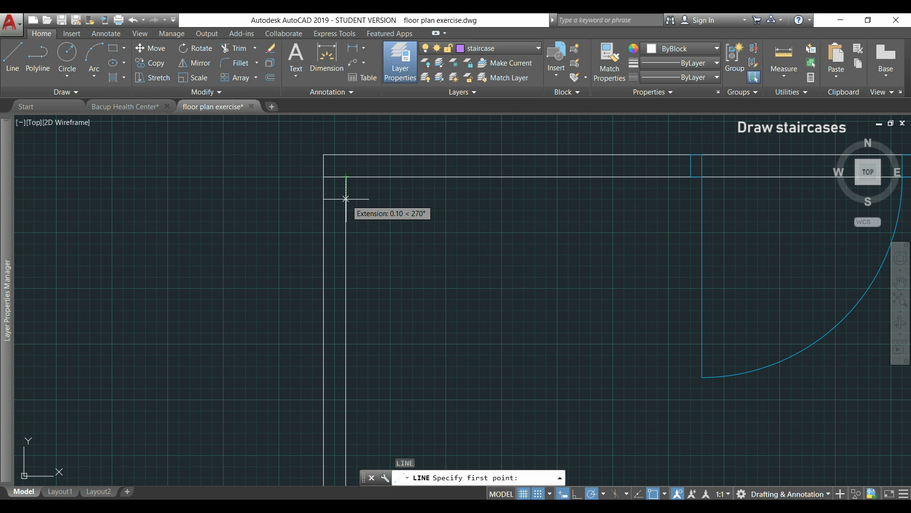
text(1.3)
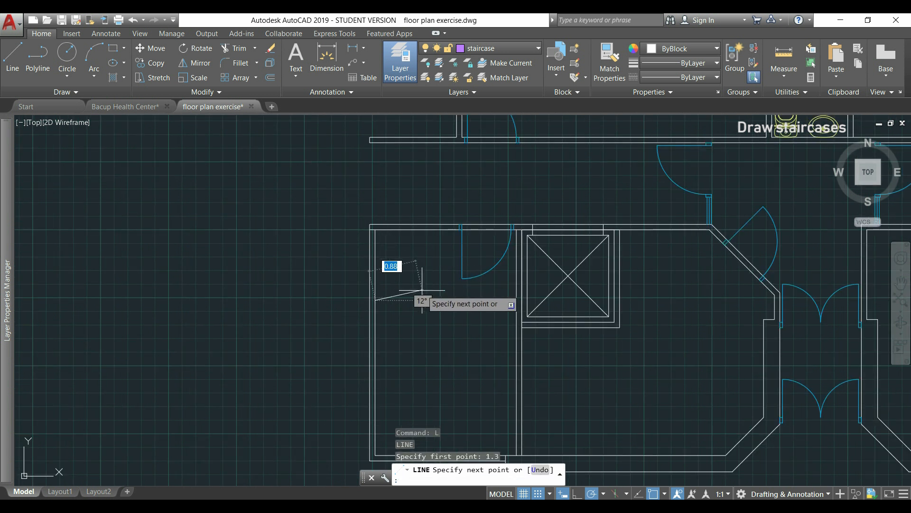
mouse_move(422, 301)
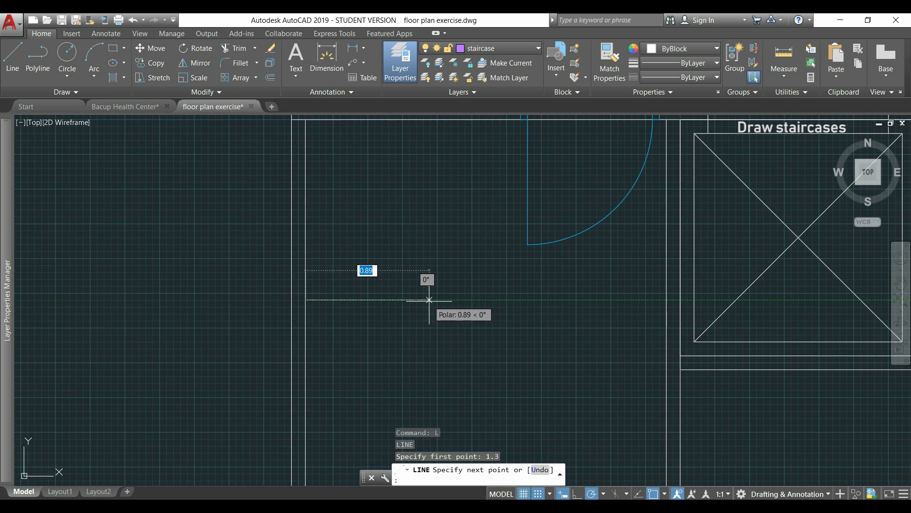
text(1.1)
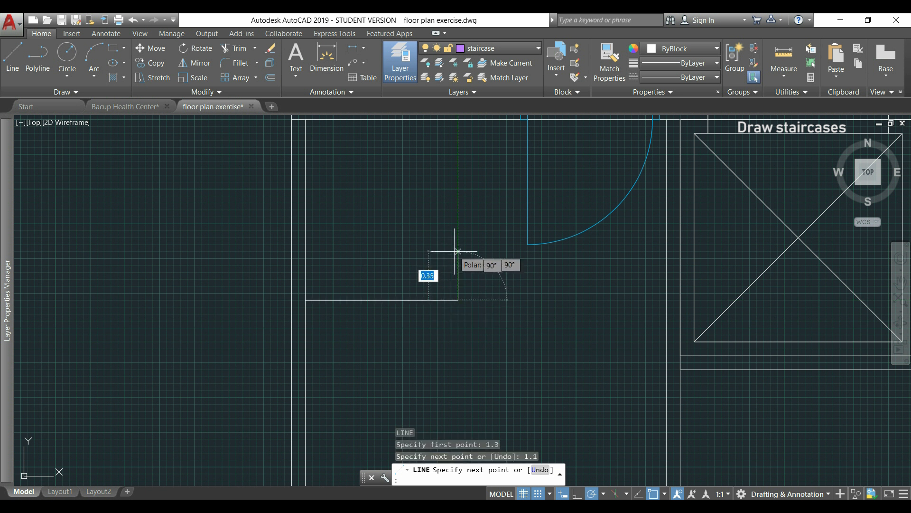
key(Escape)
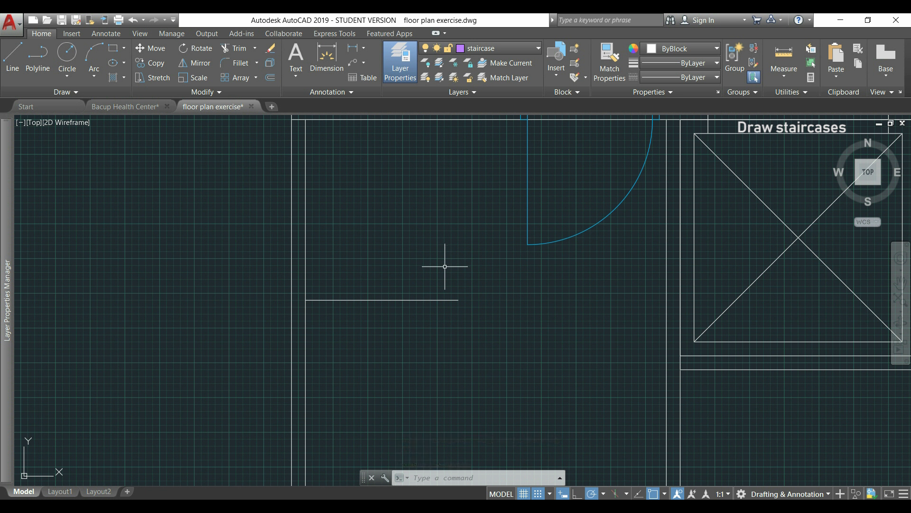
mouse_move(442, 294)
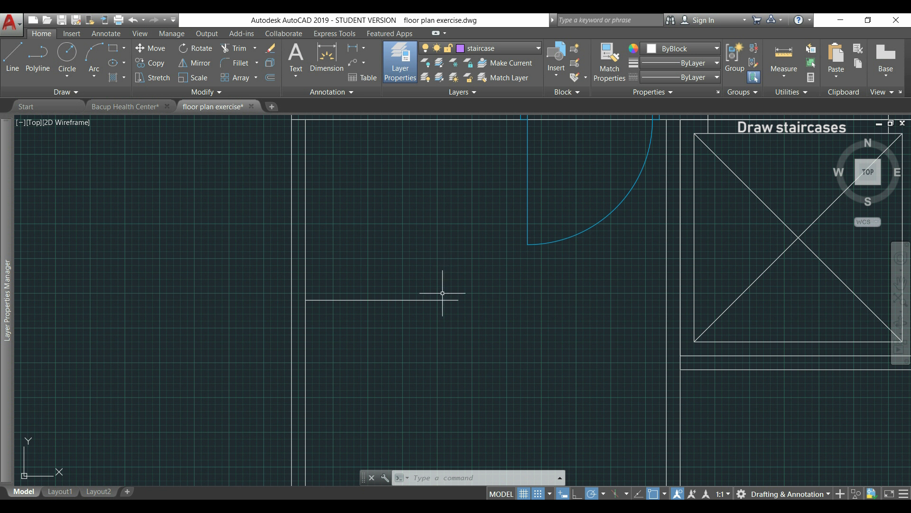
mouse_move(448, 298)
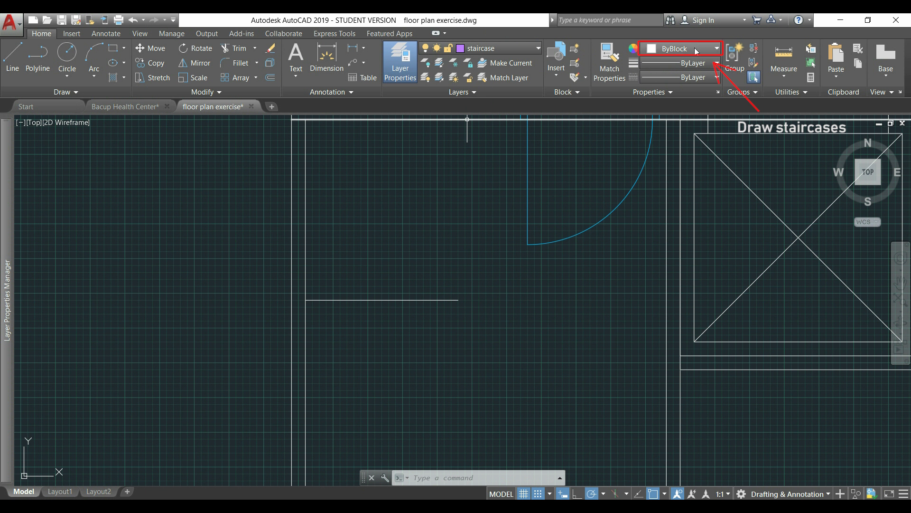
Set the horizontal stair line's colour to ByLayer so it shows the staircase purple.
click(715, 48)
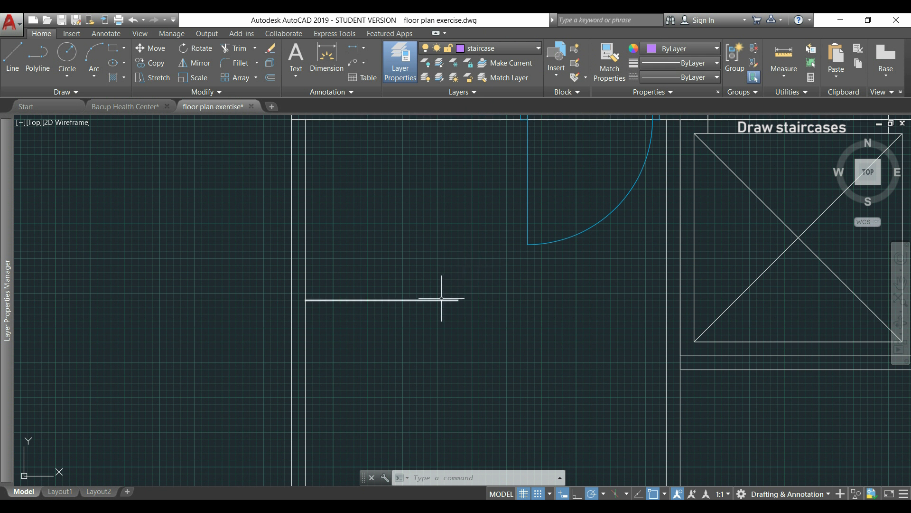
click(382, 299)
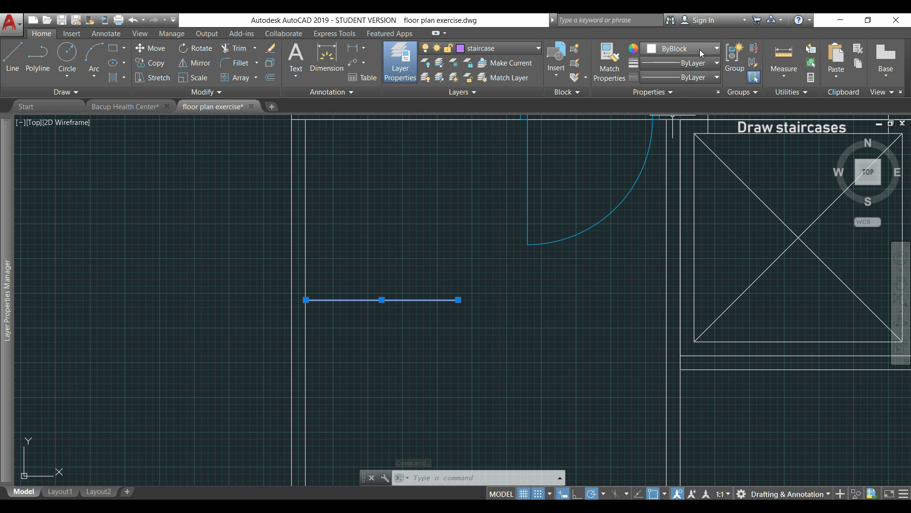
click(717, 48)
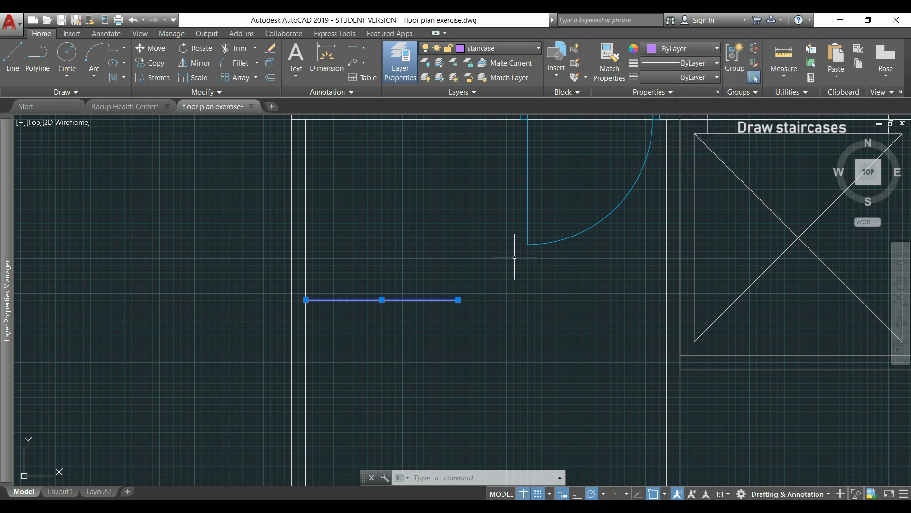
key(Escape)
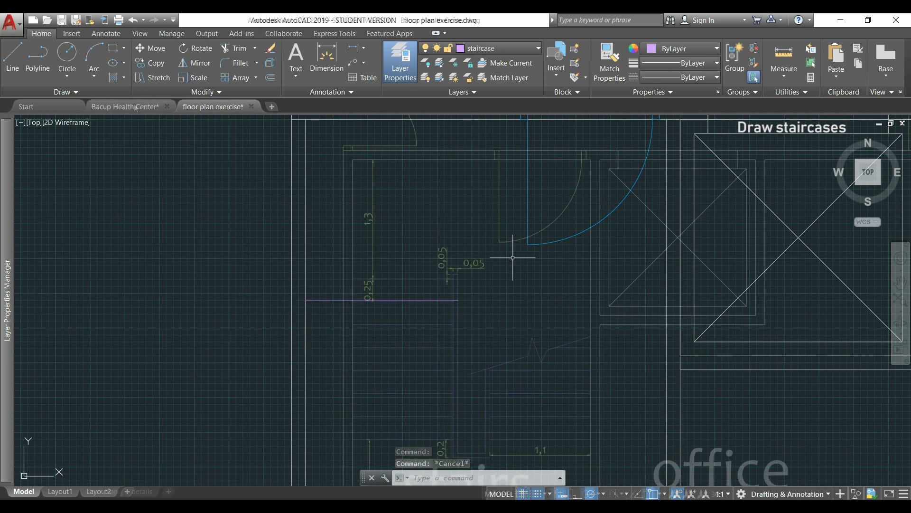
click(124, 106)
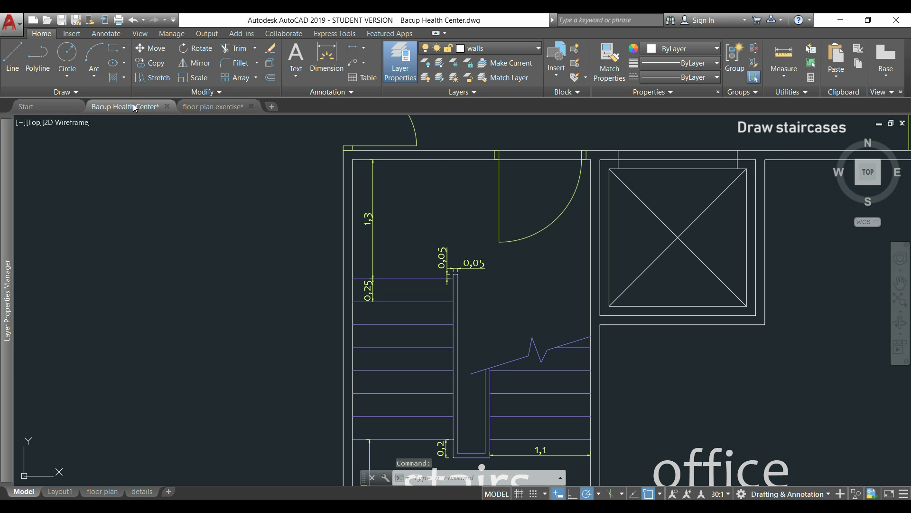
mouse_move(423, 405)
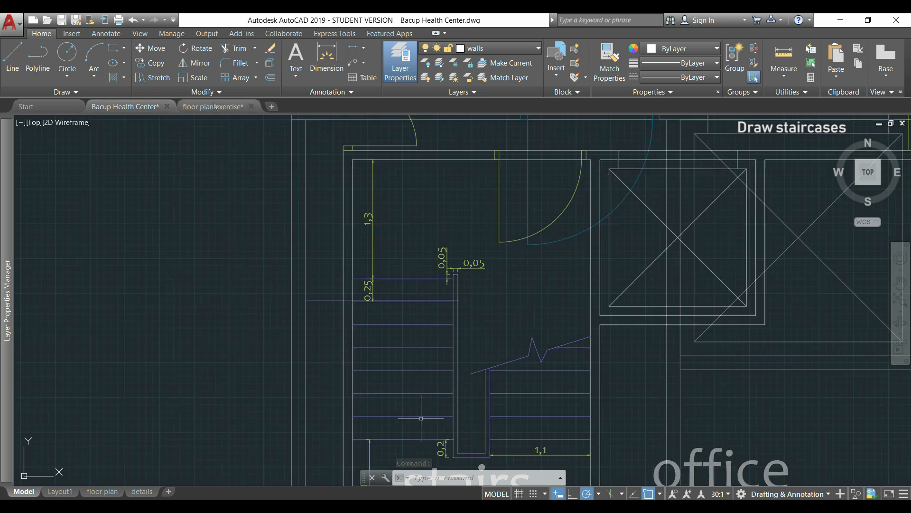
click(214, 106)
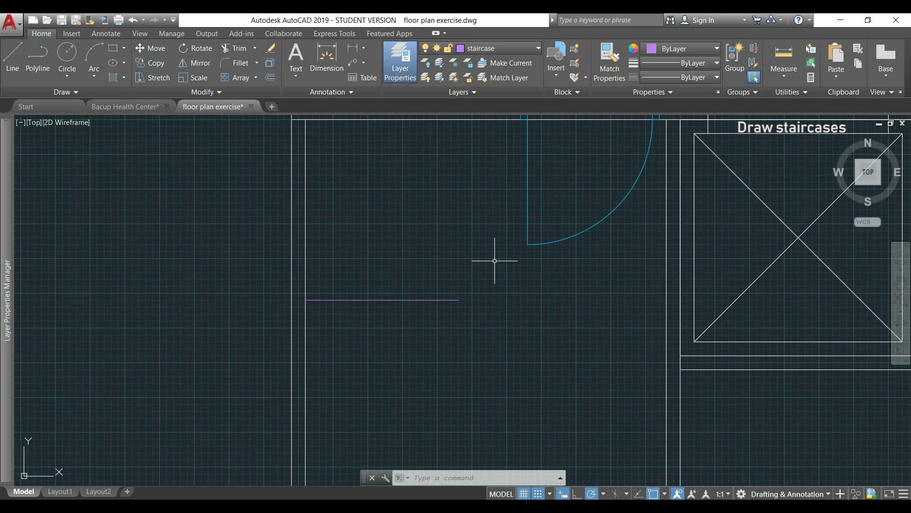
text(o)
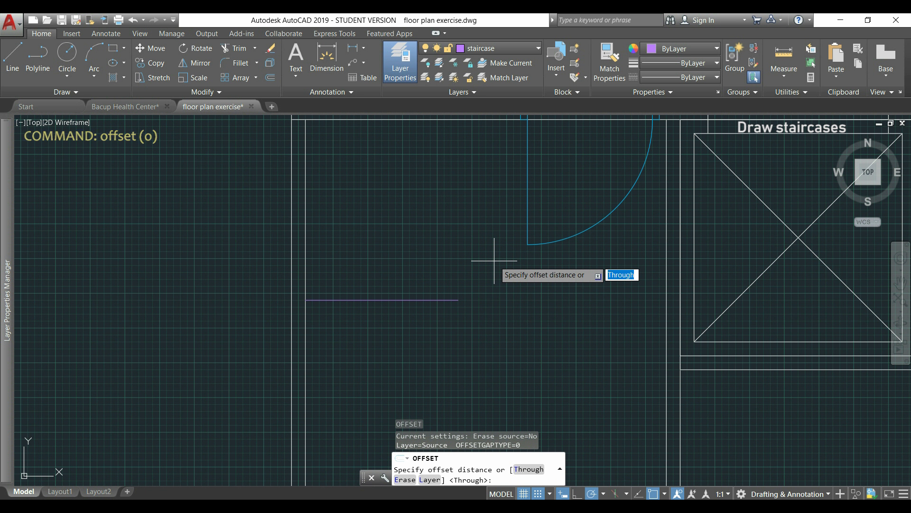
Offset the tread line downward repeatedly into a stack of parallel treads, then view the reference staircase.
text(0.)
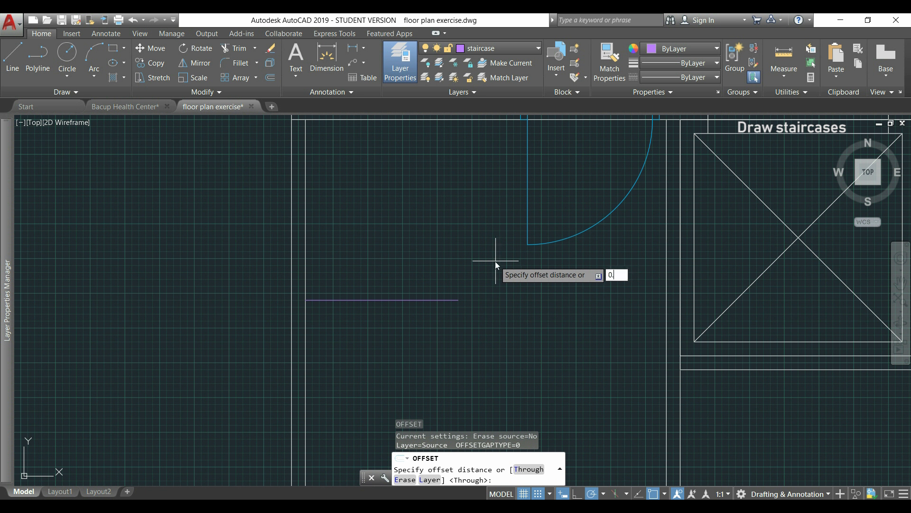
key(Return)
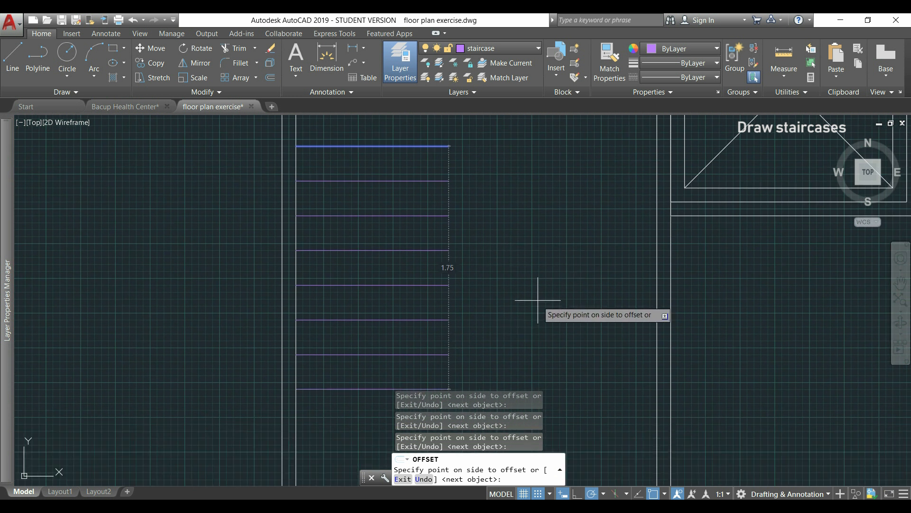
click(537, 284)
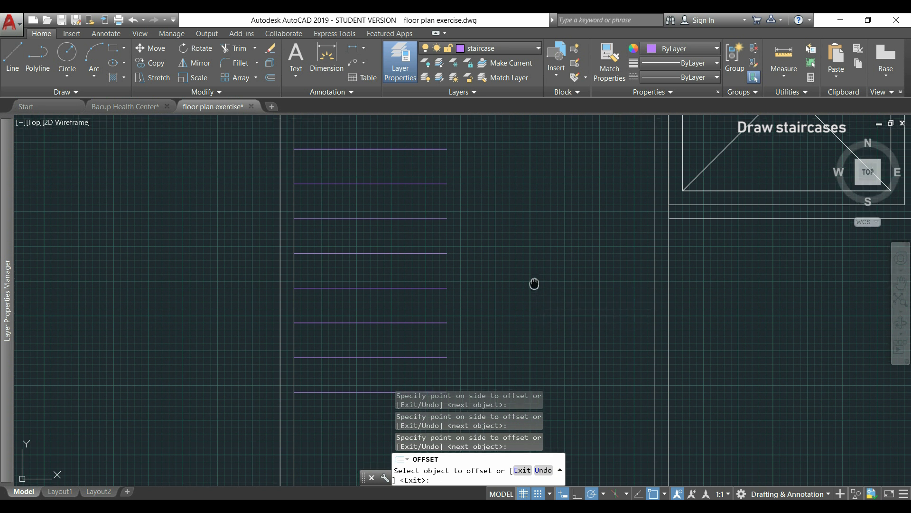
click(125, 106)
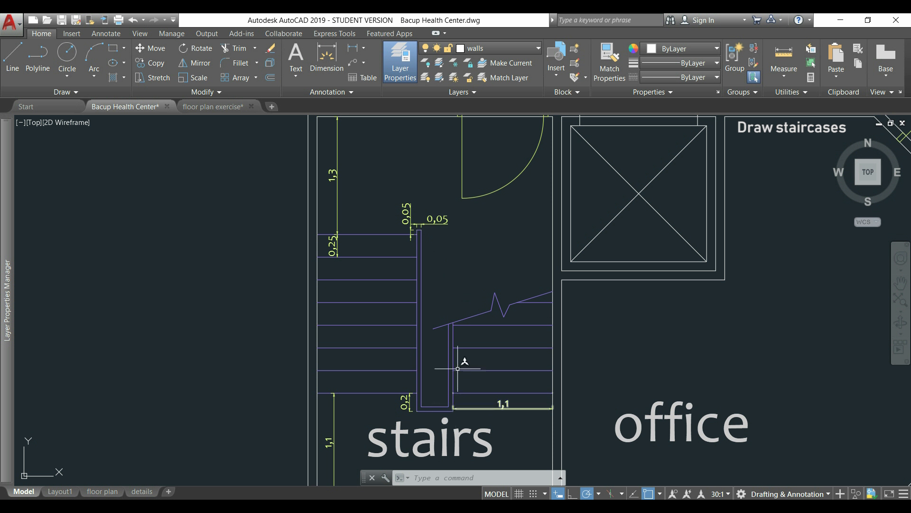
mouse_move(438, 296)
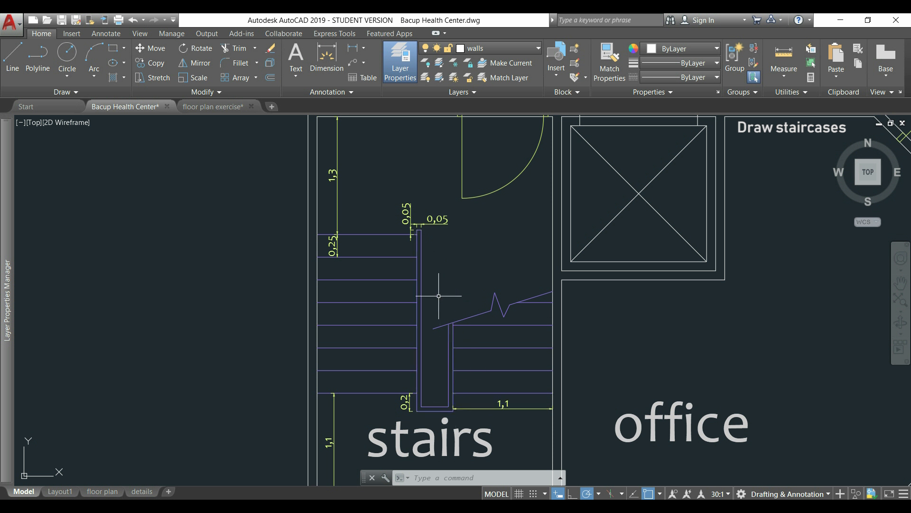
mouse_move(415, 236)
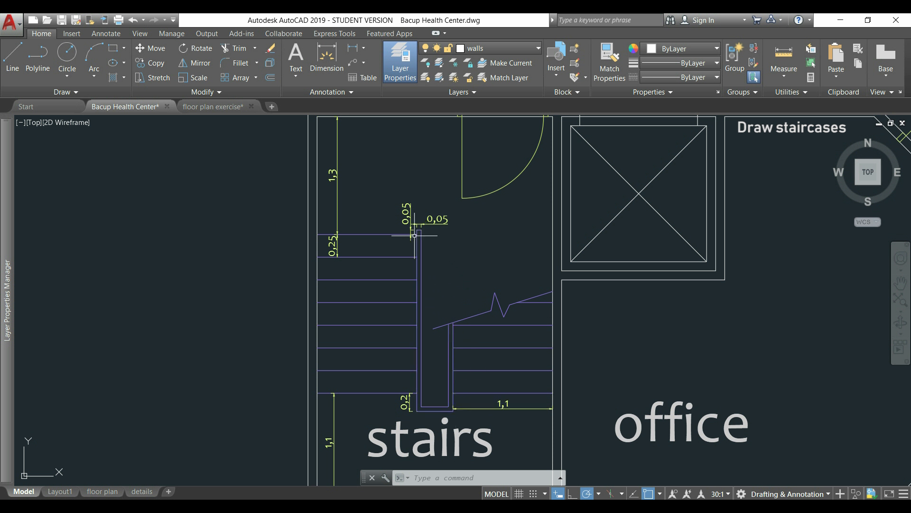
mouse_move(425, 232)
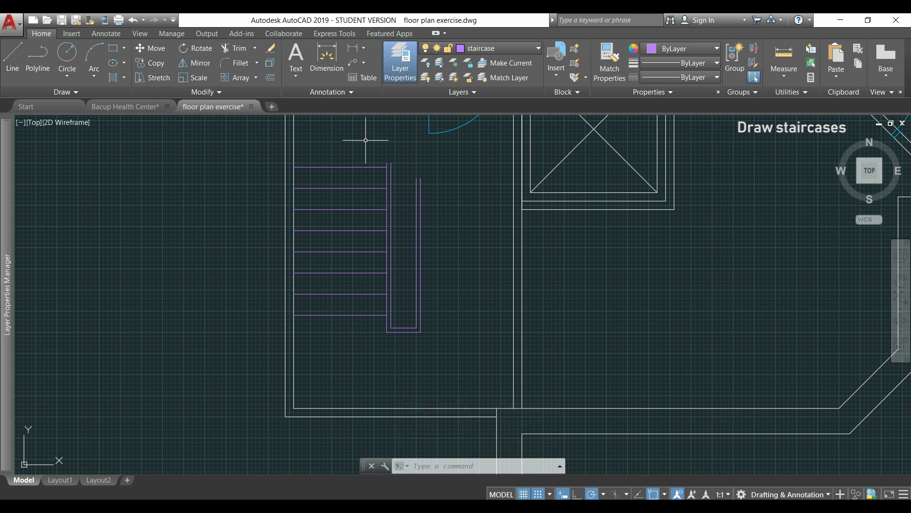
mouse_move(465, 274)
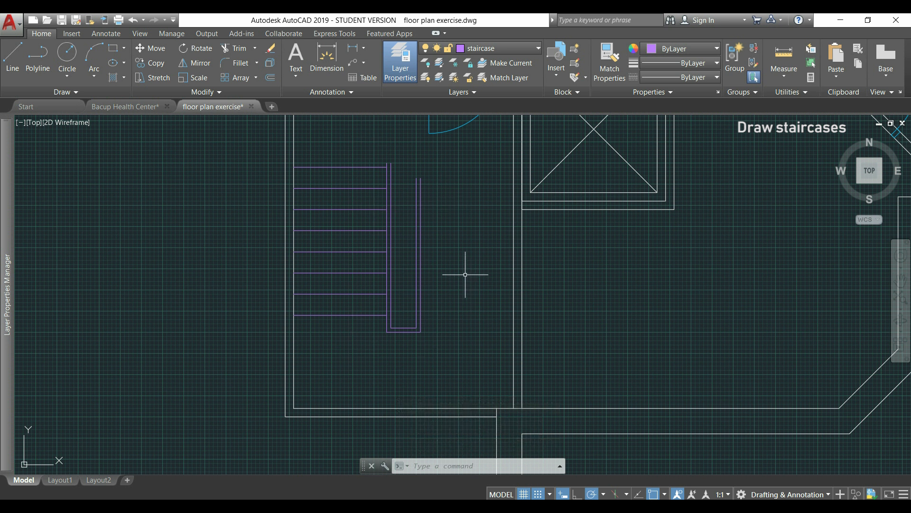
Mirror the treads about a vertical line through the strip's bottom midpoint, keeping the originals.
text(m)
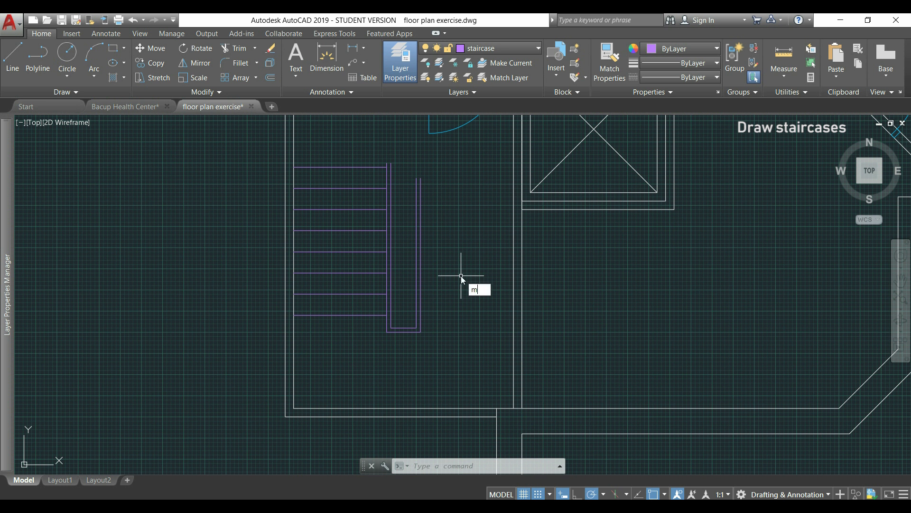
text(I)
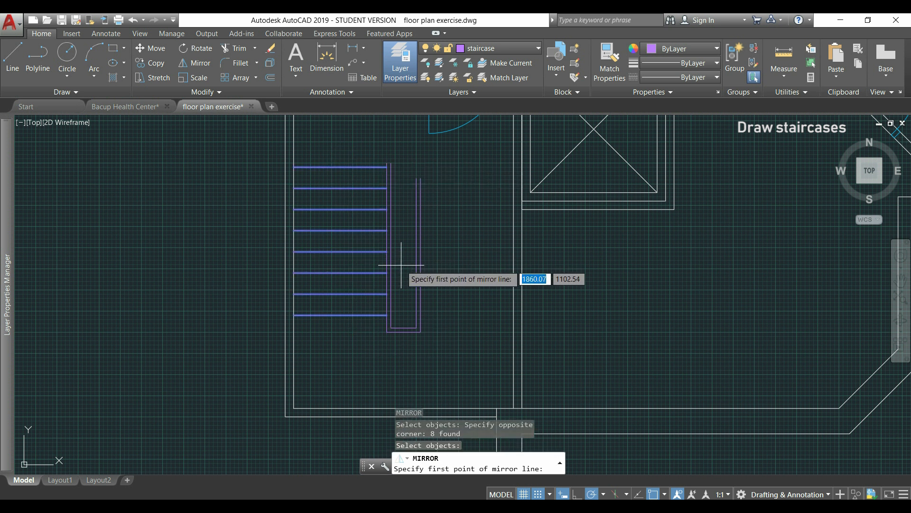
mouse_move(404, 329)
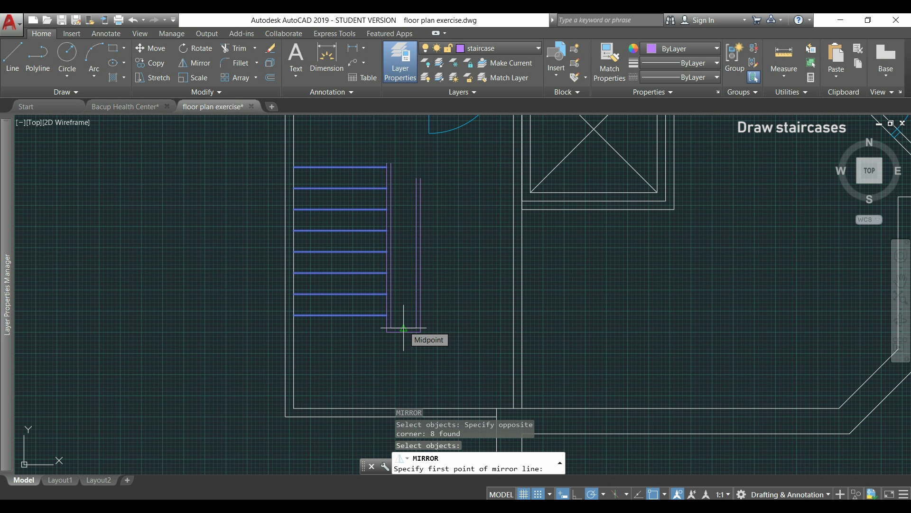
click(404, 312)
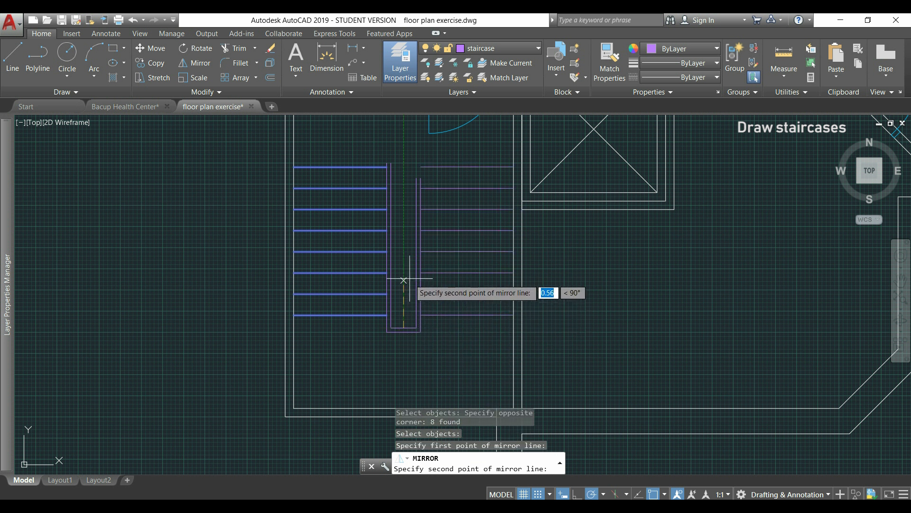
mouse_move(403, 270)
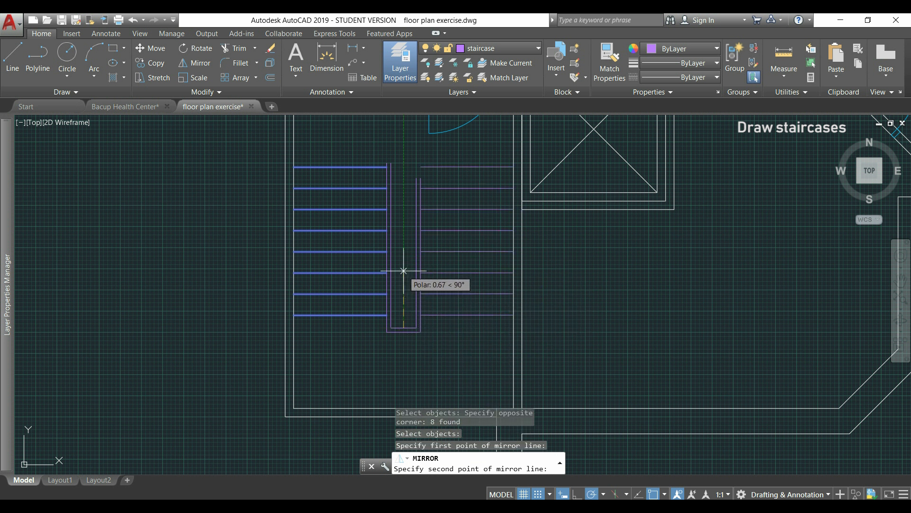
click(403, 275)
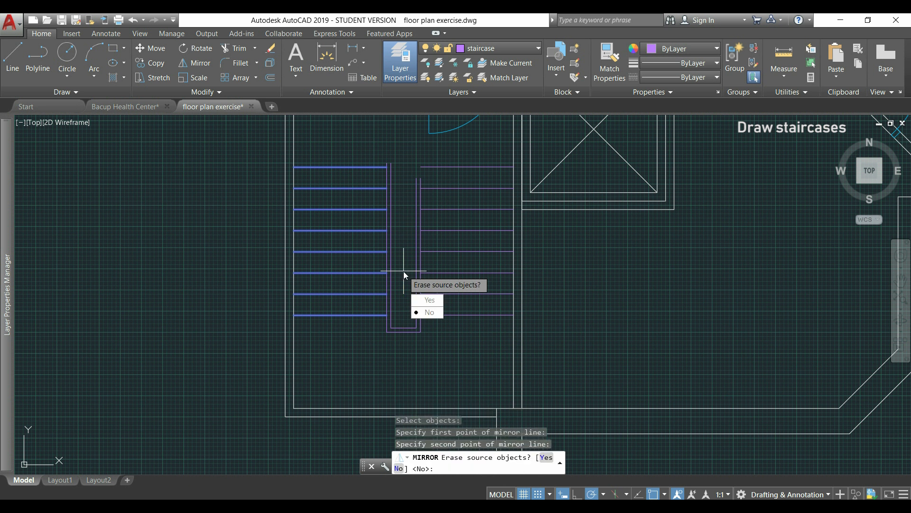
click(429, 312)
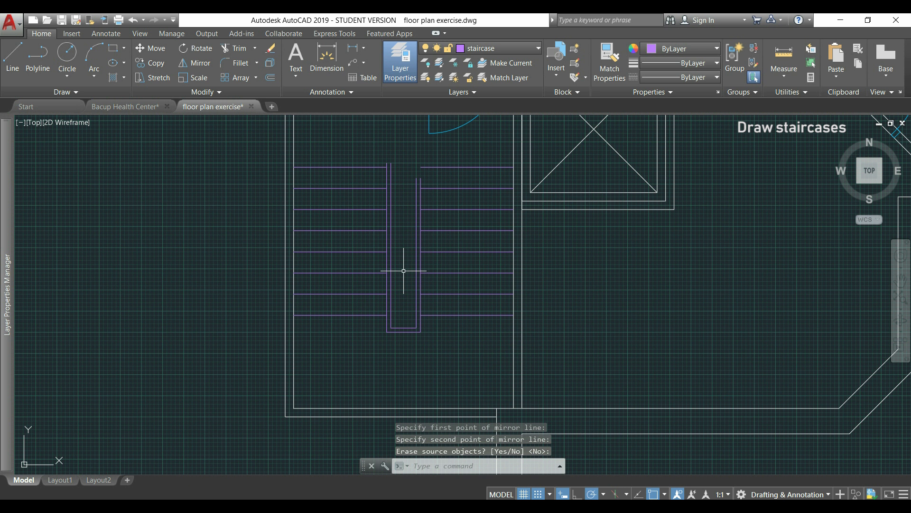
Switch to the Bacup Health Center drawing to check its staircase break line.
click(123, 106)
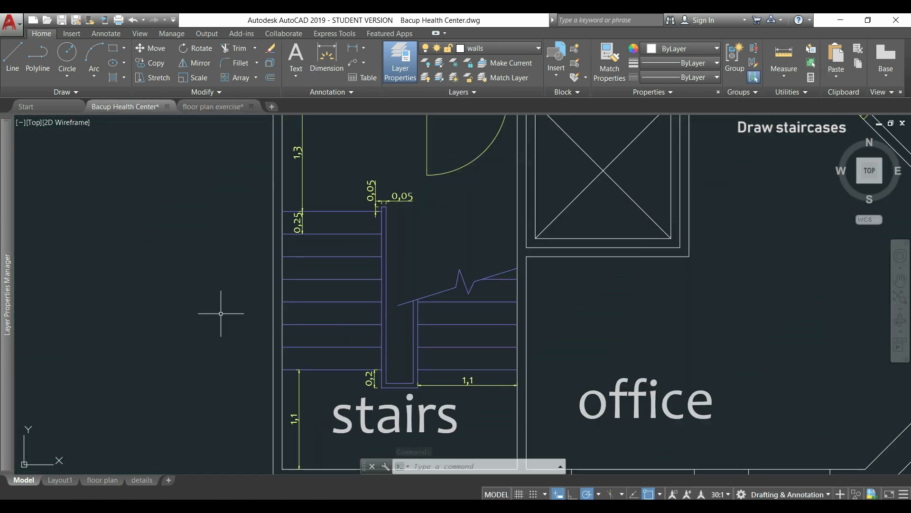
mouse_move(235, 317)
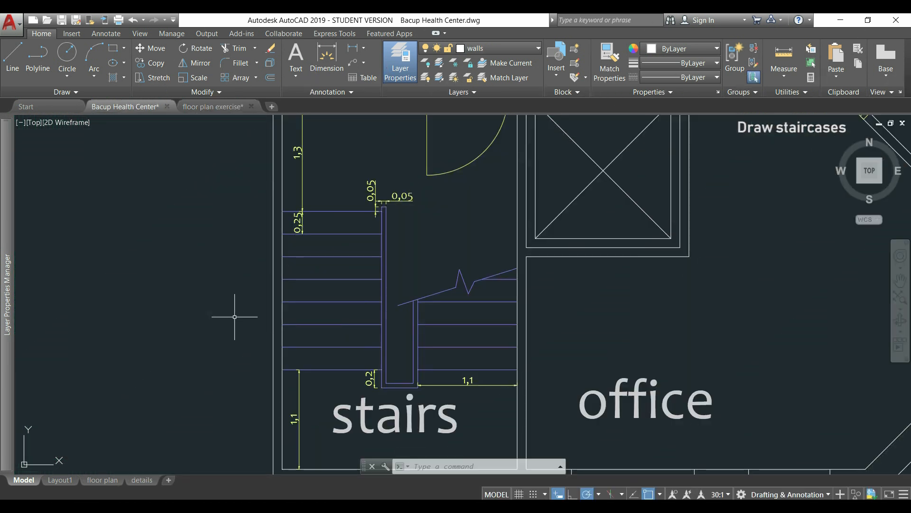
mouse_move(312, 321)
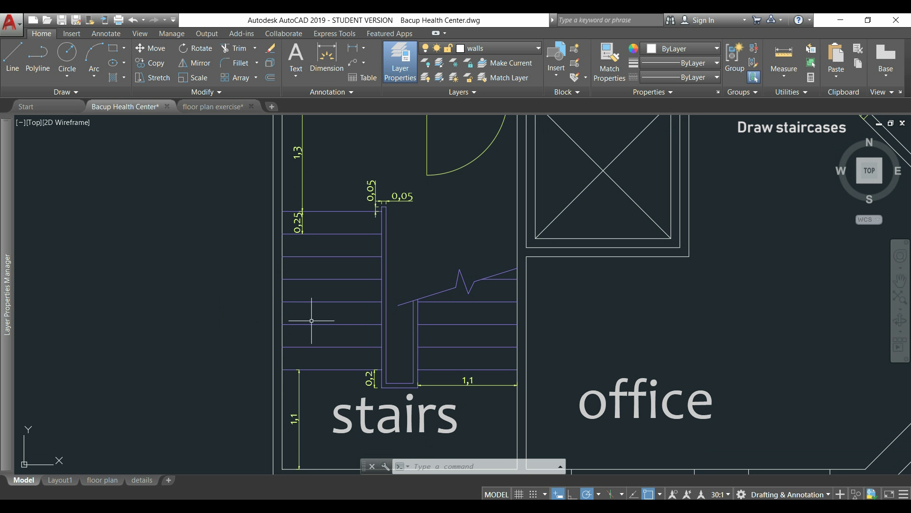
mouse_move(401, 311)
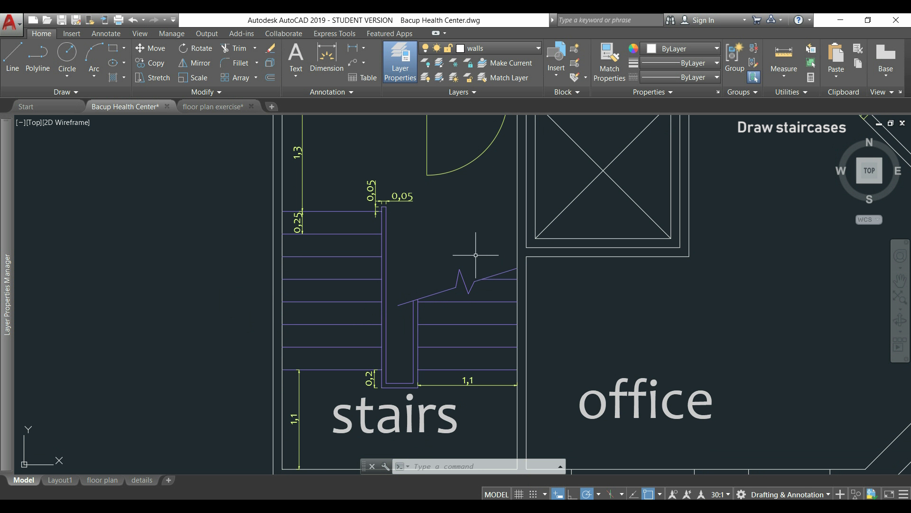
mouse_move(410, 290)
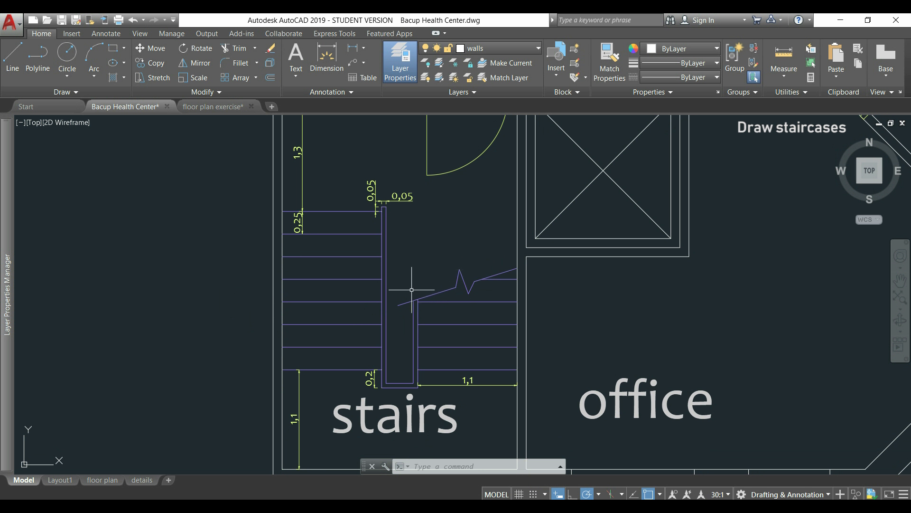
mouse_move(415, 288)
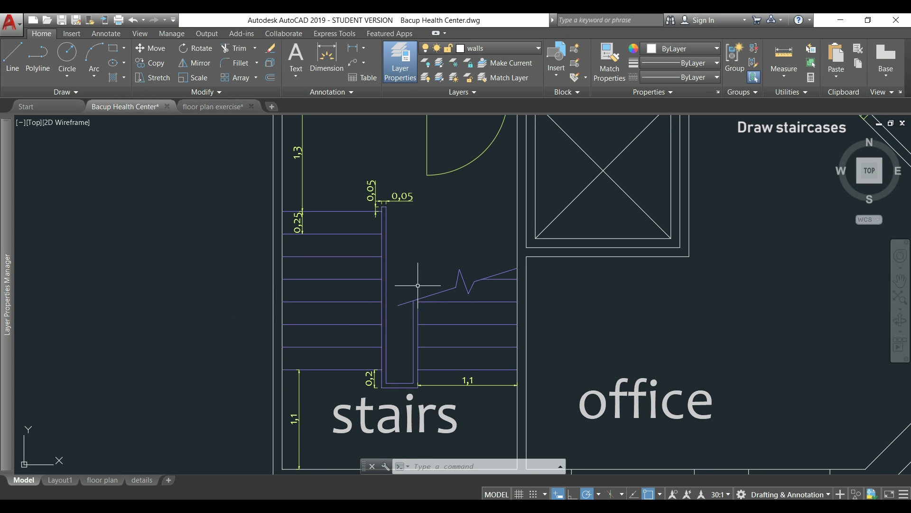
Draw a diagonal break line from near the central strip to a tread's outer end on the right flight.
click(214, 106)
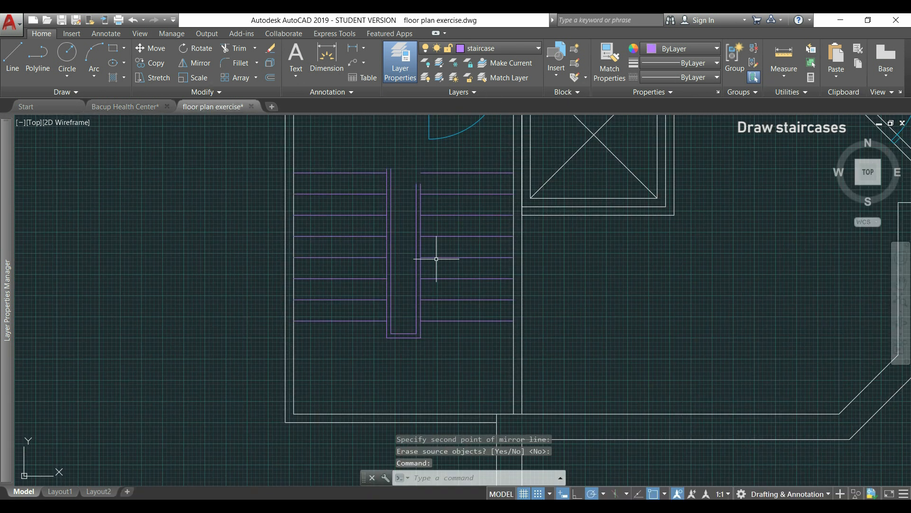
click(12, 60)
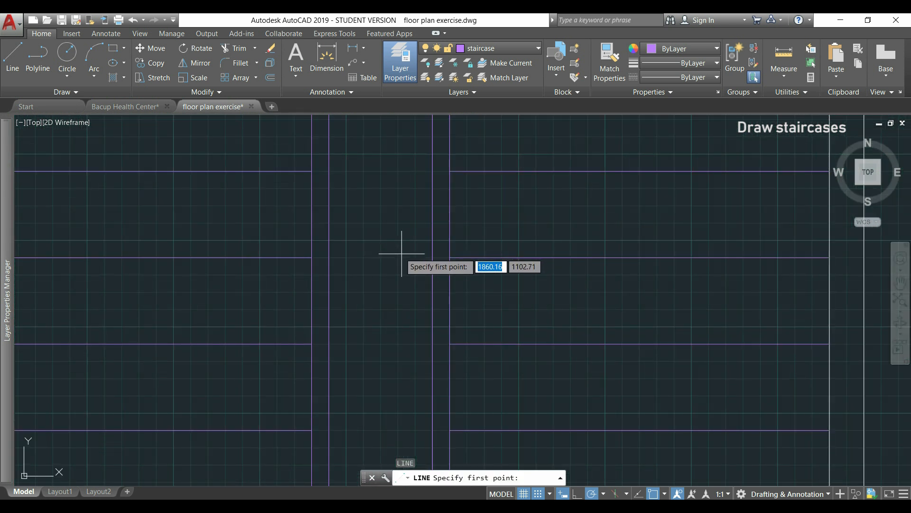
click(401, 254)
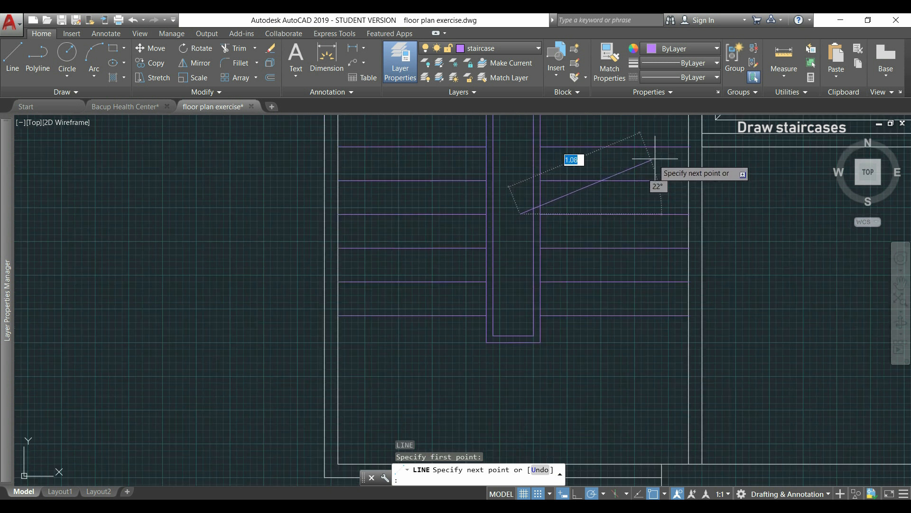
mouse_move(688, 146)
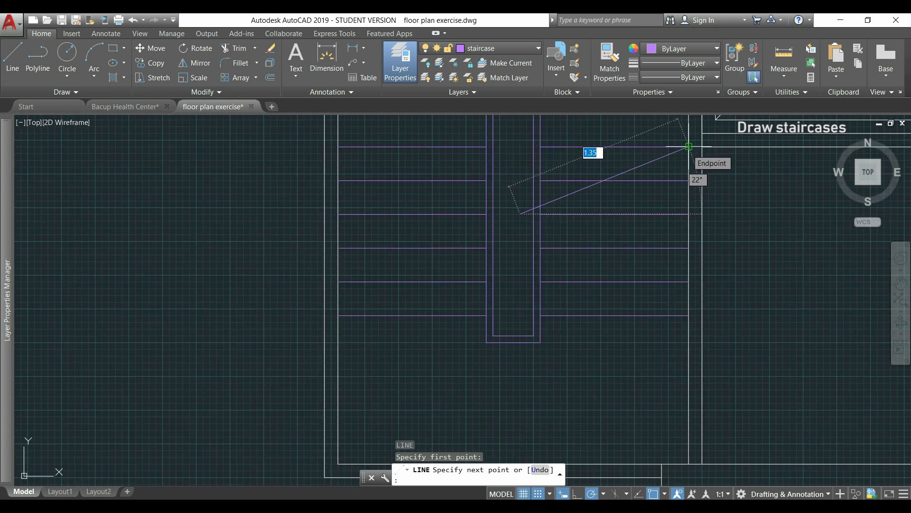
click(690, 146)
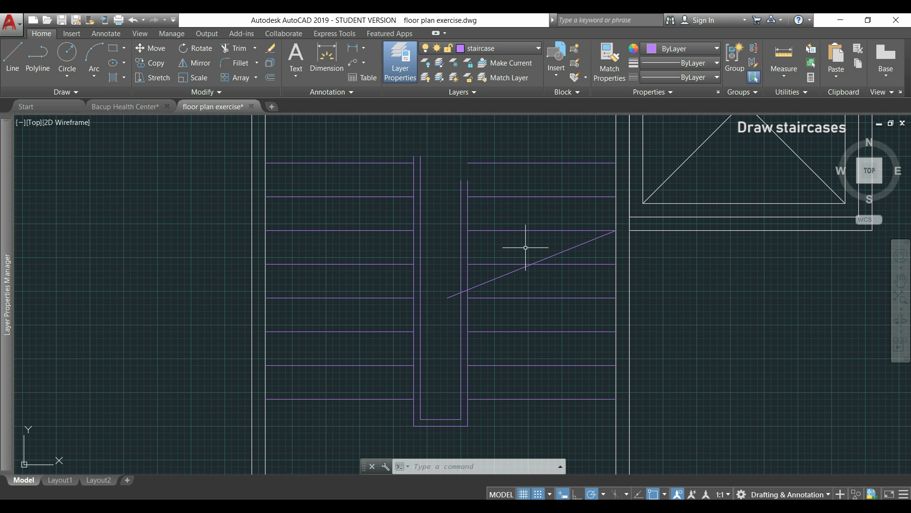
Trim away the tread segments beyond the diagonal break line on the right-hand flight.
text(TRIM)
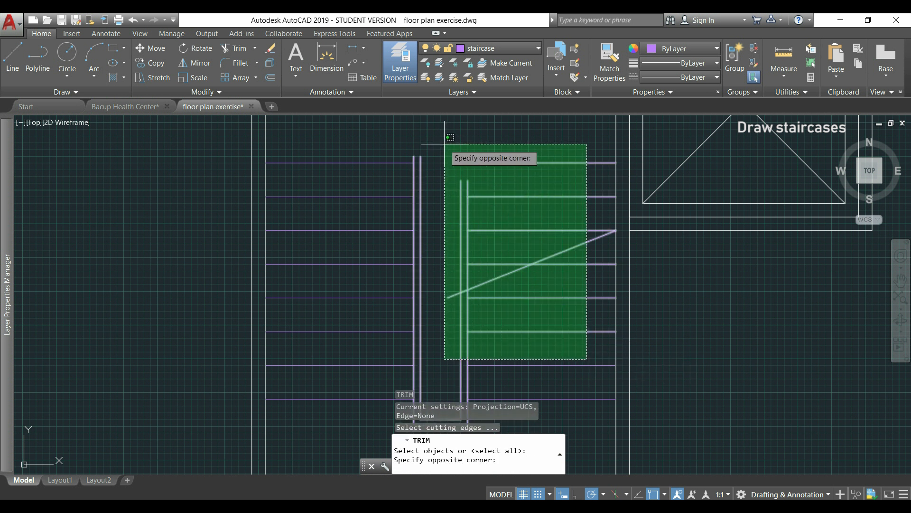
click(587, 361)
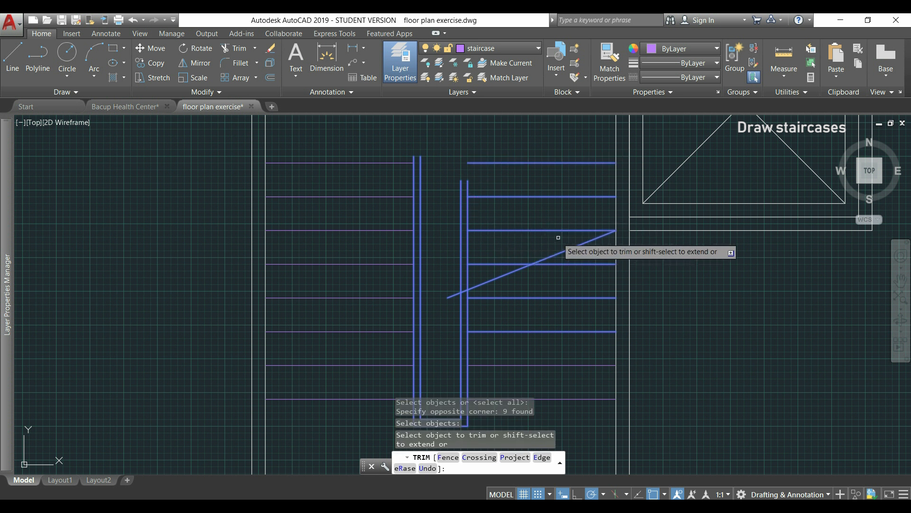
mouse_move(561, 240)
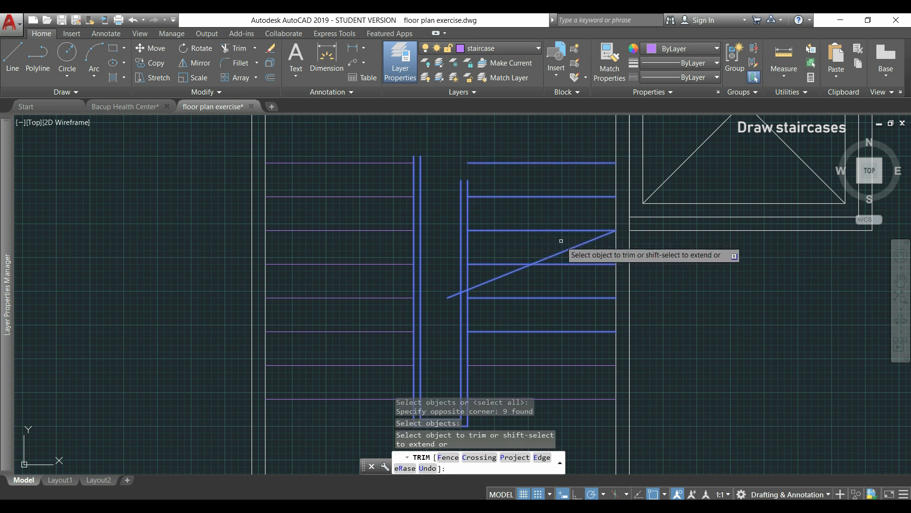
click(454, 147)
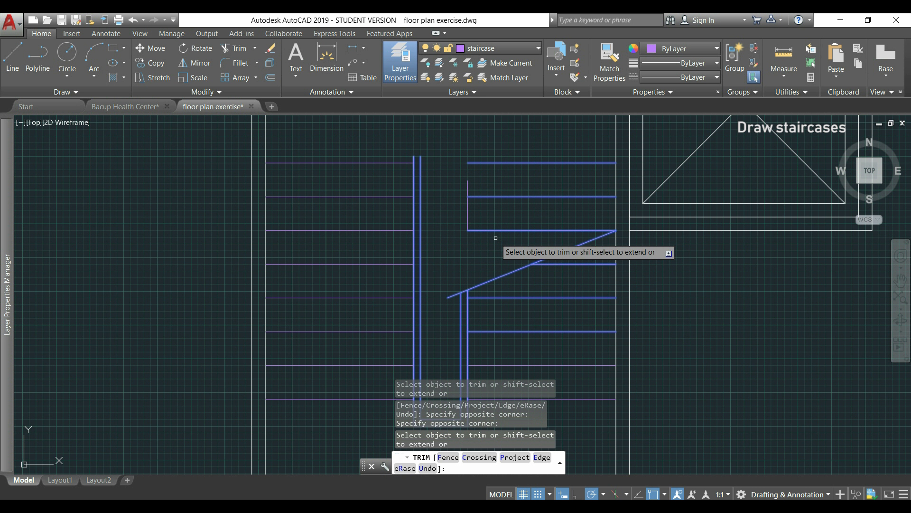
click(547, 242)
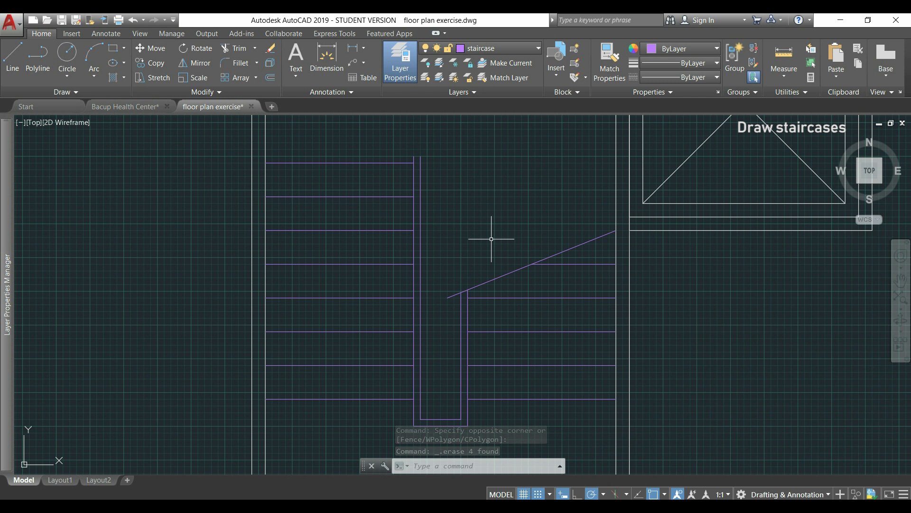
Begin a new line with Nearest object snap enabled from the status bar snap options.
click(11, 53)
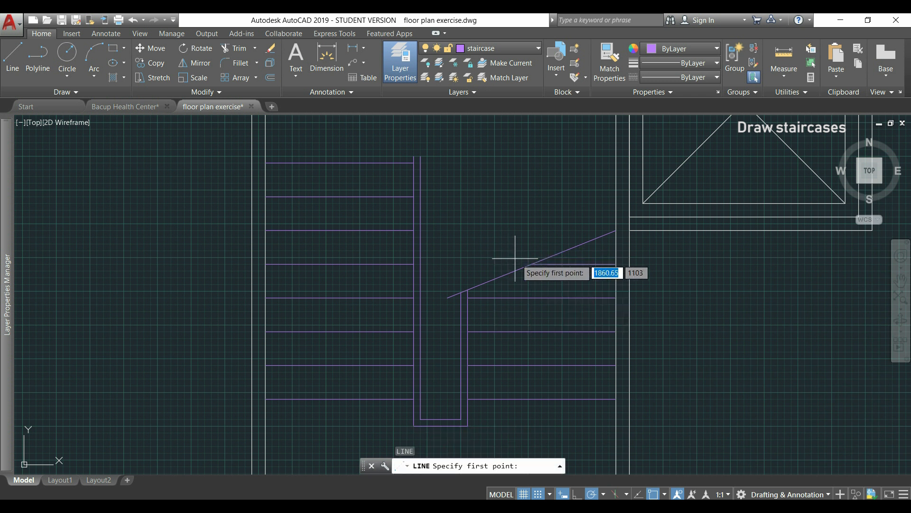
mouse_move(512, 258)
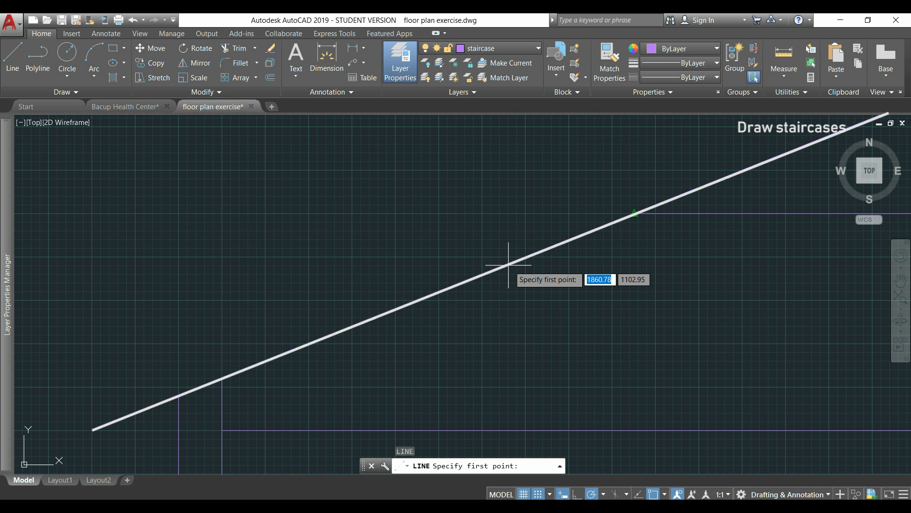
mouse_move(673, 195)
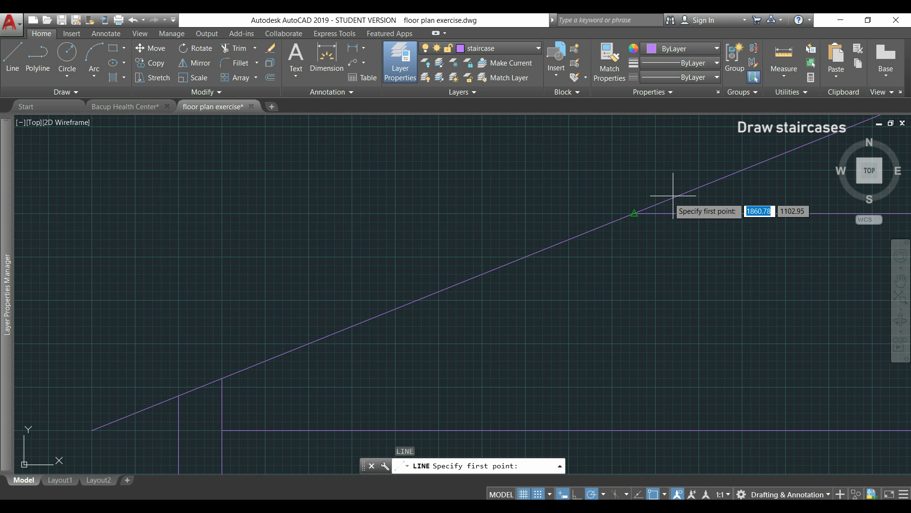
mouse_move(491, 274)
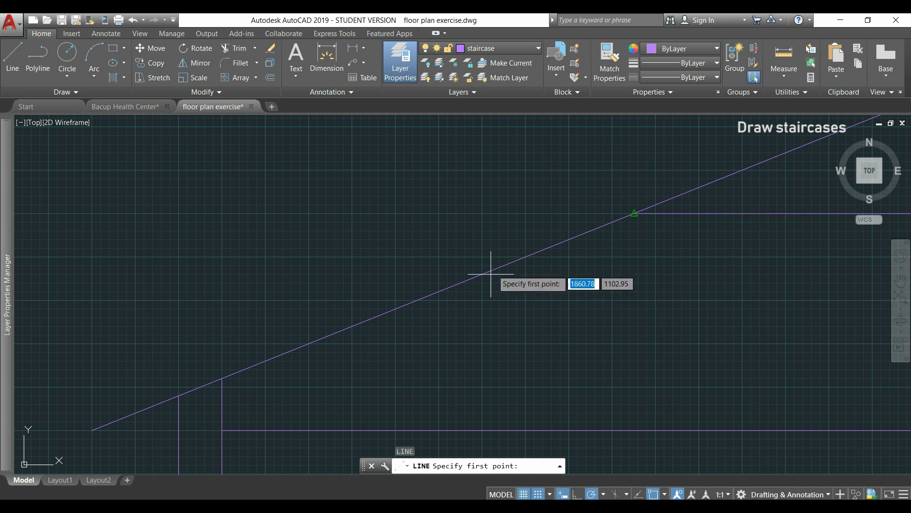
mouse_move(465, 274)
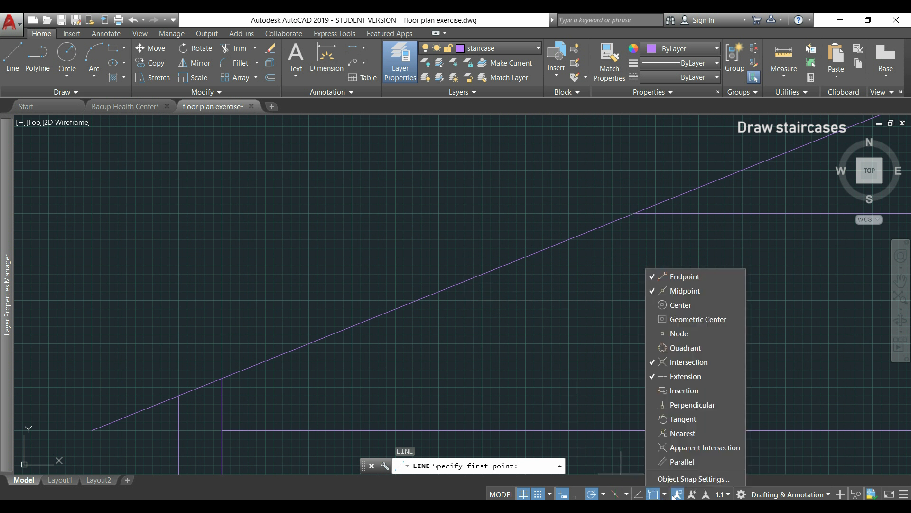
click(684, 433)
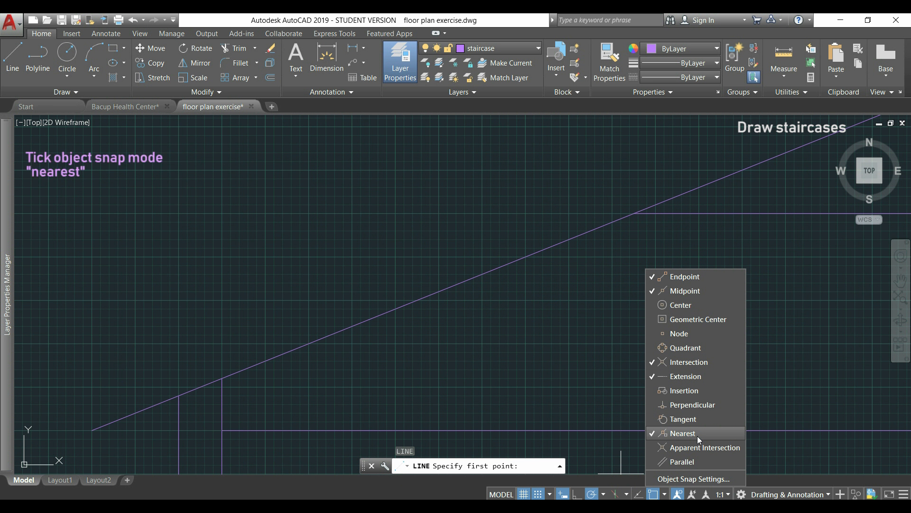
click(683, 433)
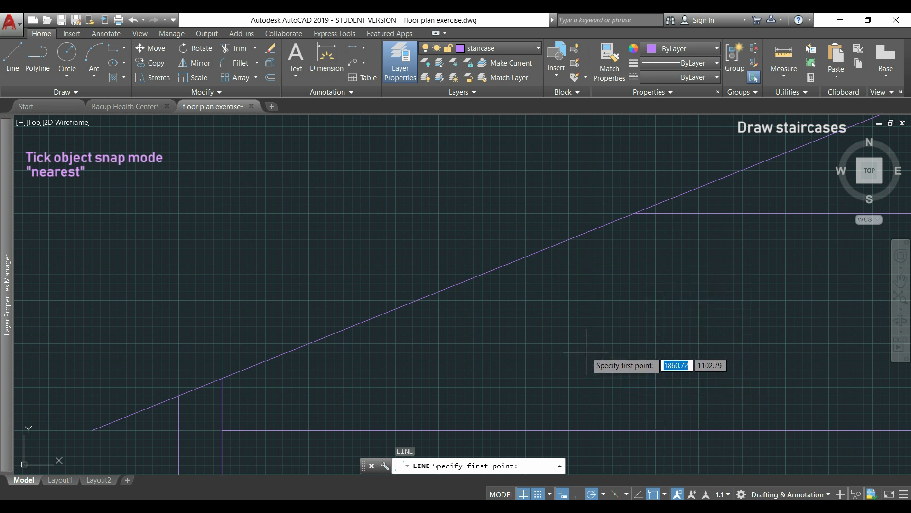
mouse_move(456, 285)
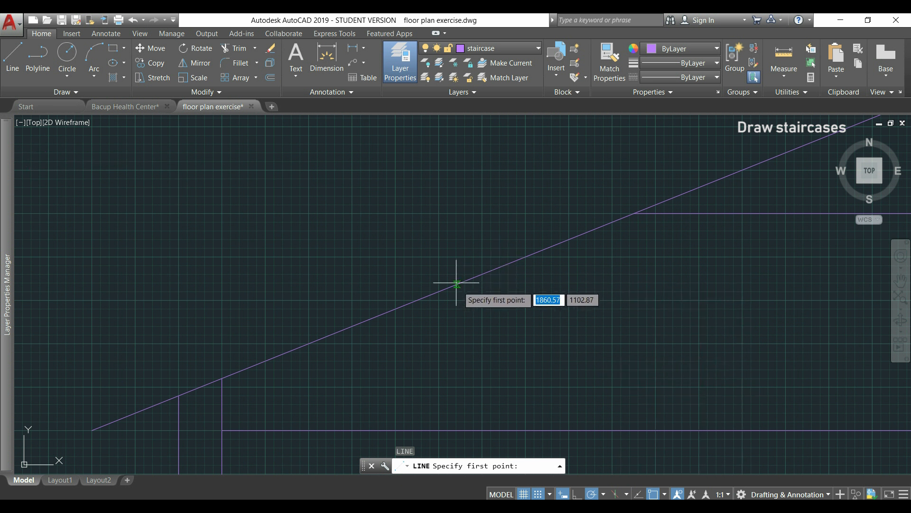
mouse_move(500, 266)
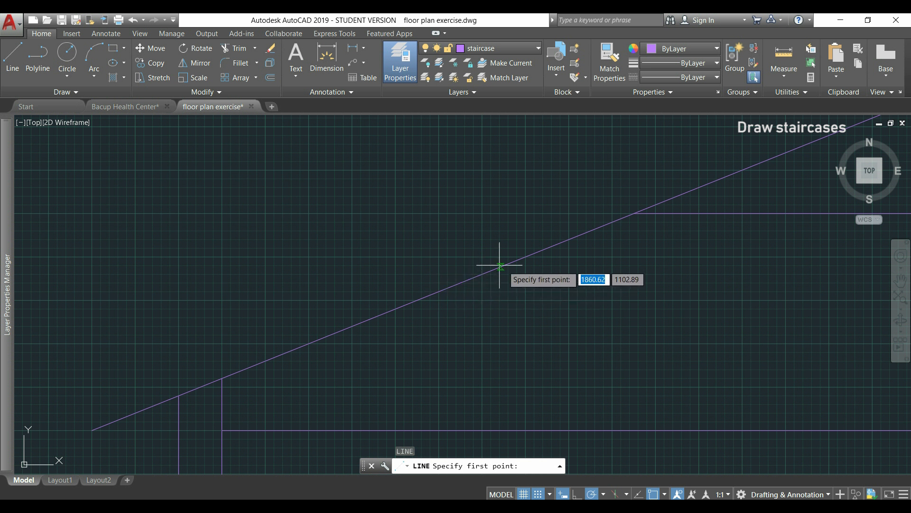
mouse_move(465, 281)
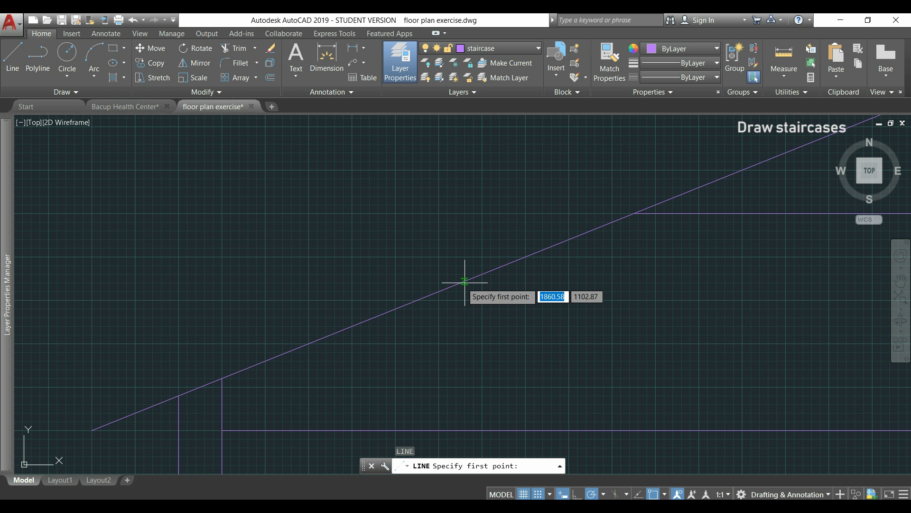
mouse_move(526, 447)
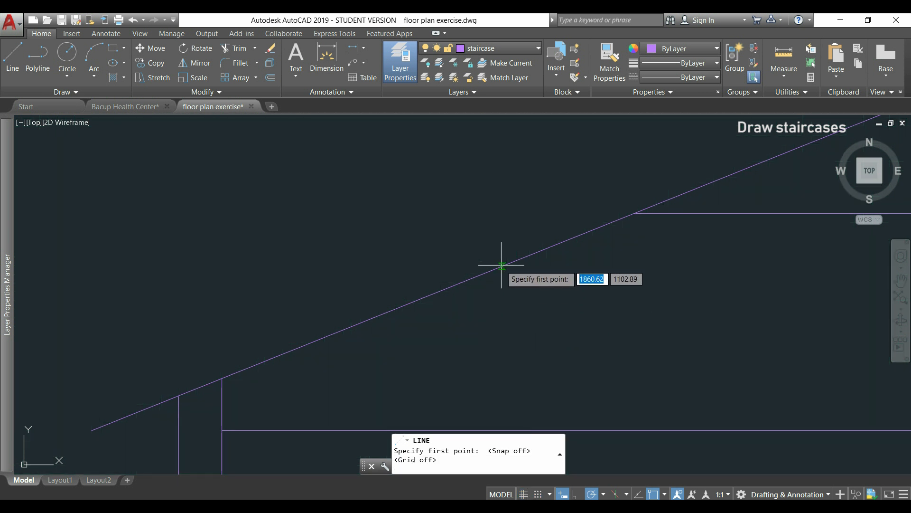
mouse_move(506, 264)
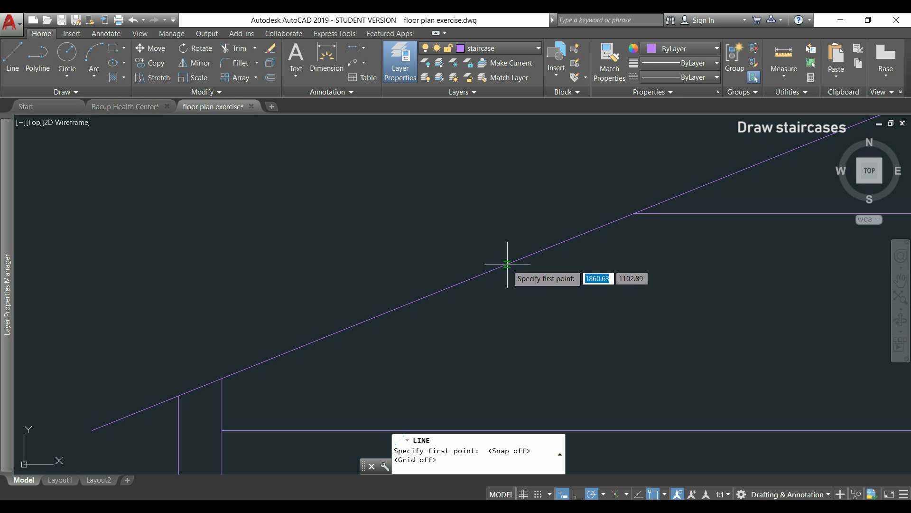
Draw the zigzag break mark on the diagonal stair line and trim away the piece between its ends.
click(507, 263)
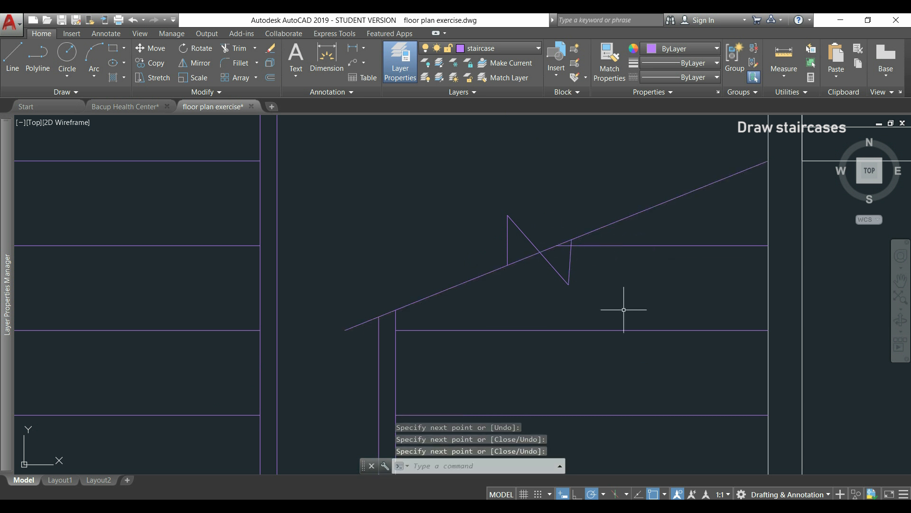
text(TRIM)
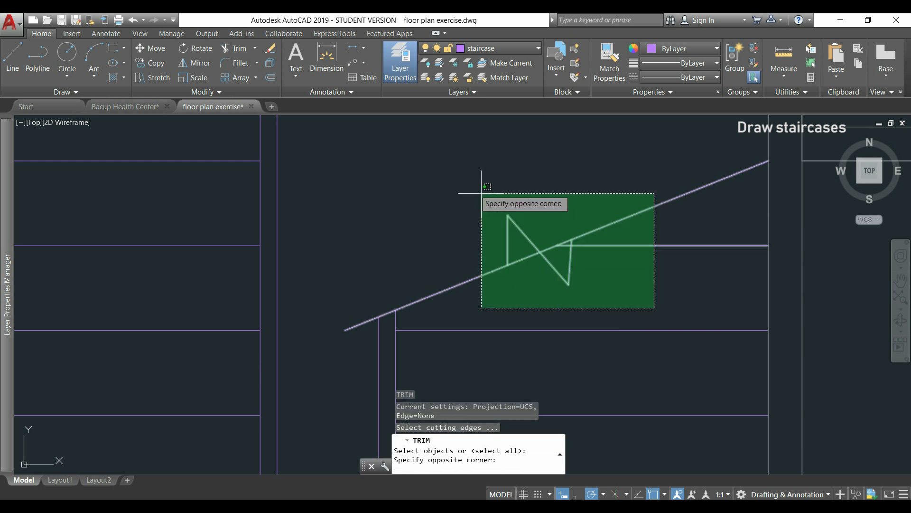
click(653, 306)
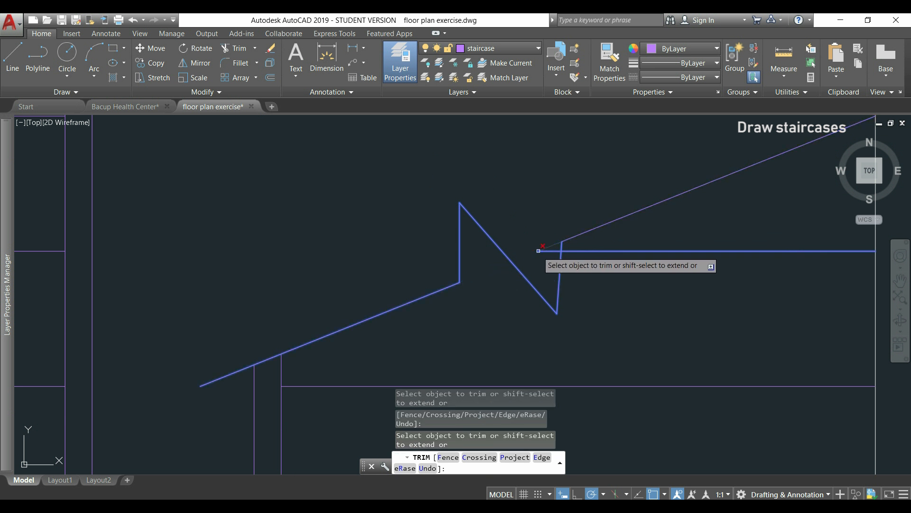
click(540, 250)
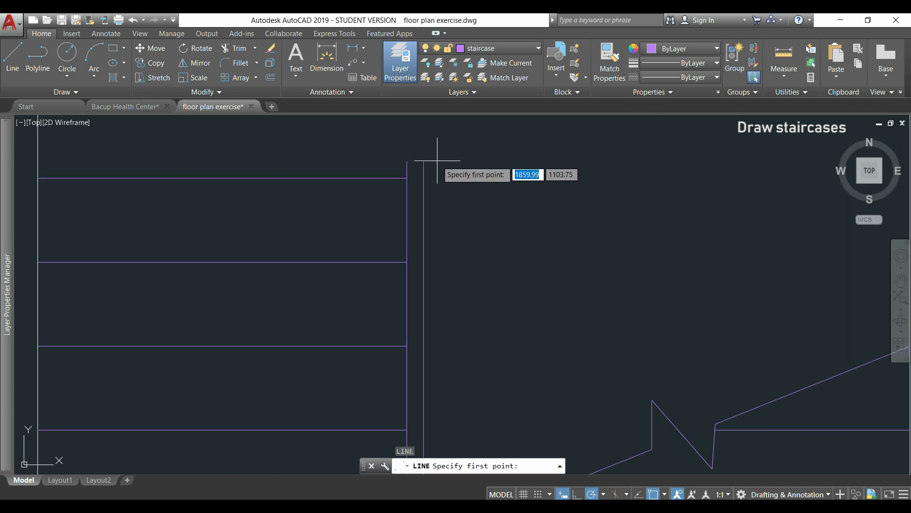
Start a short capping line at the top of the divider strip between the two stair flights.
click(402, 159)
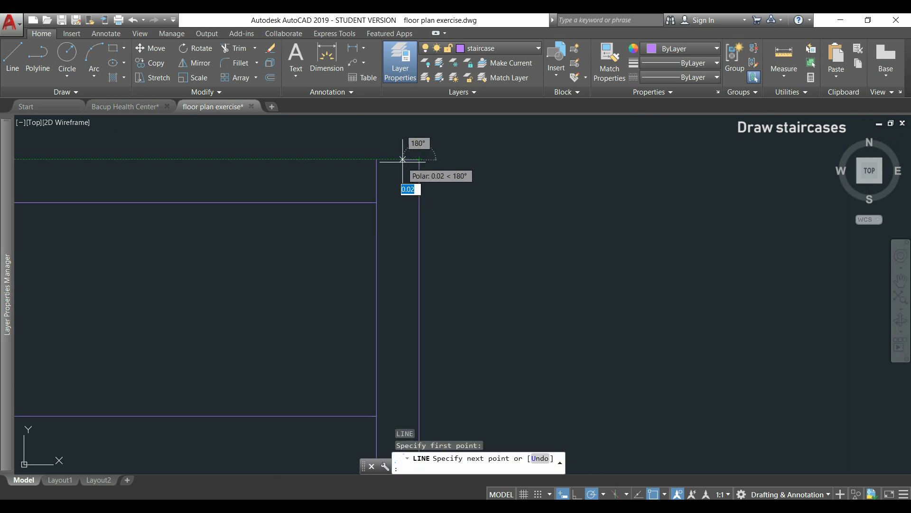
mouse_move(377, 160)
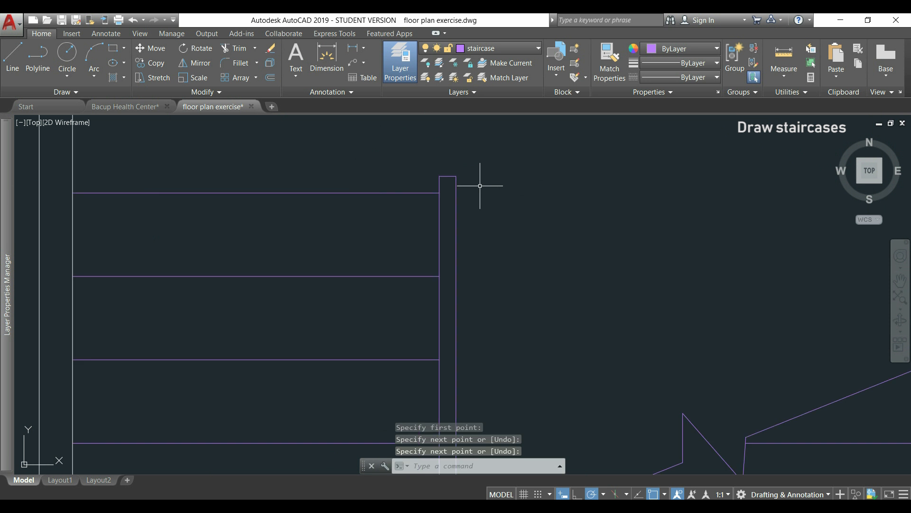
Switch to the Bacup Health Center drawing to review its stair layout.
click(123, 106)
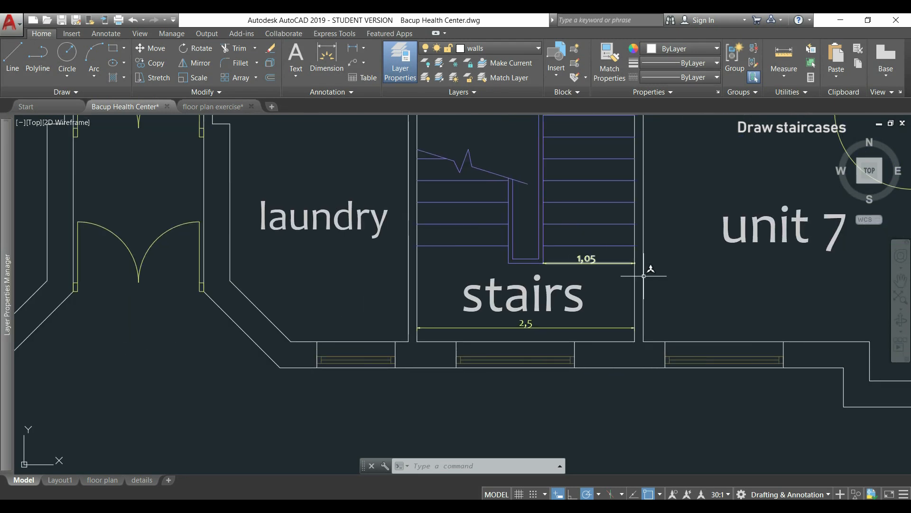
mouse_move(647, 265)
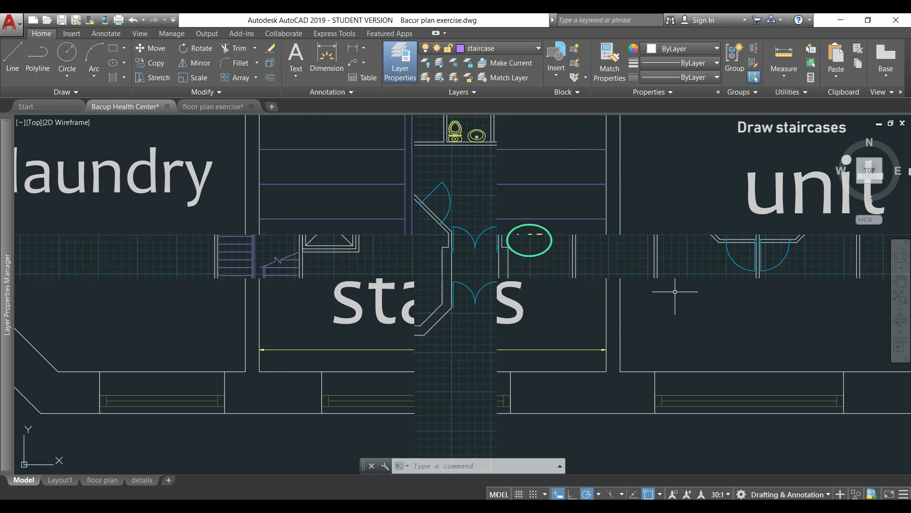
Return to the floor plan exercise and draw a horizontal line with a vertical line from it in the room right of the double doors.
click(215, 107)
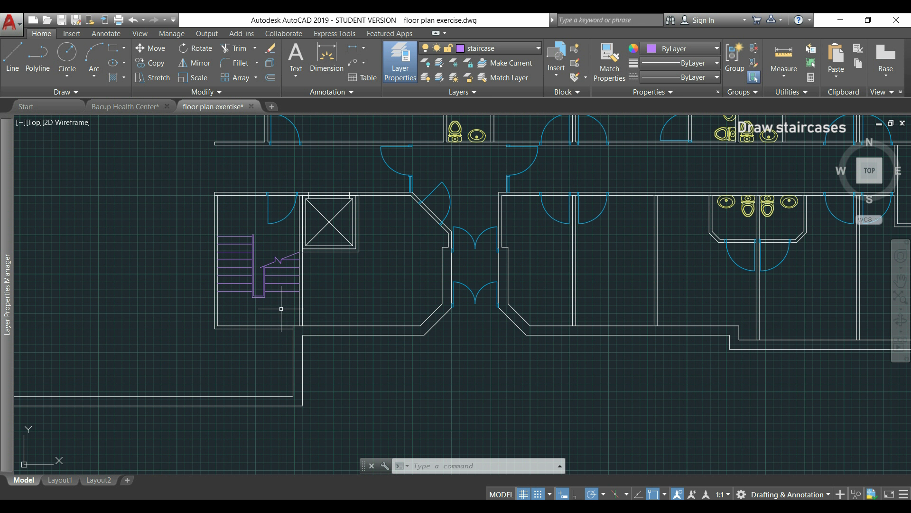
mouse_move(570, 341)
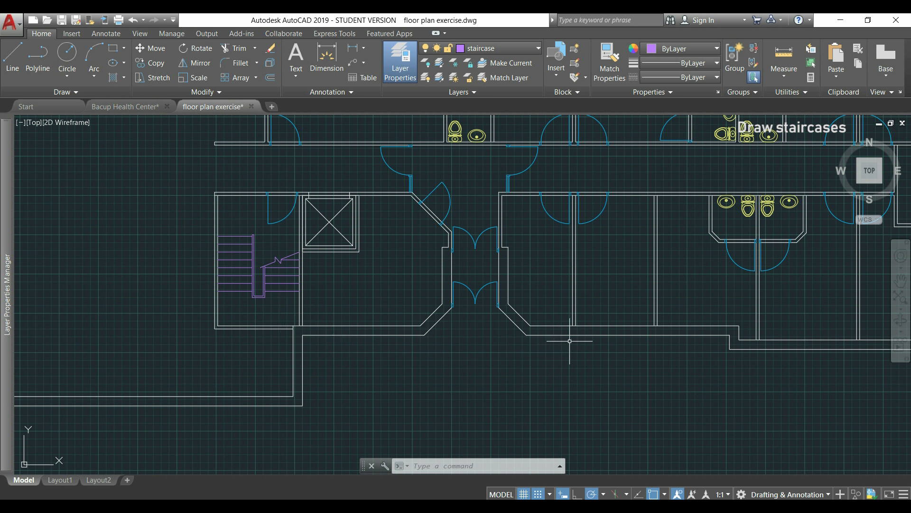
mouse_move(610, 302)
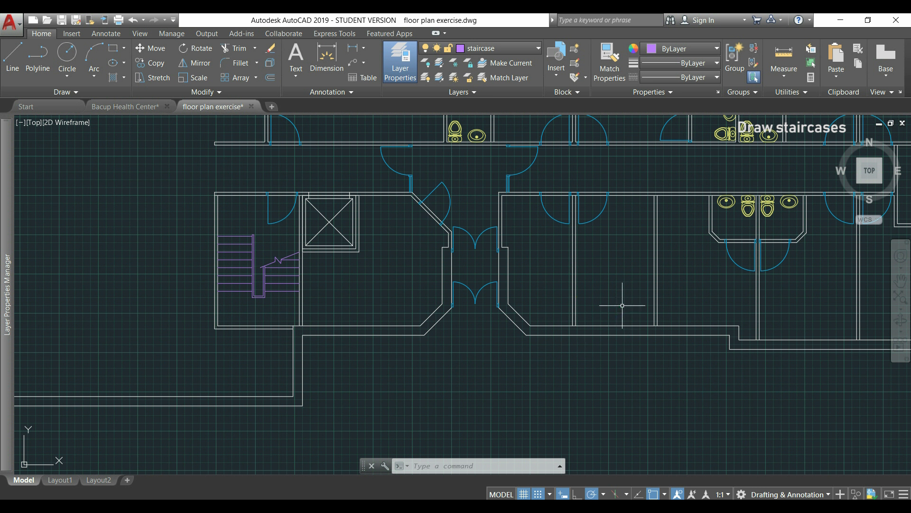
mouse_move(618, 200)
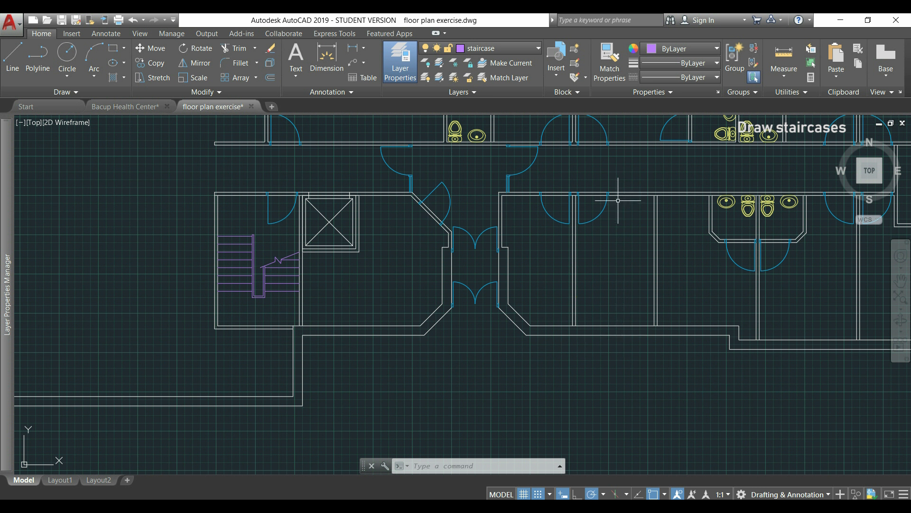
click(12, 52)
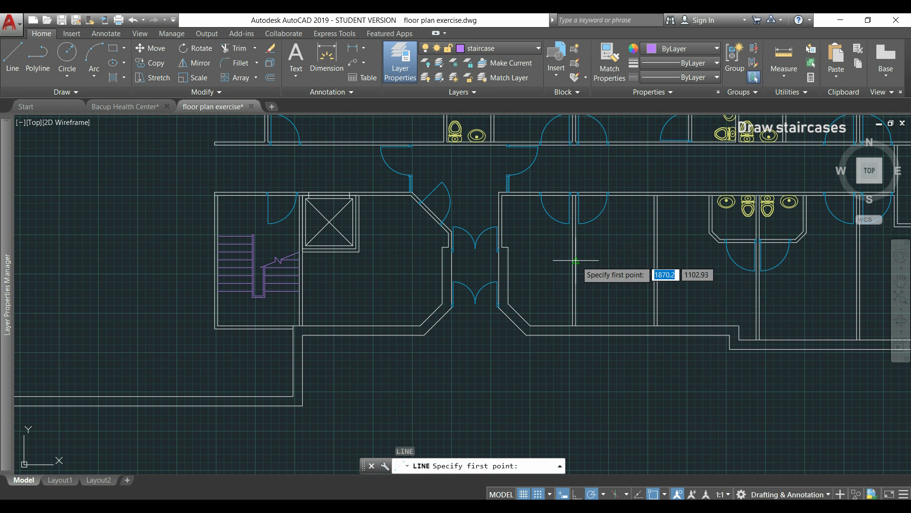
click(576, 260)
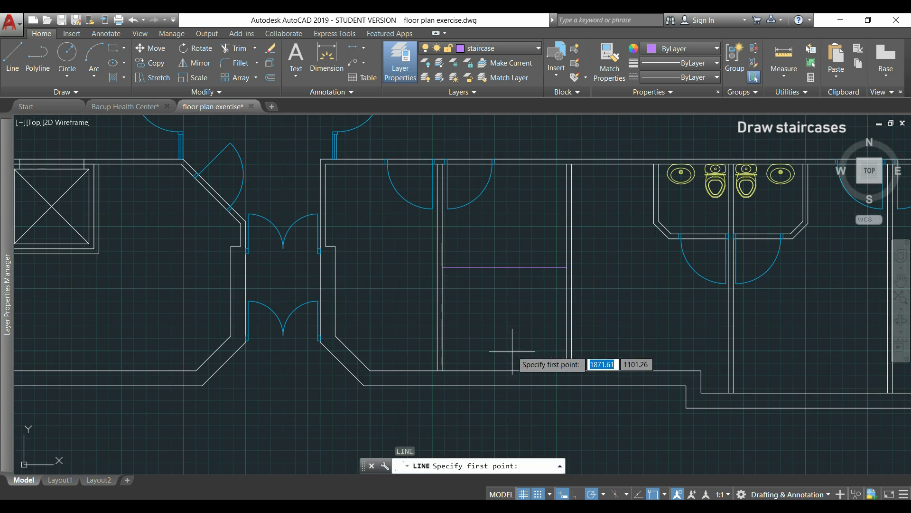
mouse_move(504, 269)
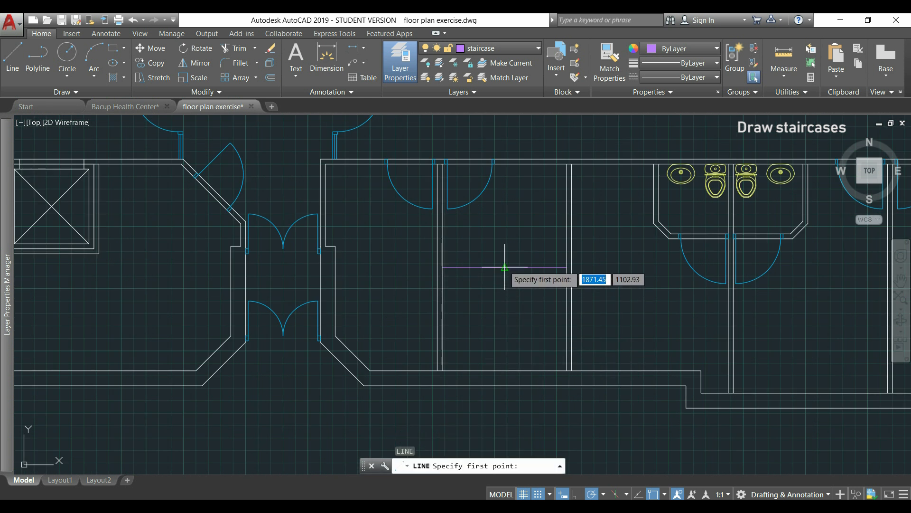
click(504, 267)
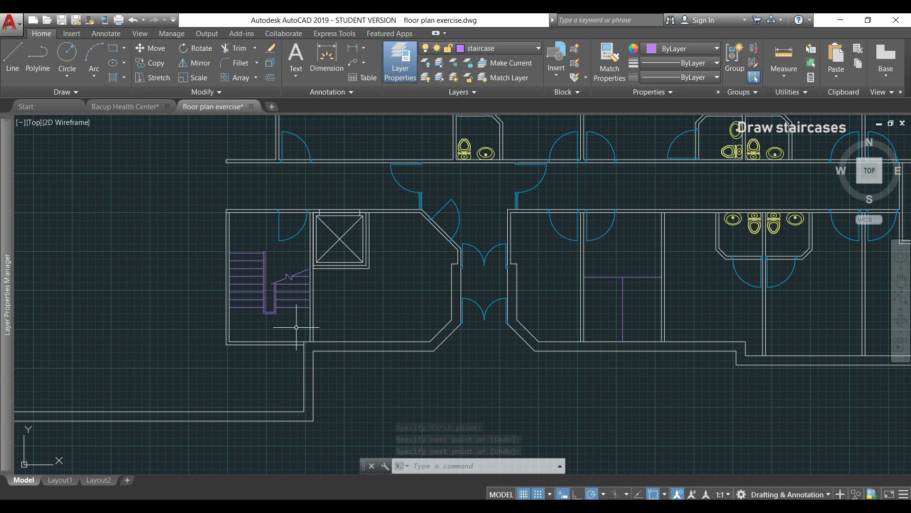
Copy the finished staircase from its base point toward the second stairwell.
text(CO)
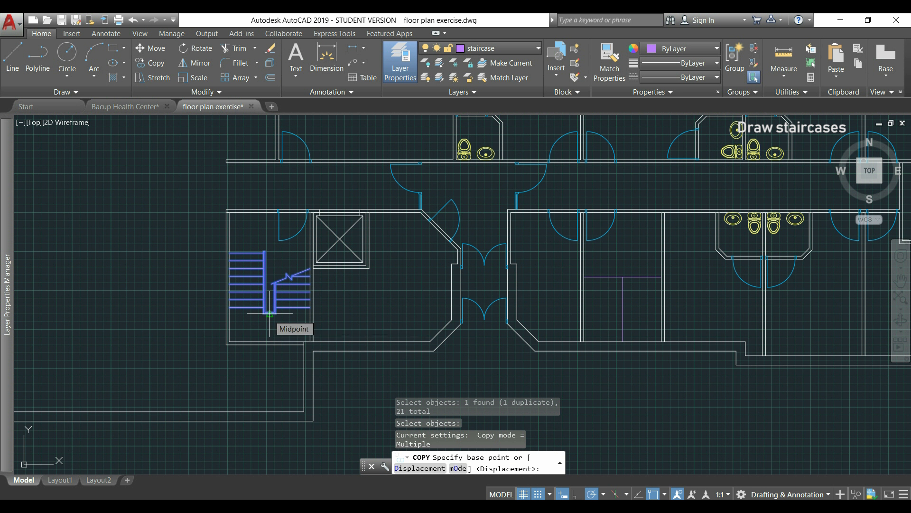
click(268, 314)
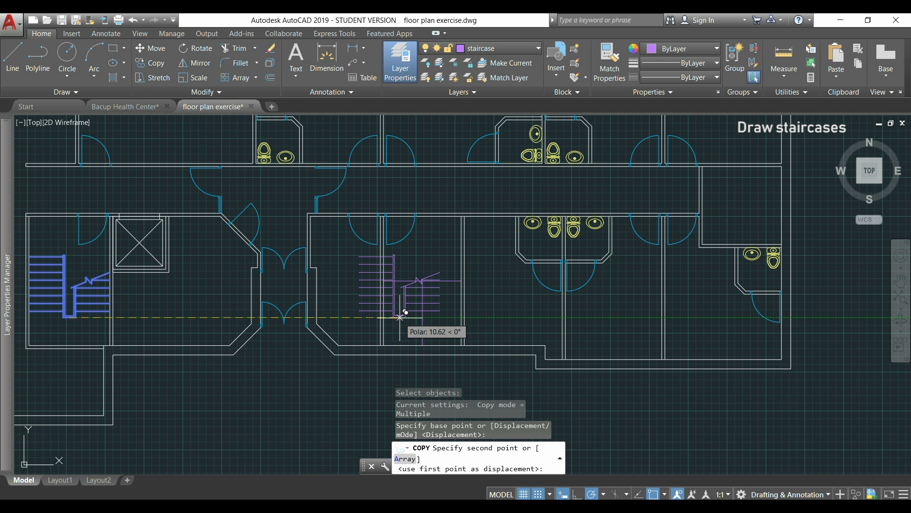
mouse_move(422, 314)
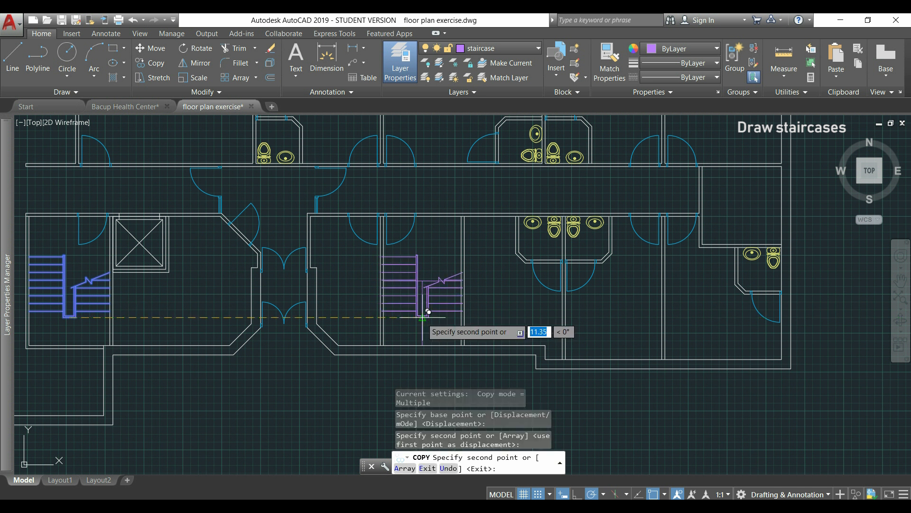
mouse_move(508, 331)
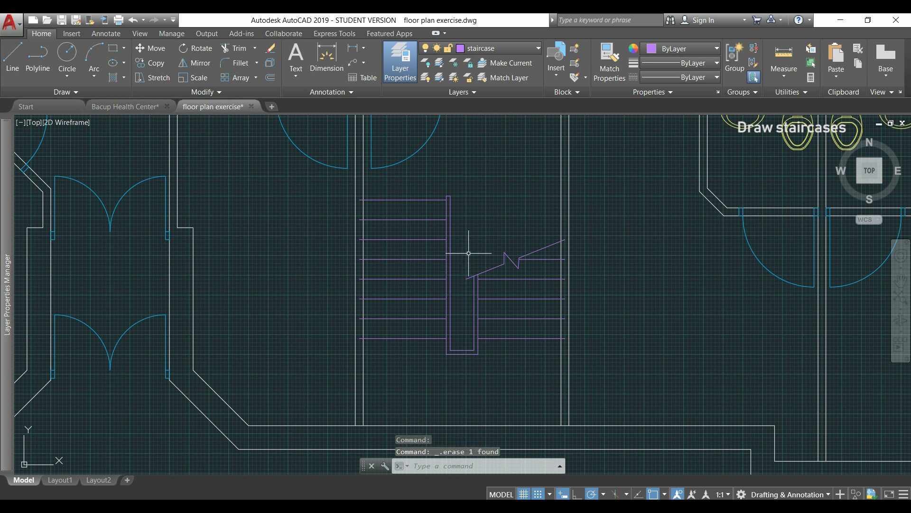
mouse_move(497, 386)
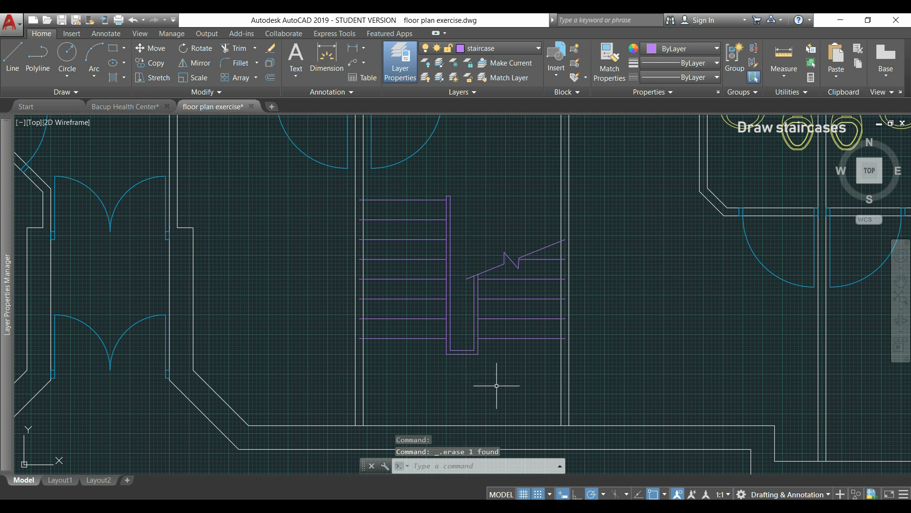
Mirror the copied staircase about a vertical line through its centre, erasing the unflipped original.
text(mi)
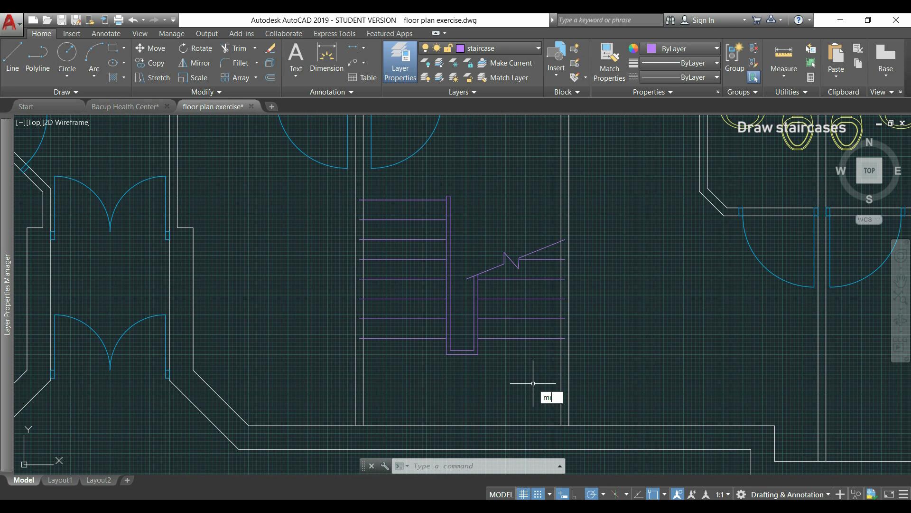
key(Return)
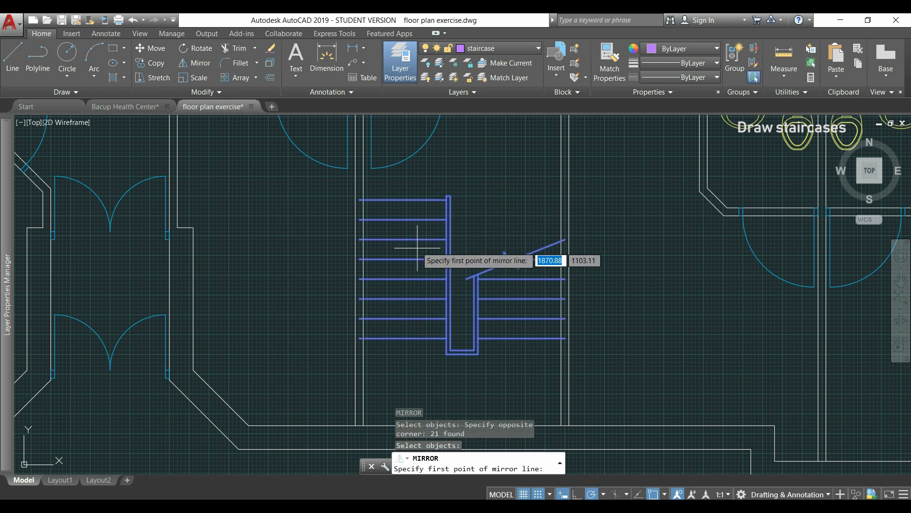
mouse_move(461, 354)
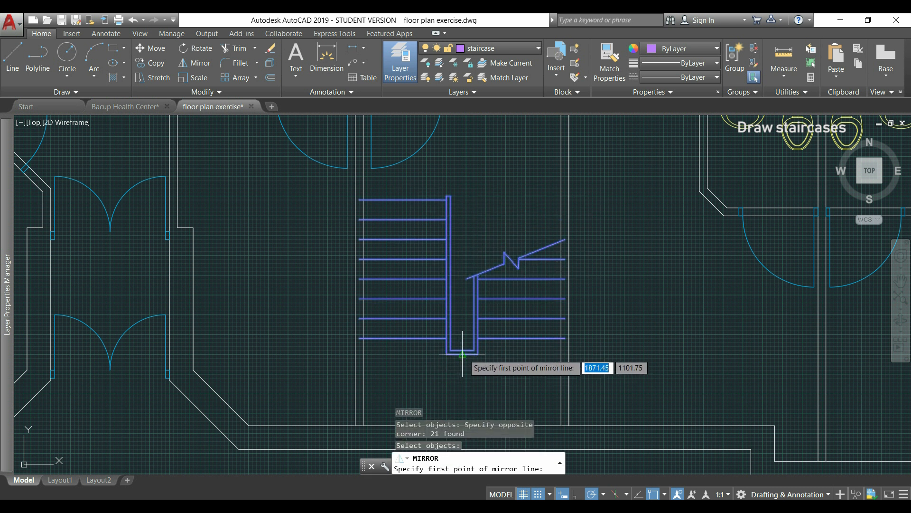
click(459, 354)
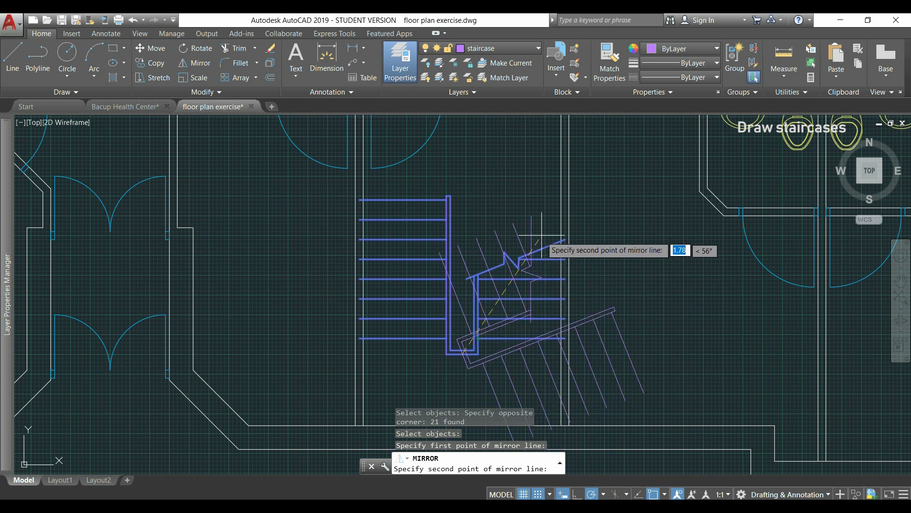
mouse_move(462, 153)
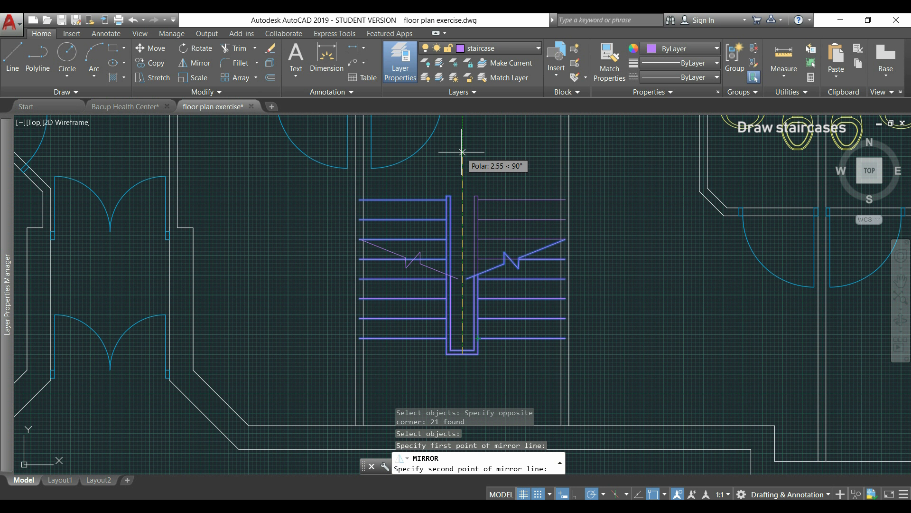
click(463, 152)
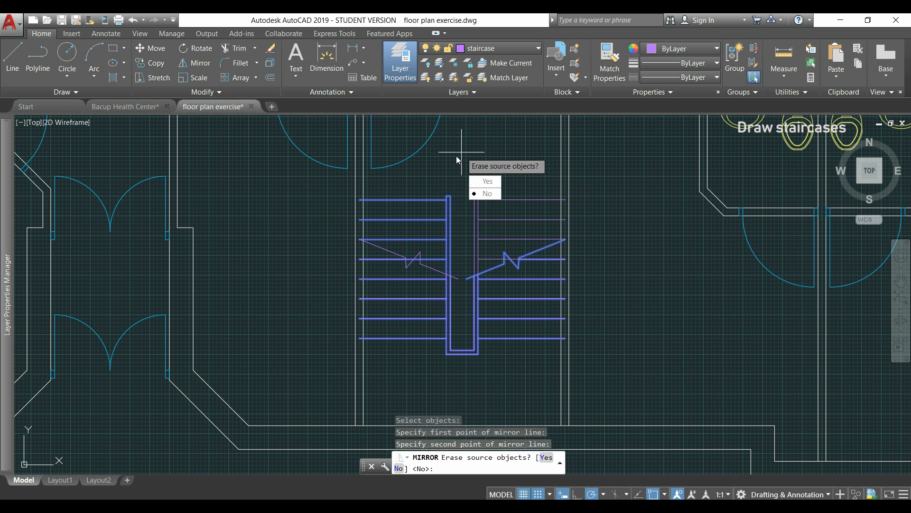
mouse_move(454, 173)
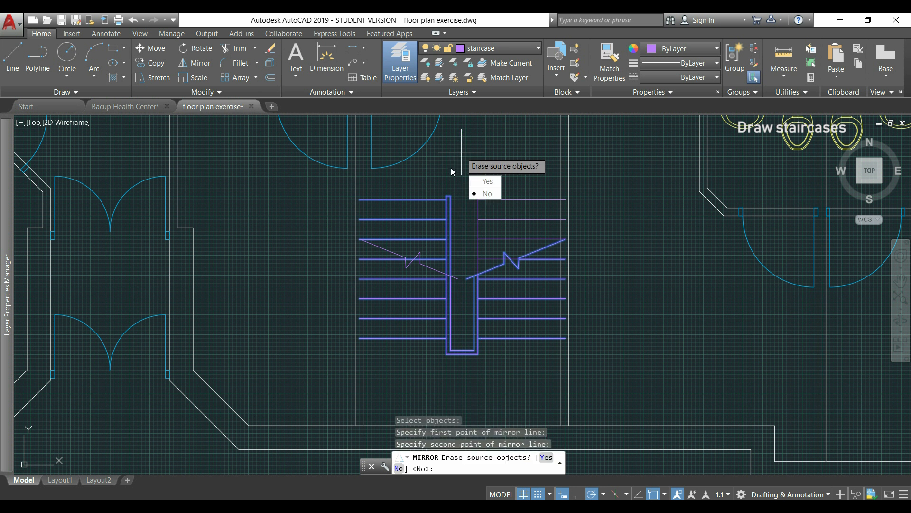
mouse_move(486, 181)
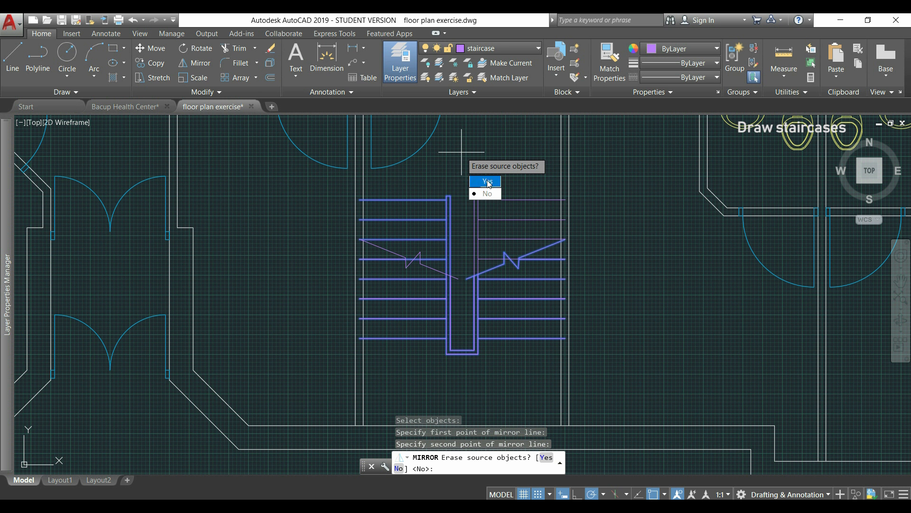
mouse_move(493, 186)
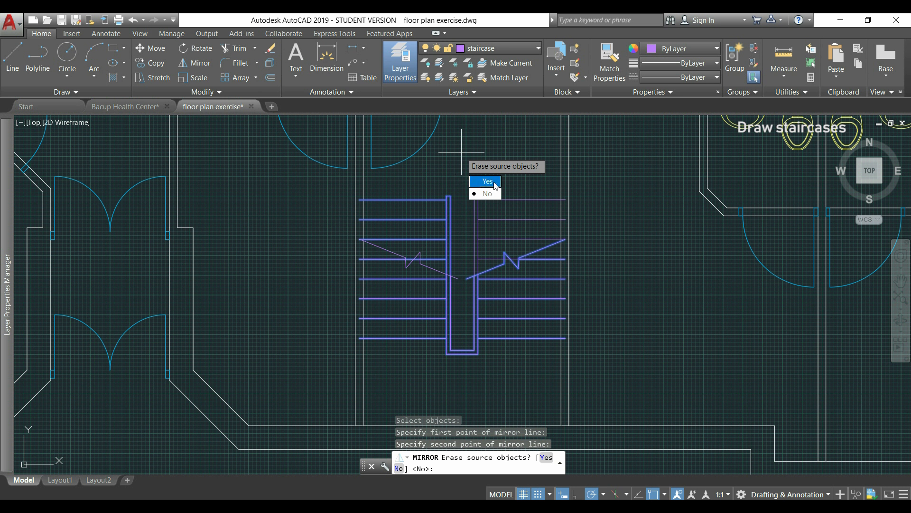
click(486, 181)
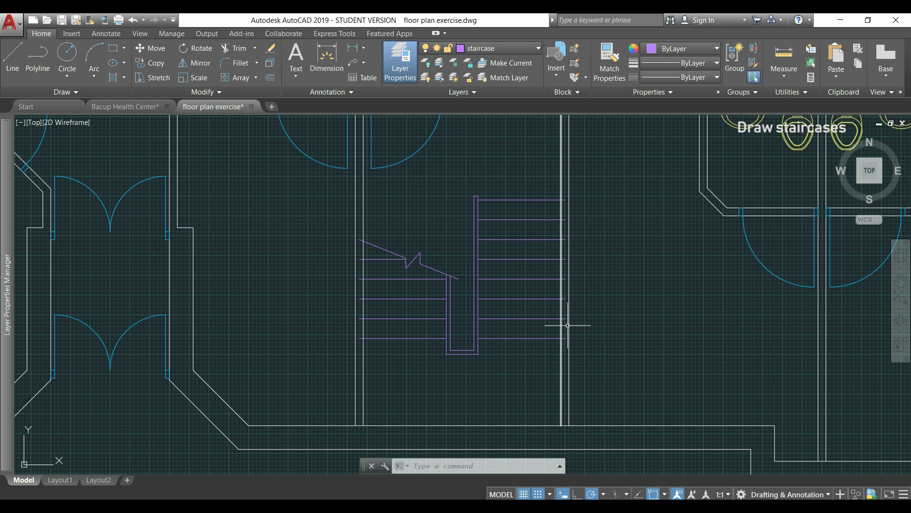
mouse_move(342, 252)
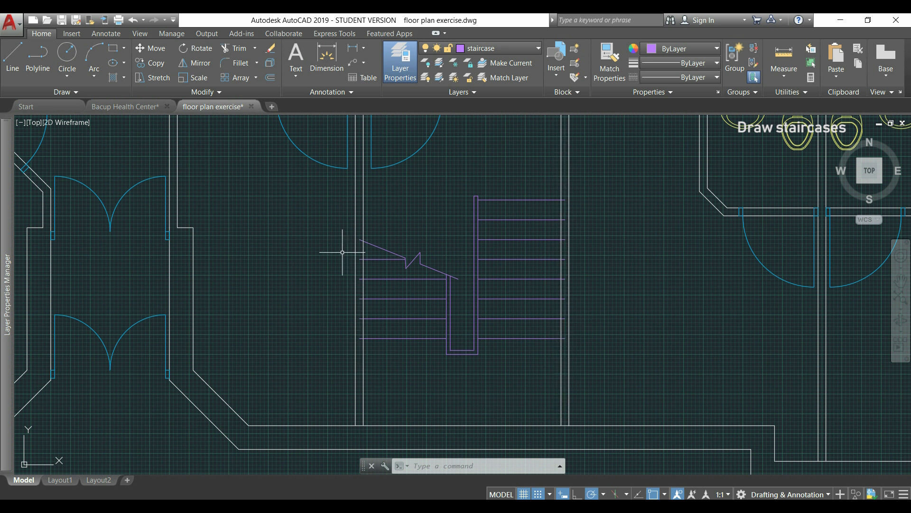
mouse_move(417, 390)
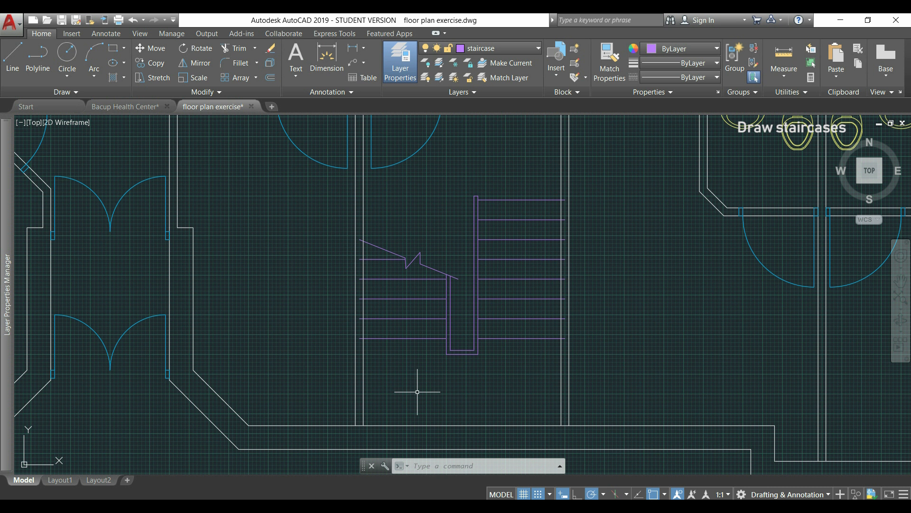
mouse_move(417, 394)
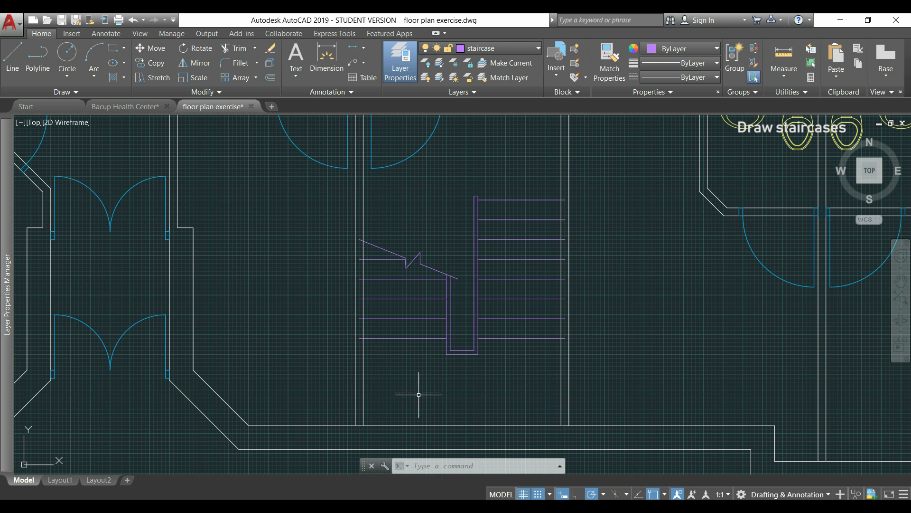
mouse_move(413, 396)
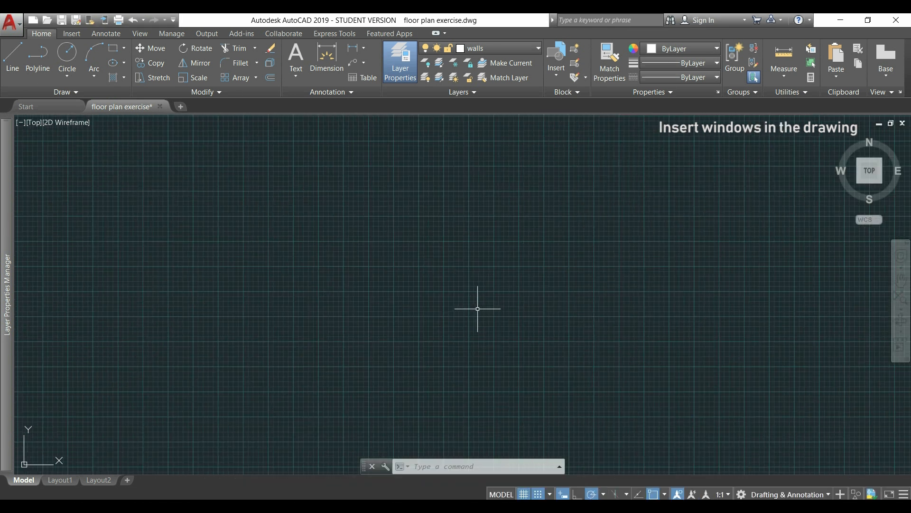
mouse_move(403, 304)
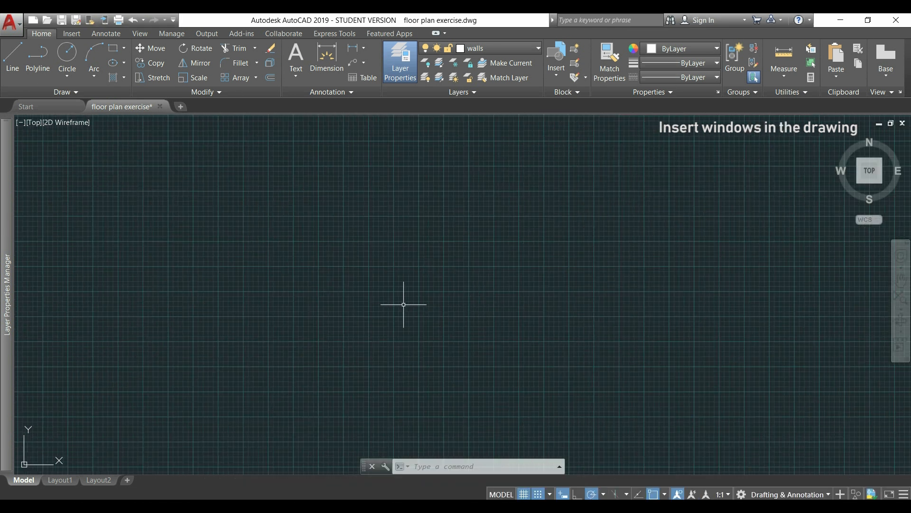
Make windows the current layer from the Home tab layer list.
click(400, 61)
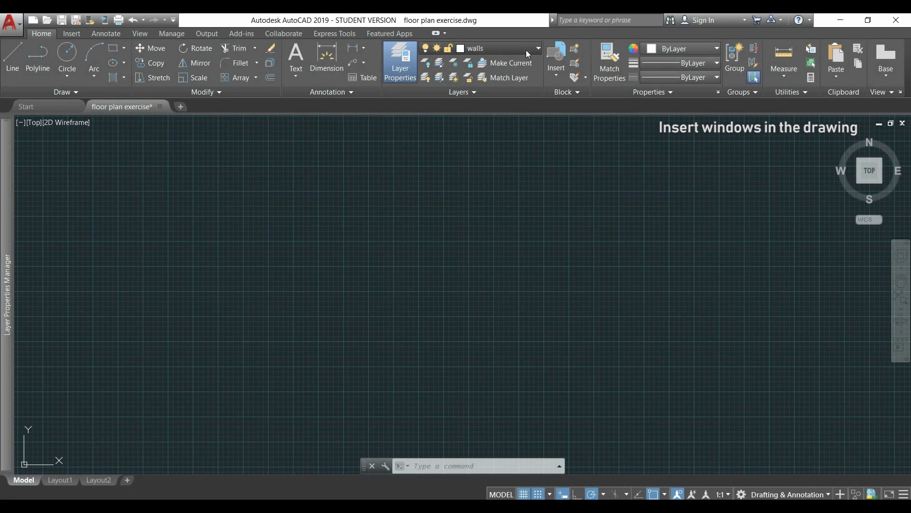
click(536, 48)
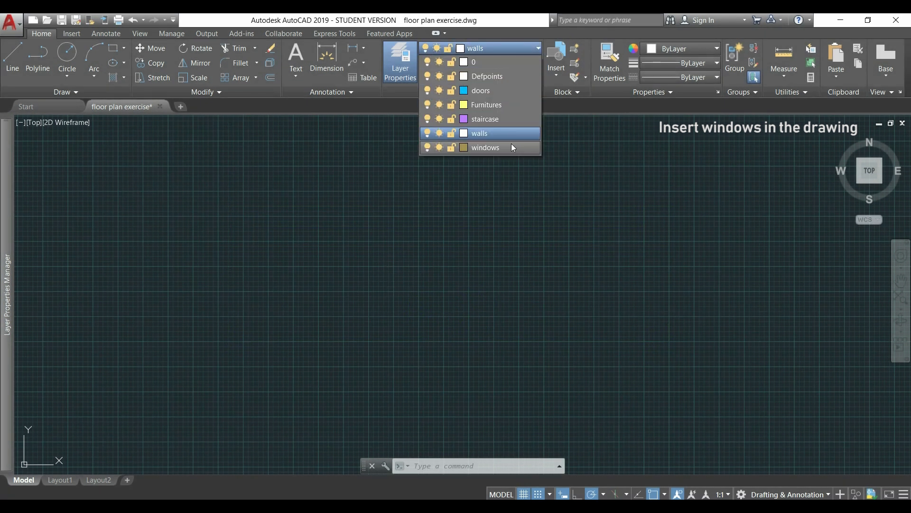
click(485, 147)
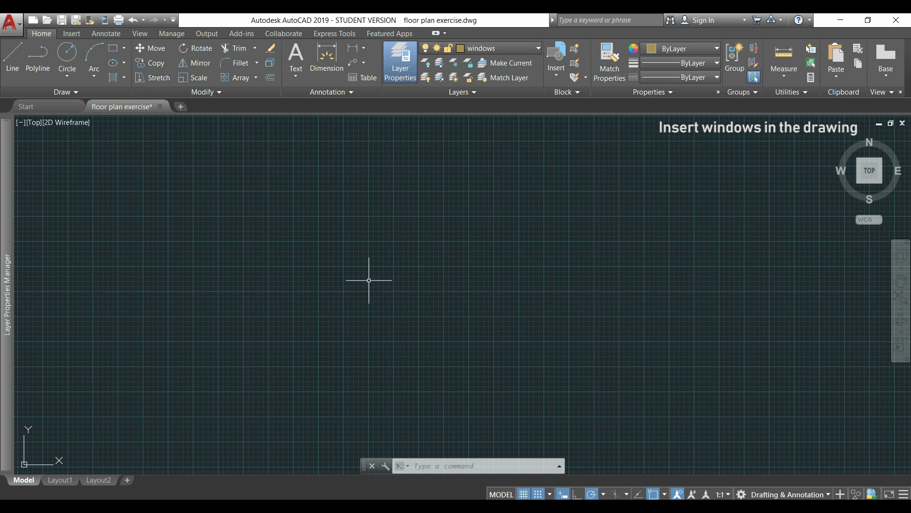
Draw a 0.9 by 0.08 rectangle as the window frame using REC and dynamic input.
text(REC)
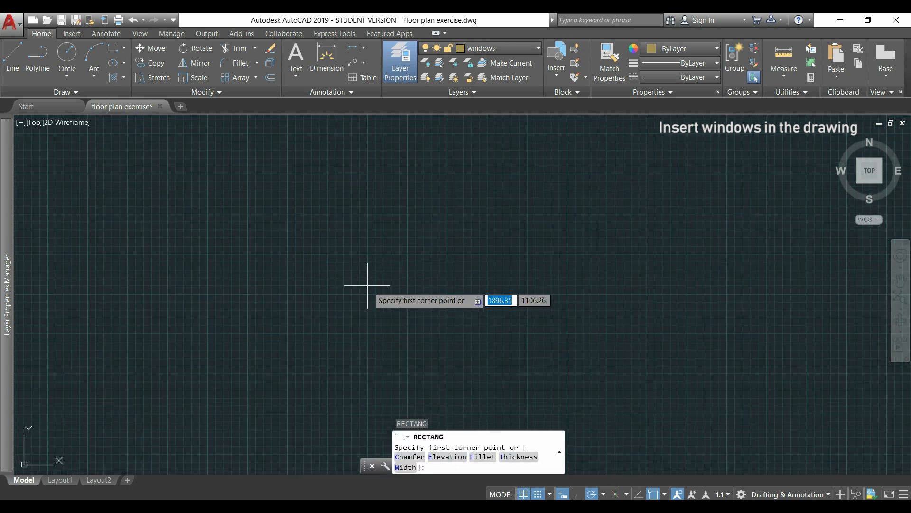
mouse_move(301, 296)
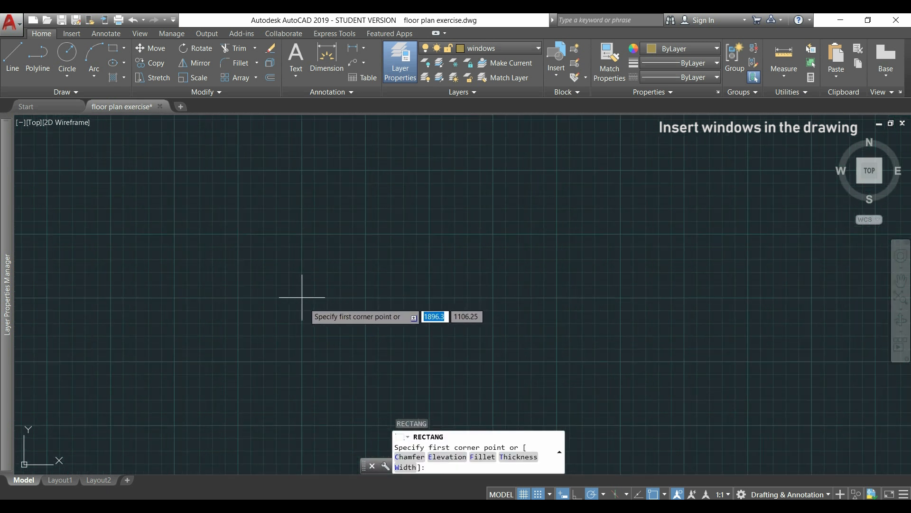
click(301, 295)
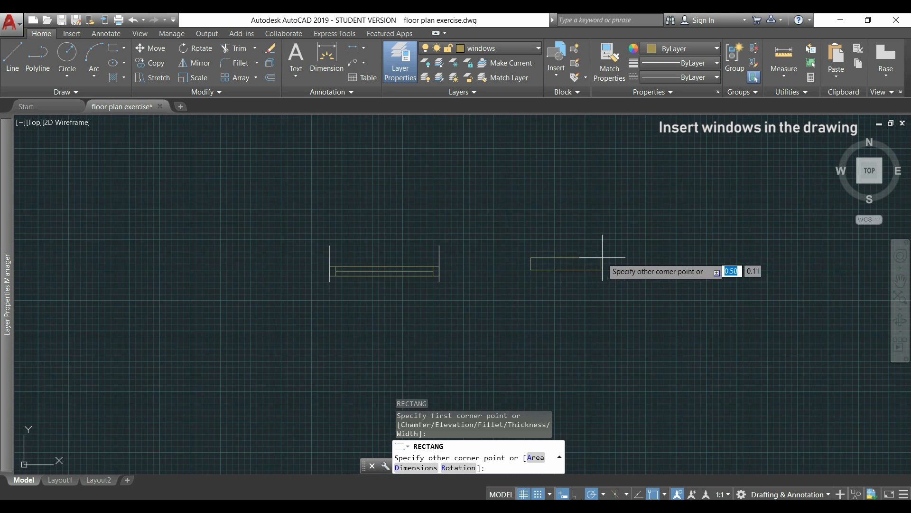
mouse_move(635, 265)
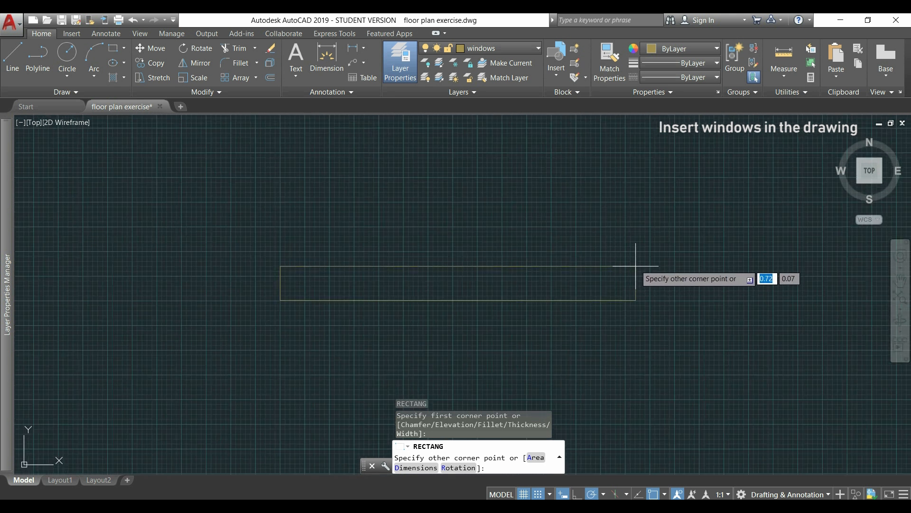
text(0.9)
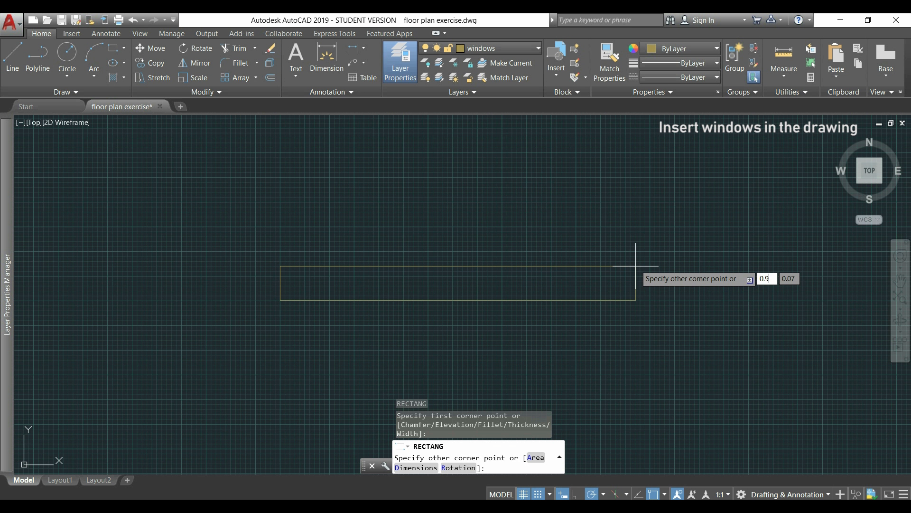
key(Tab)
text(0)
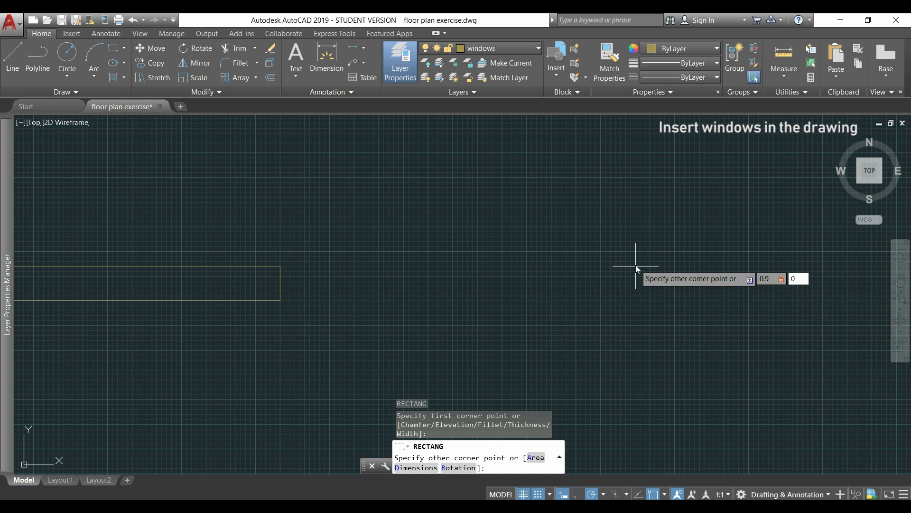
text(.08)
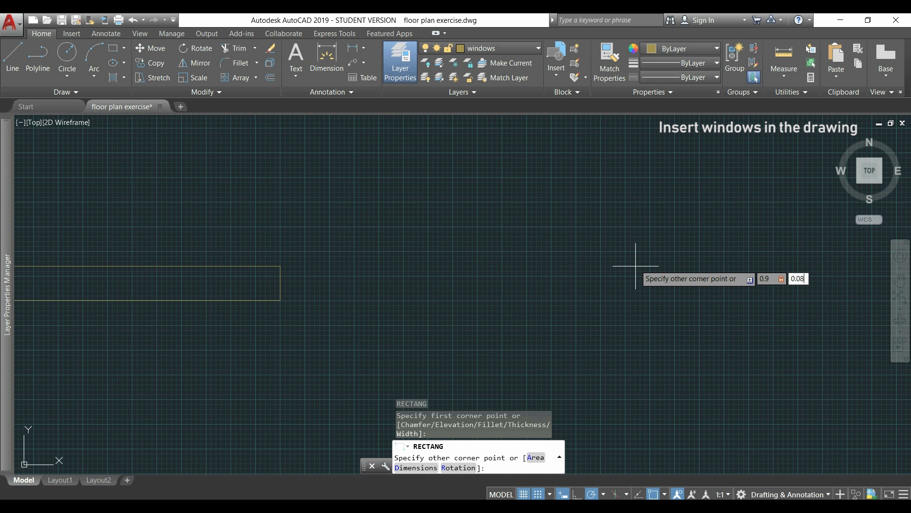
click(633, 269)
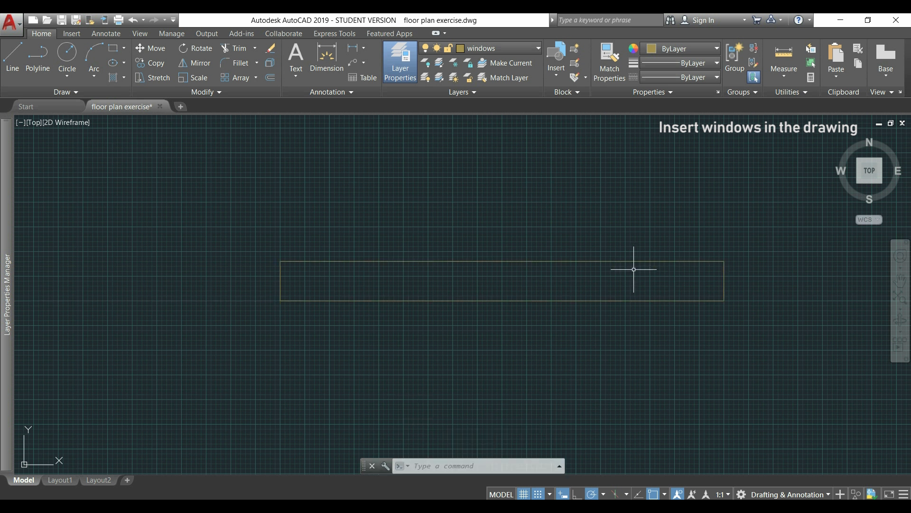
click(633, 269)
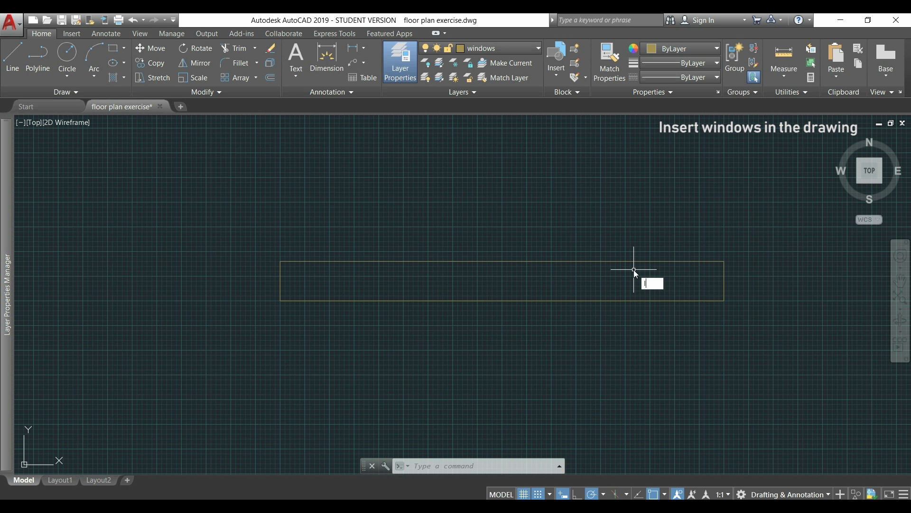
With object snap off, draw a short end line across the window frame near one end.
click(11, 58)
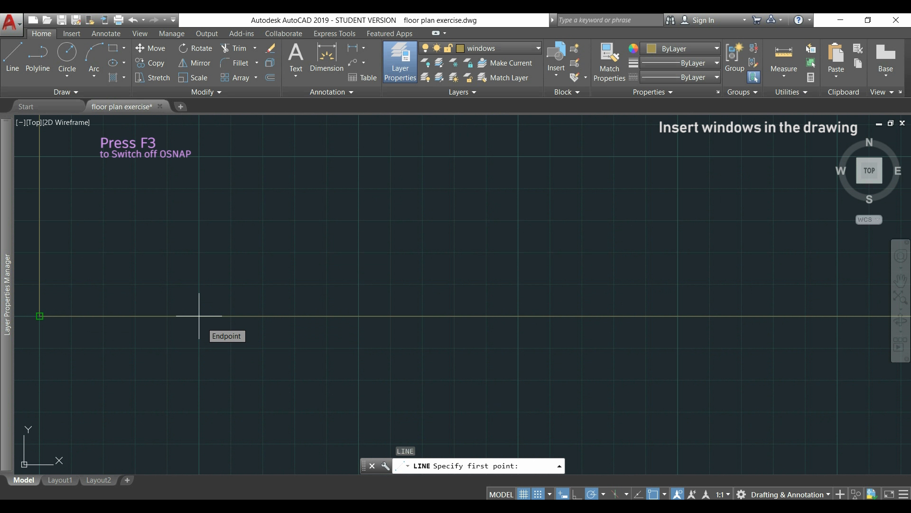
key(f3)
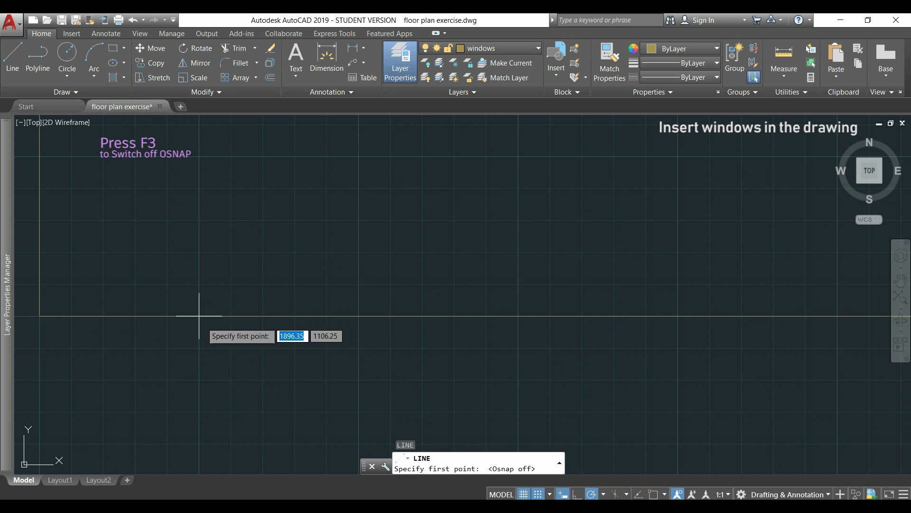
click(200, 315)
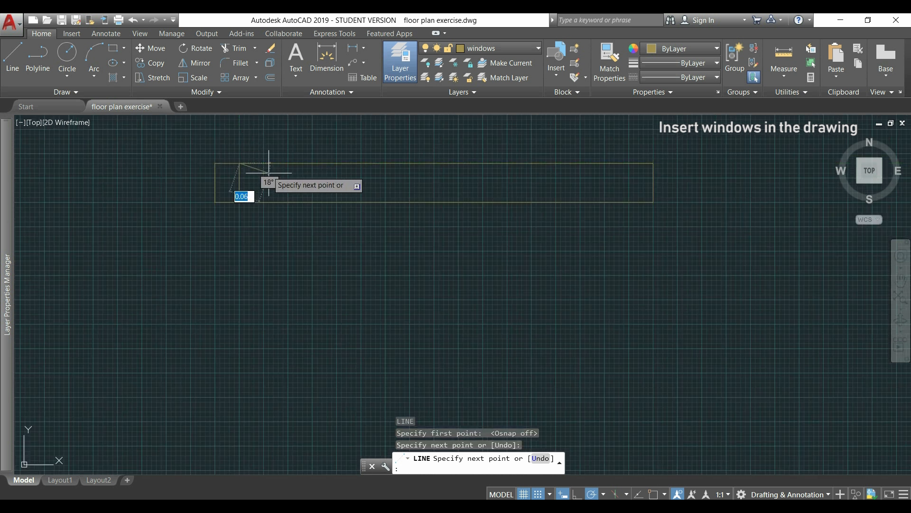
key(Escape)
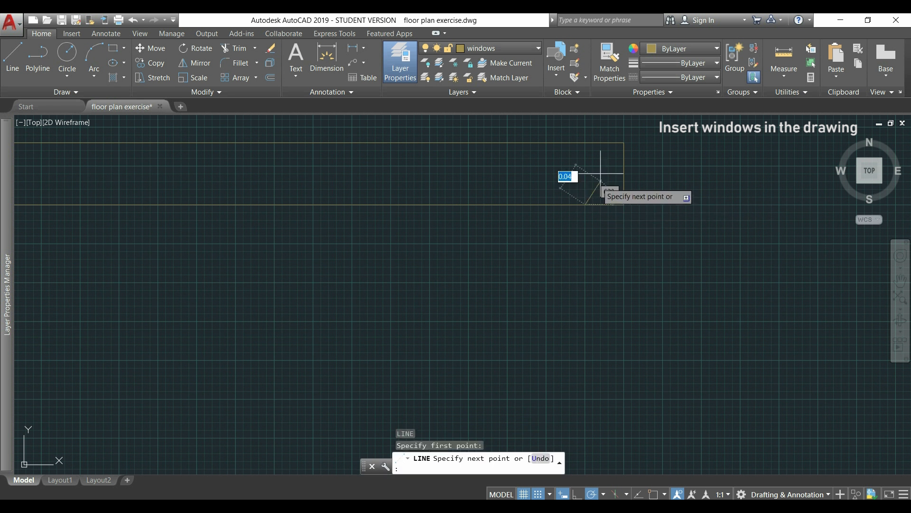
mouse_move(590, 142)
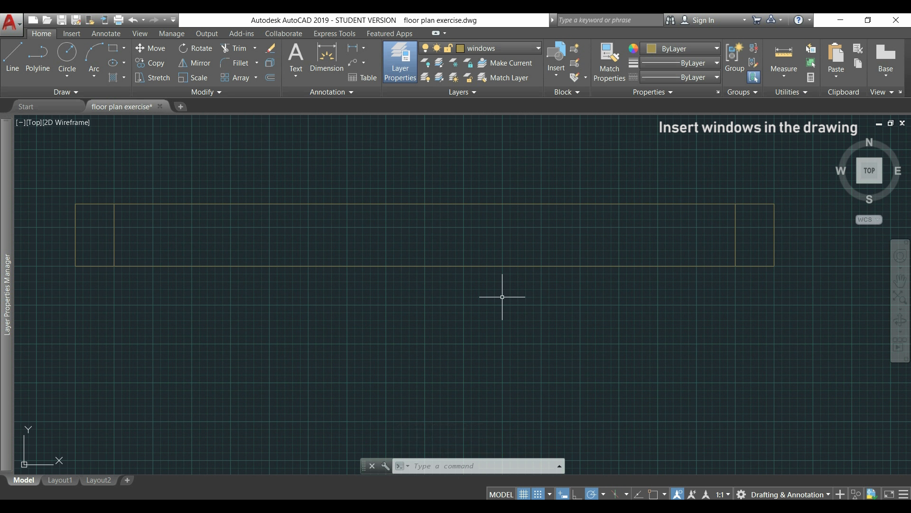
Draw the remaining end line and the lengthwise centre glass line between the end lines.
click(11, 58)
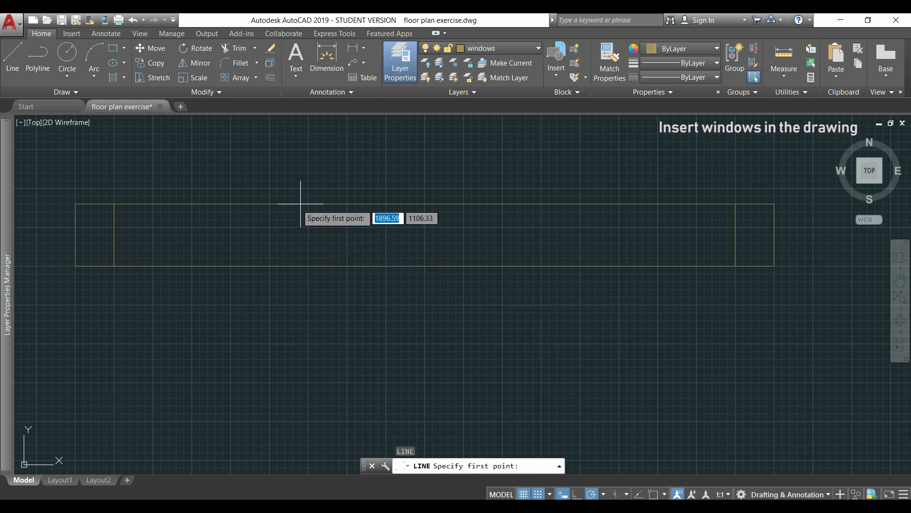
mouse_move(285, 241)
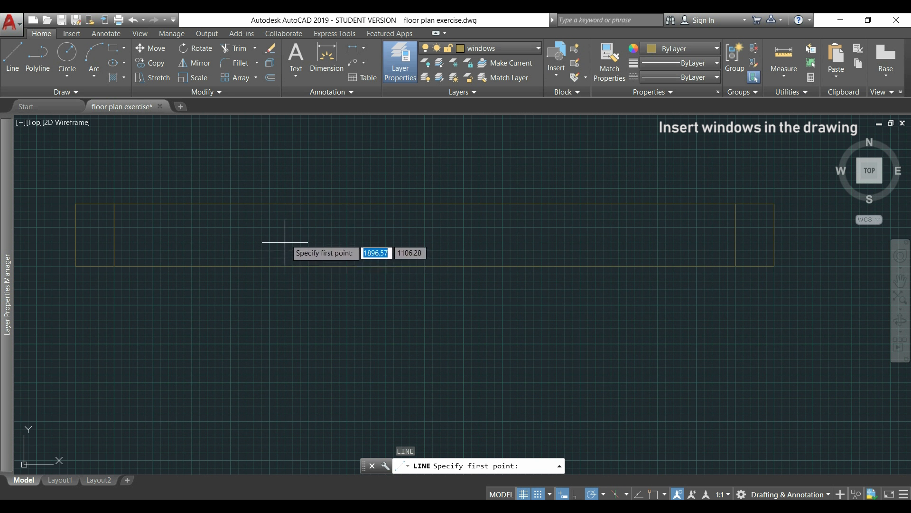
mouse_move(222, 219)
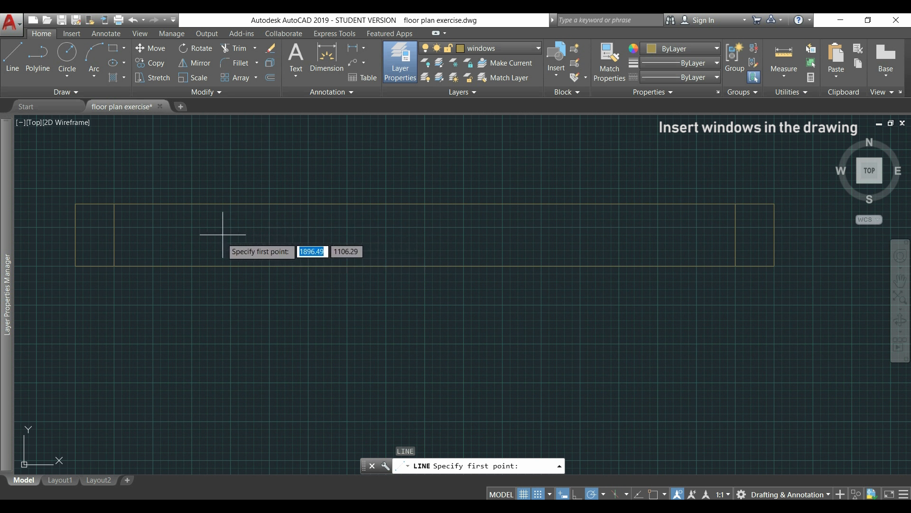
mouse_move(152, 225)
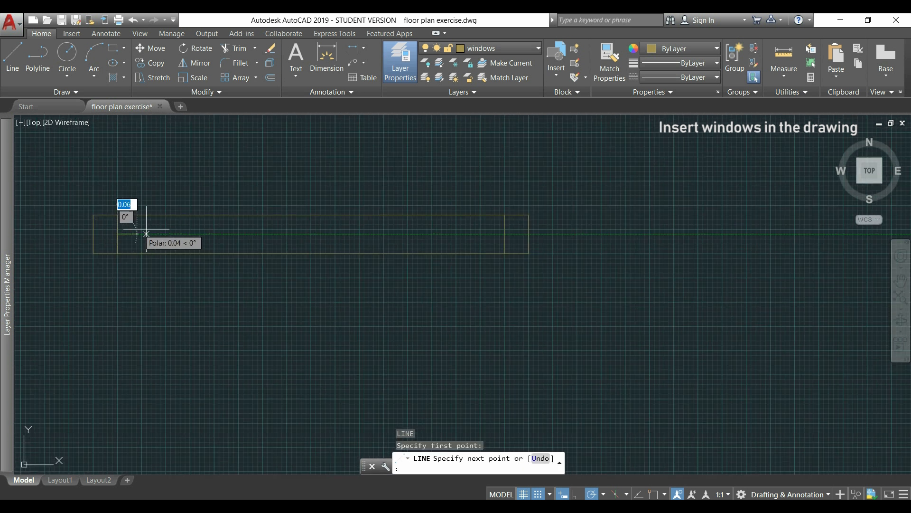
mouse_move(498, 233)
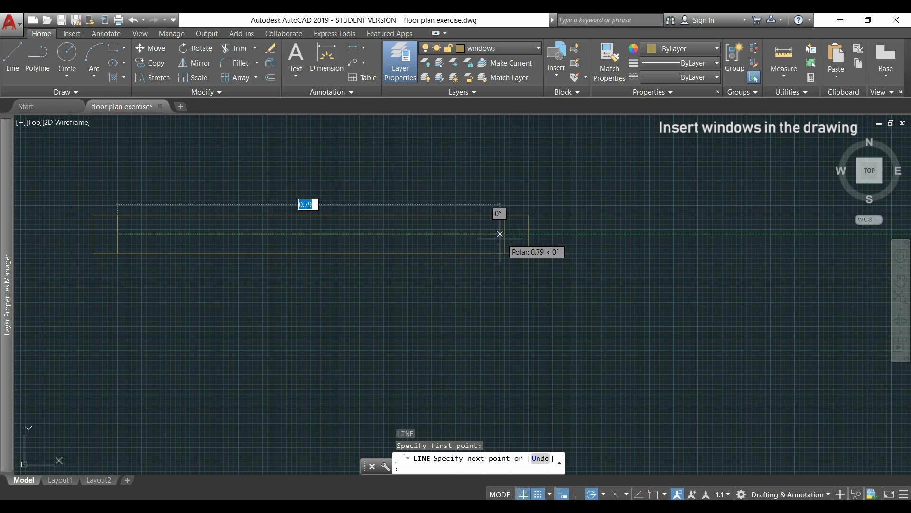
click(498, 233)
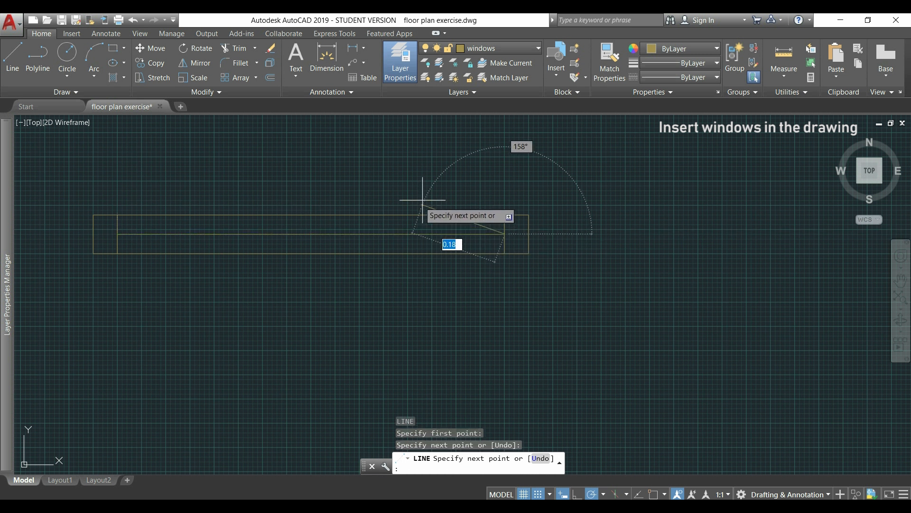
key(Escape)
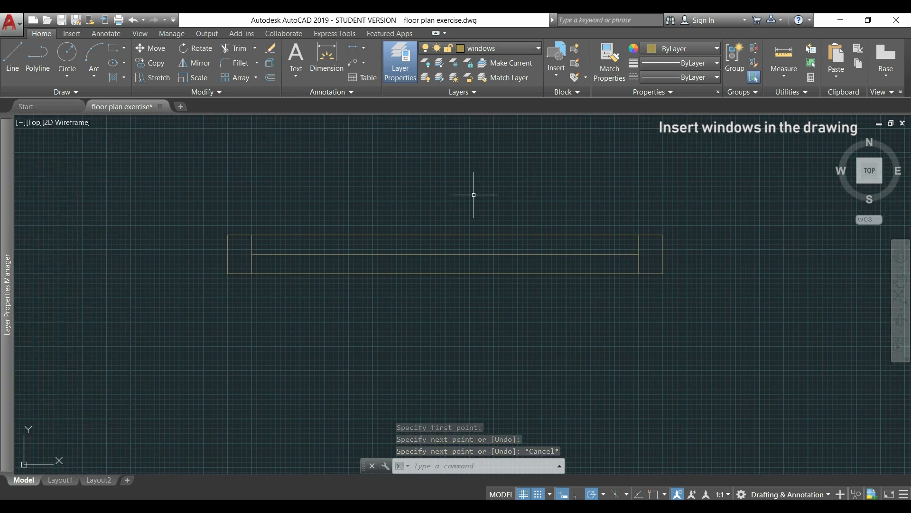
Make walls current and draw 0.3-long vertical wall lines through each end of the window.
click(535, 49)
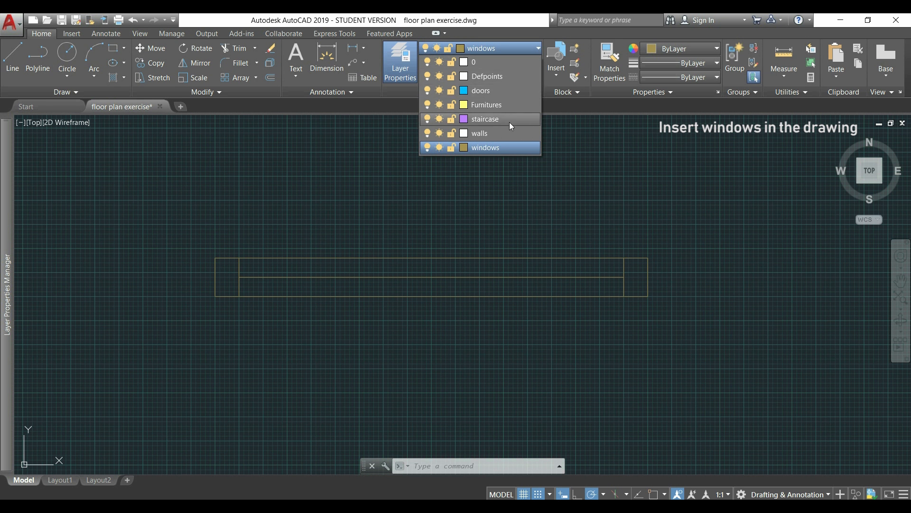
click(478, 133)
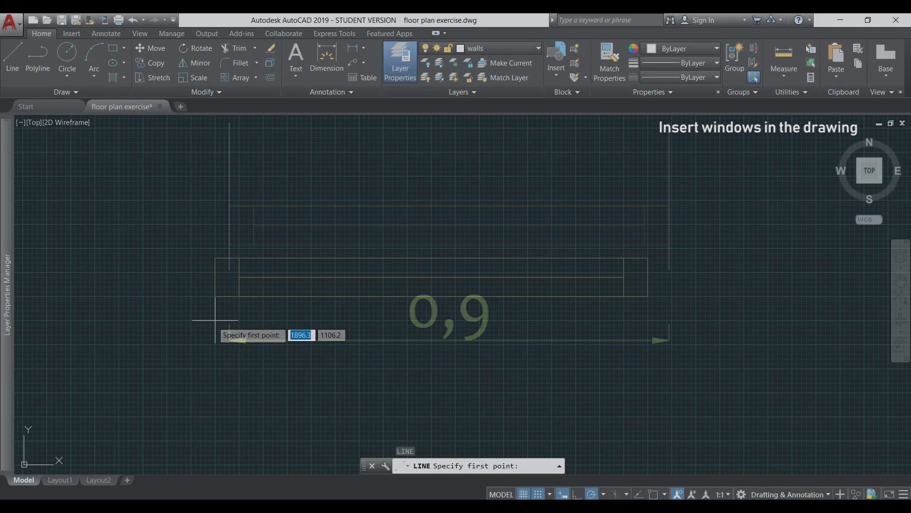
click(216, 295)
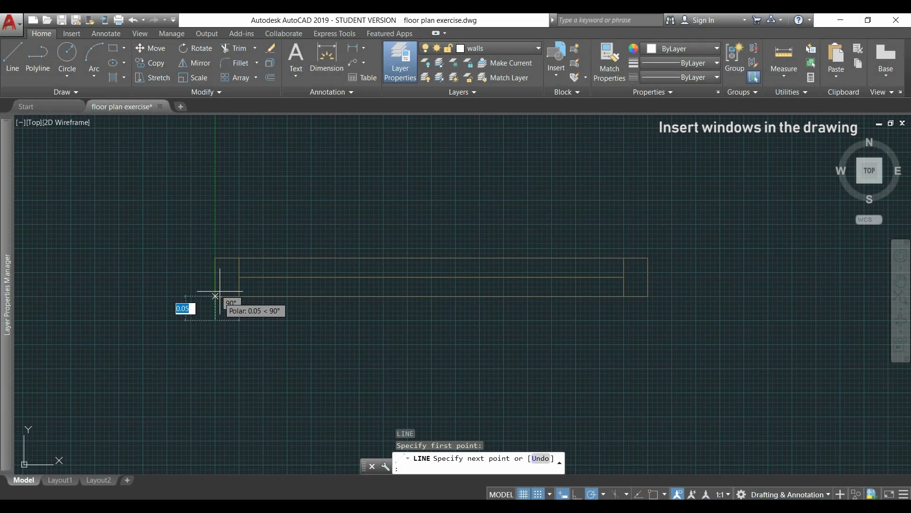
mouse_move(215, 239)
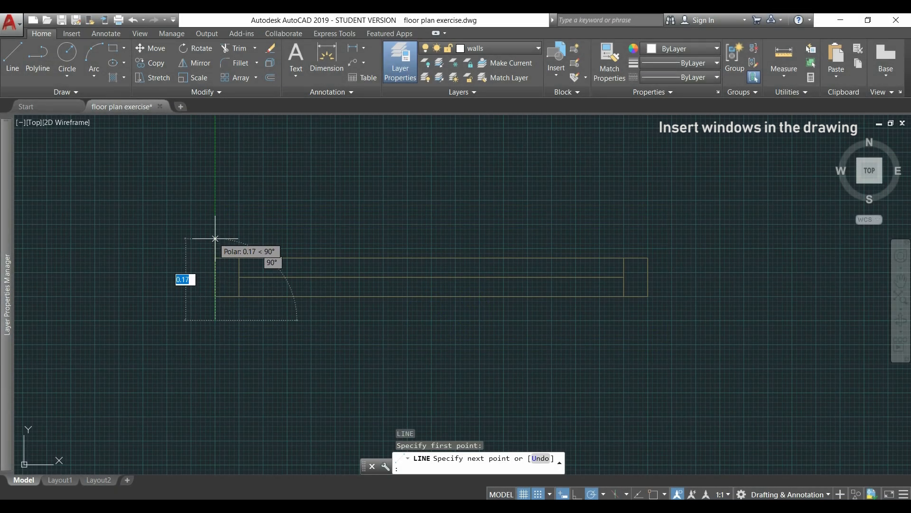
text(0.3)
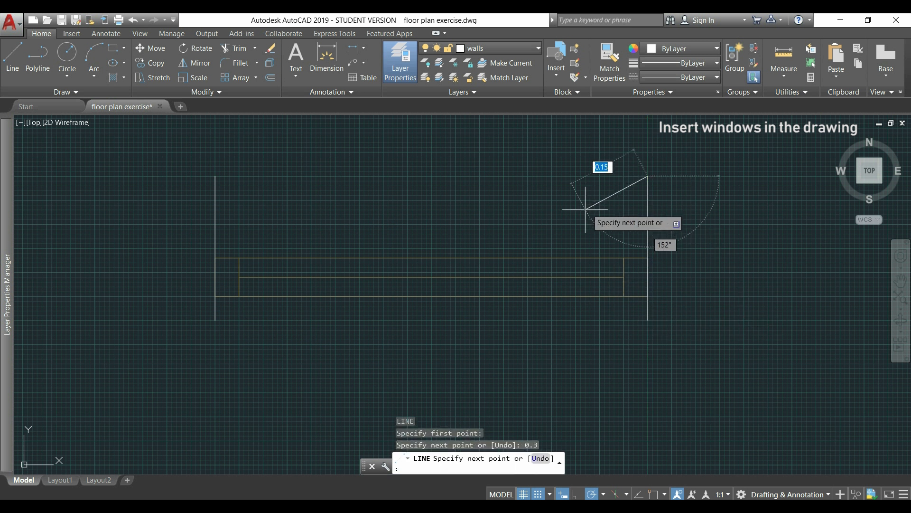
key(Escape)
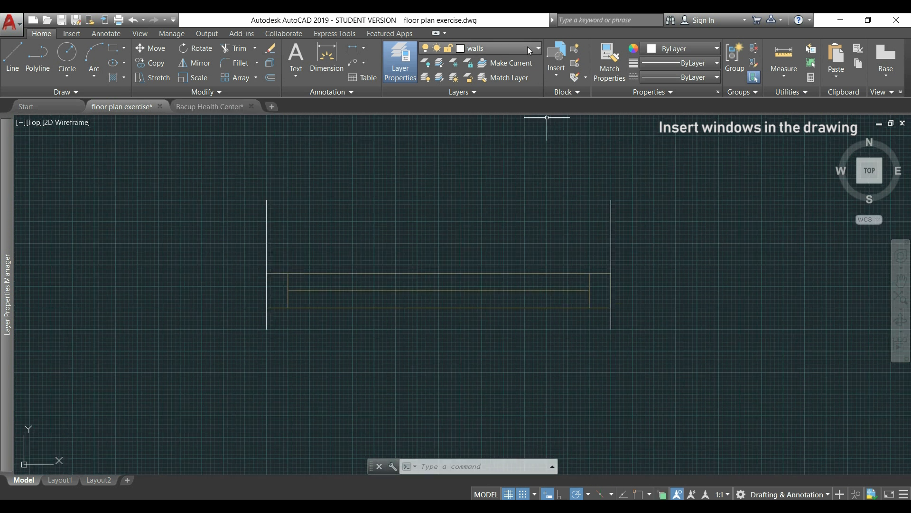
Make layer 0 the current layer.
click(535, 49)
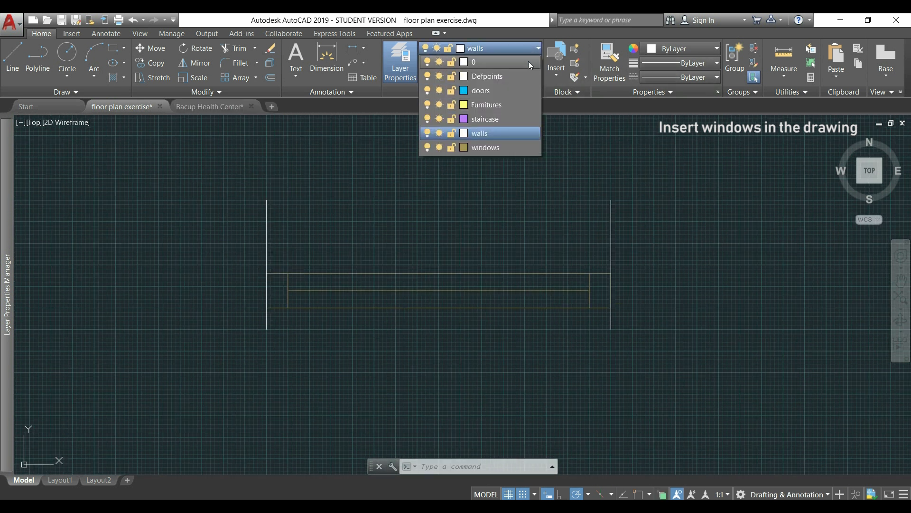
click(475, 61)
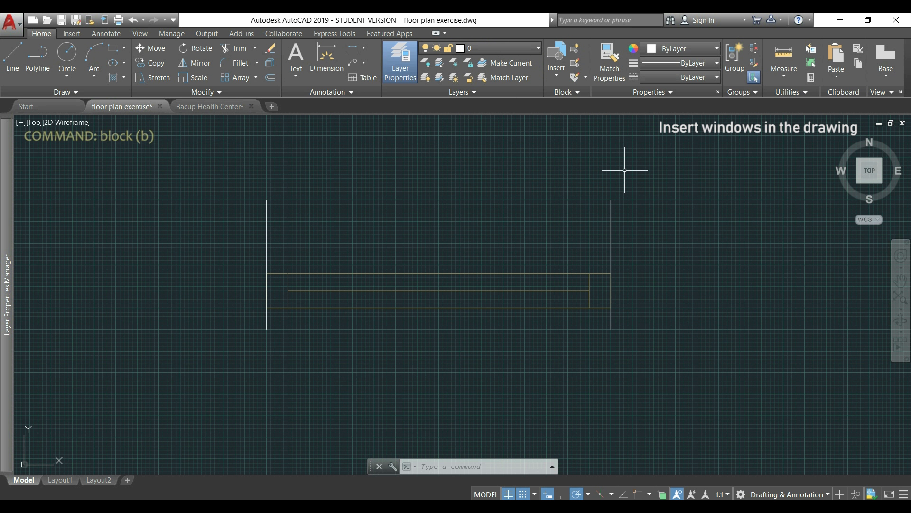
Define a block named windows from the window and wall lines, based at the left wall's bottom end.
text(b)
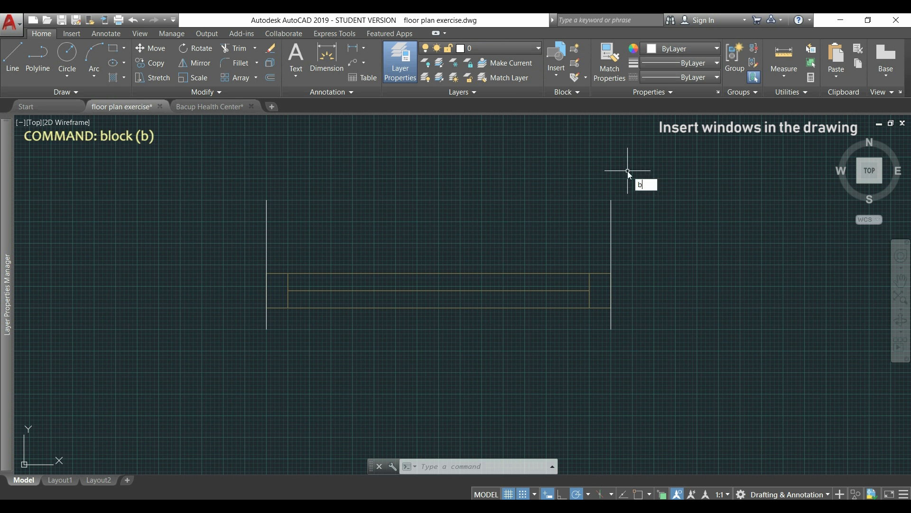
key(Return)
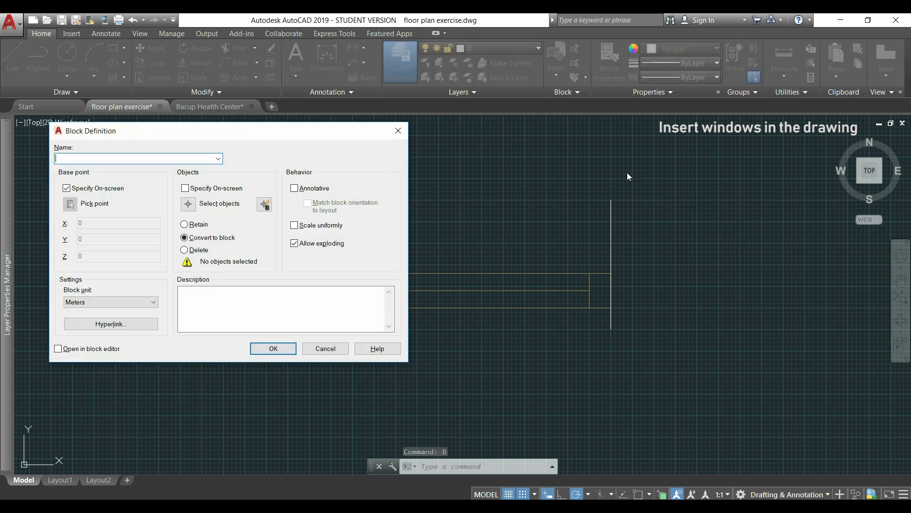
text(windows)
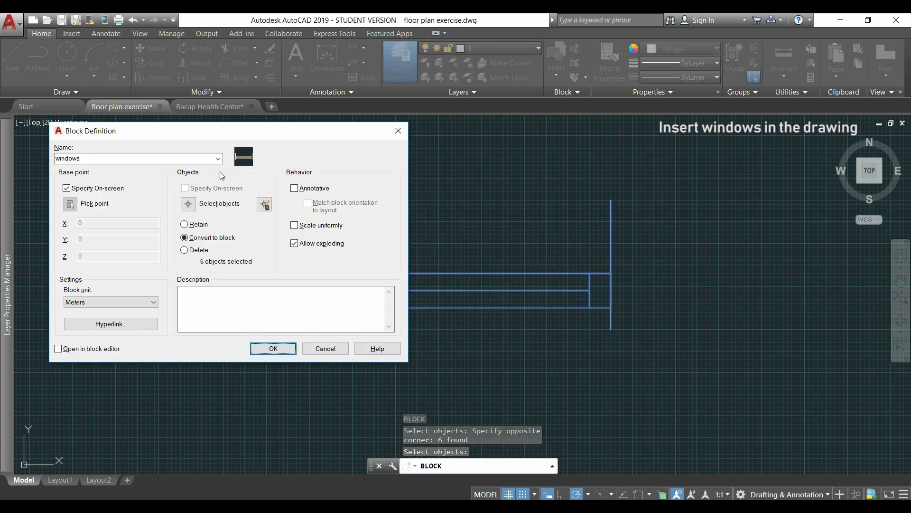
click(272, 349)
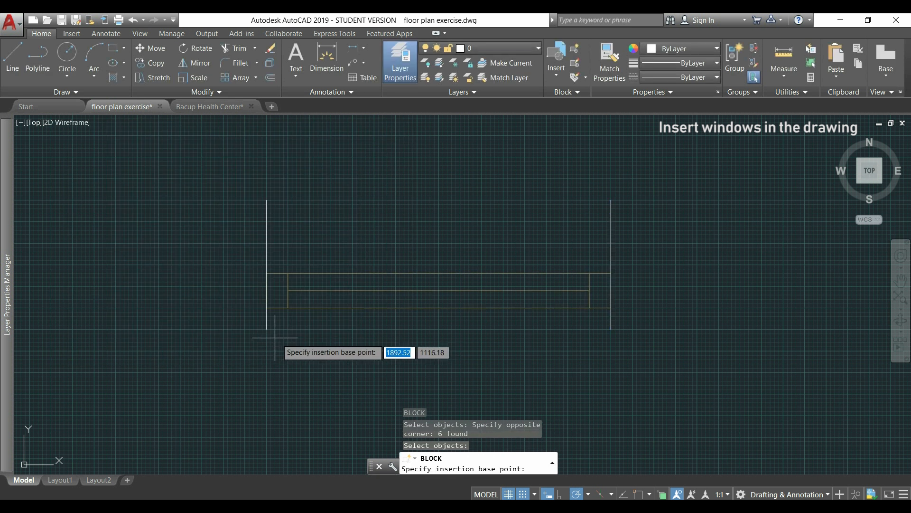
click(268, 326)
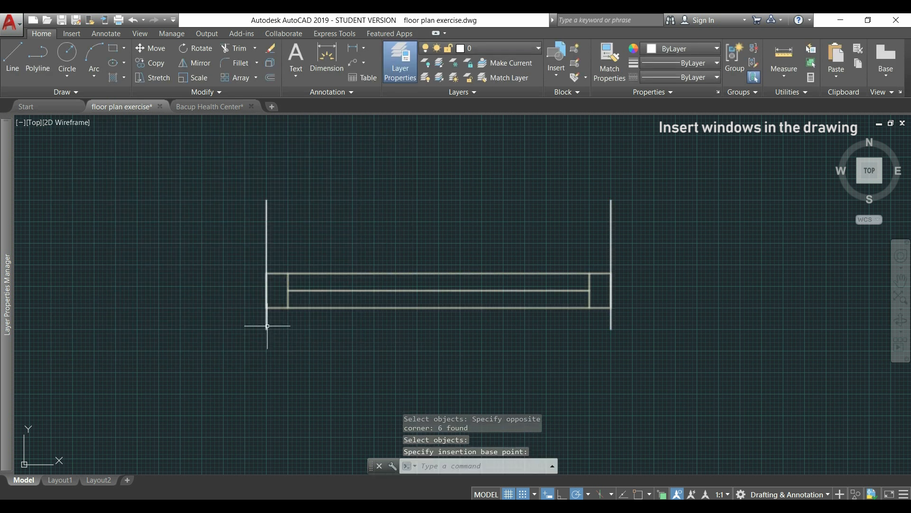
click(267, 329)
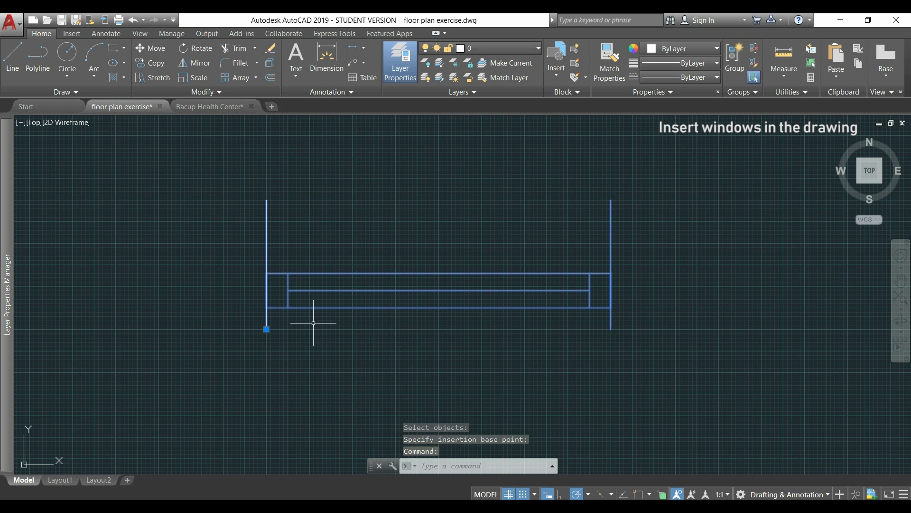
mouse_move(320, 323)
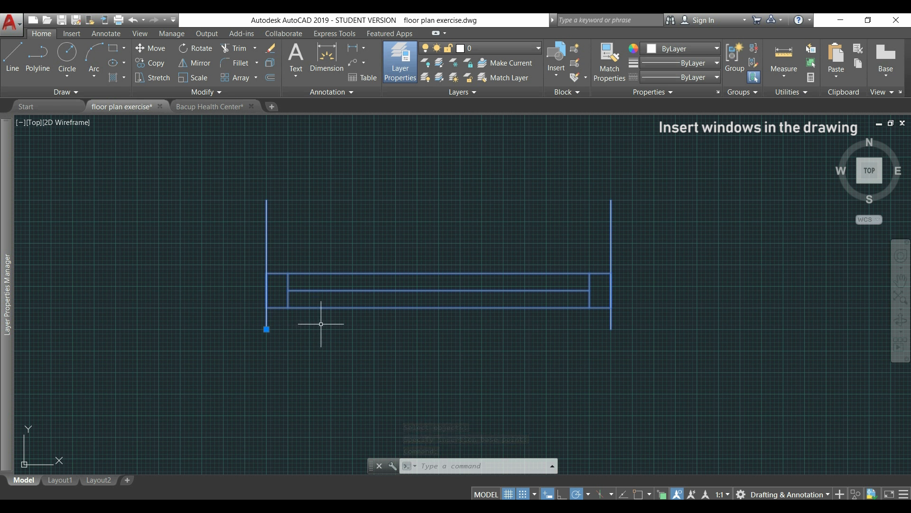
Open the windows block in the Block Editor from its context menu.
right_click(320, 324)
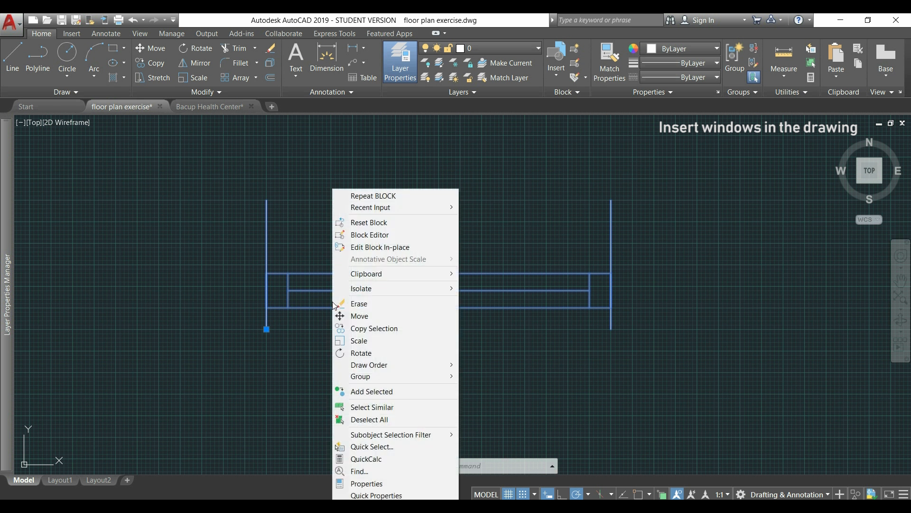
mouse_move(416, 240)
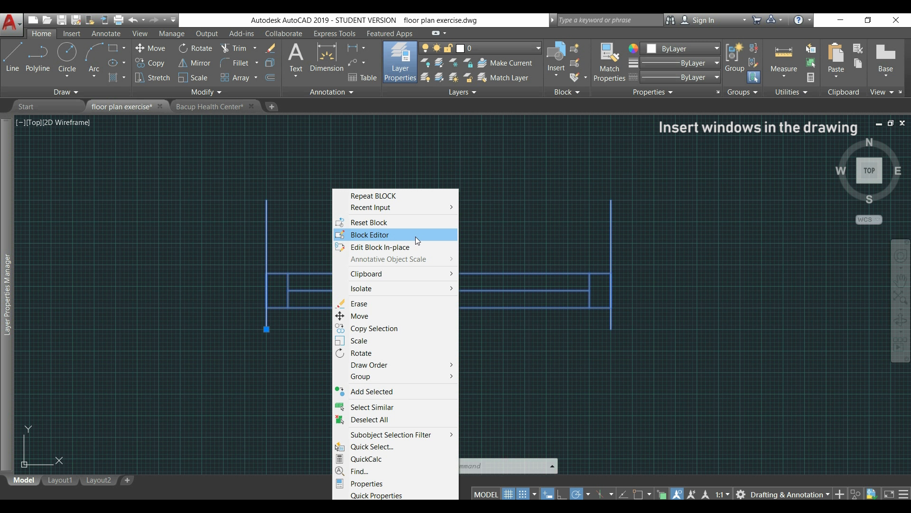
click(370, 235)
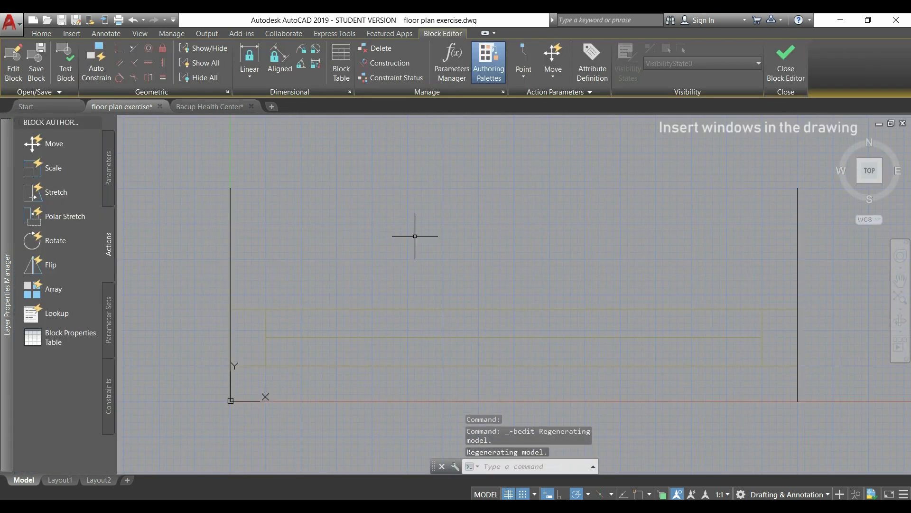
mouse_move(416, 233)
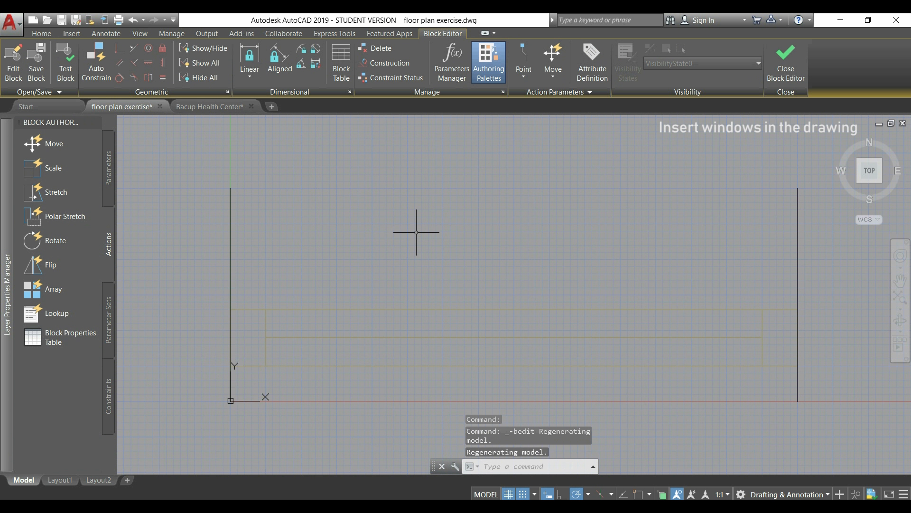
mouse_move(414, 229)
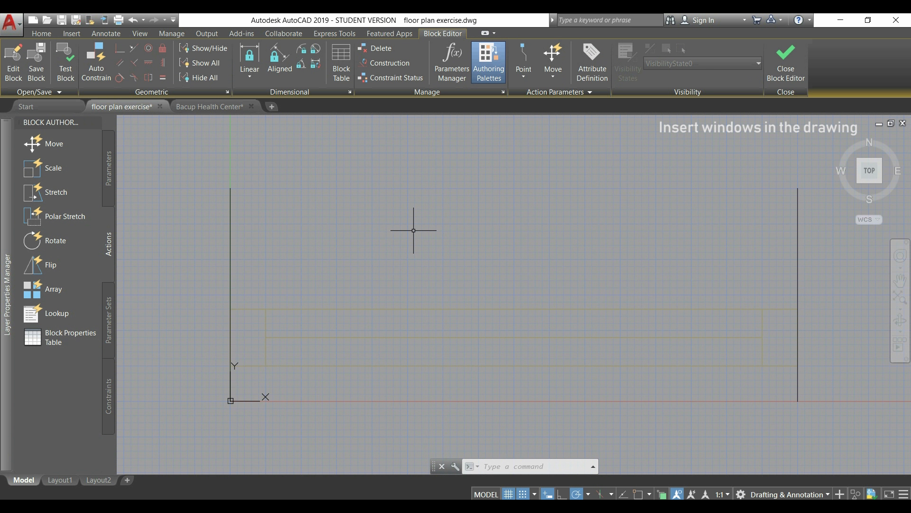
Add a linear Distance1 parameter across the window's corners with its label below.
click(108, 169)
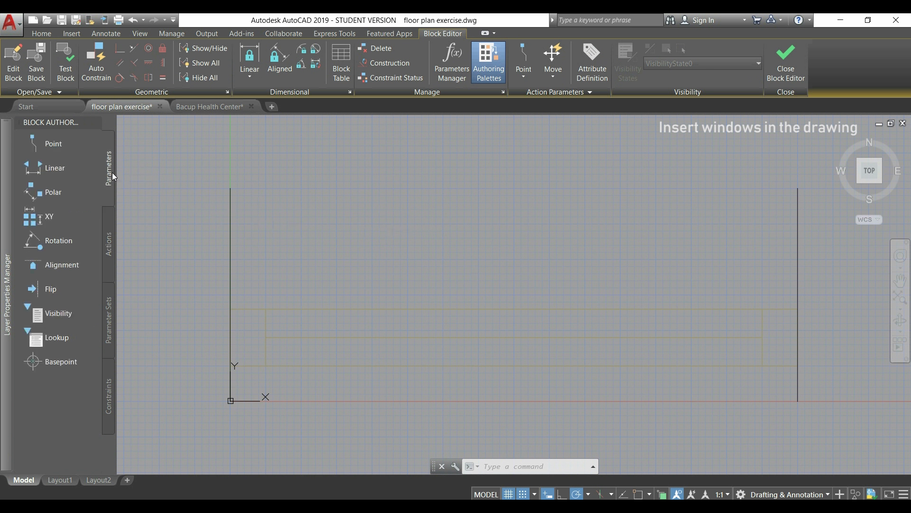
mouse_move(55, 169)
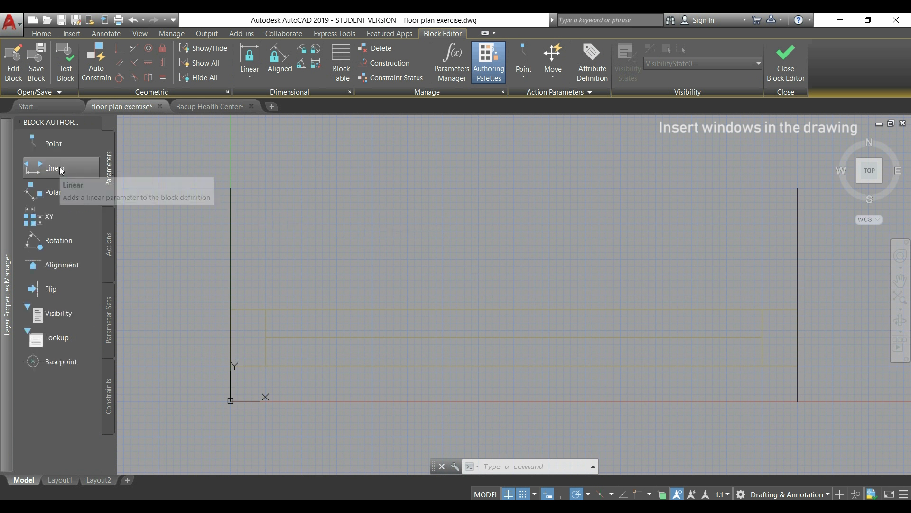
click(55, 167)
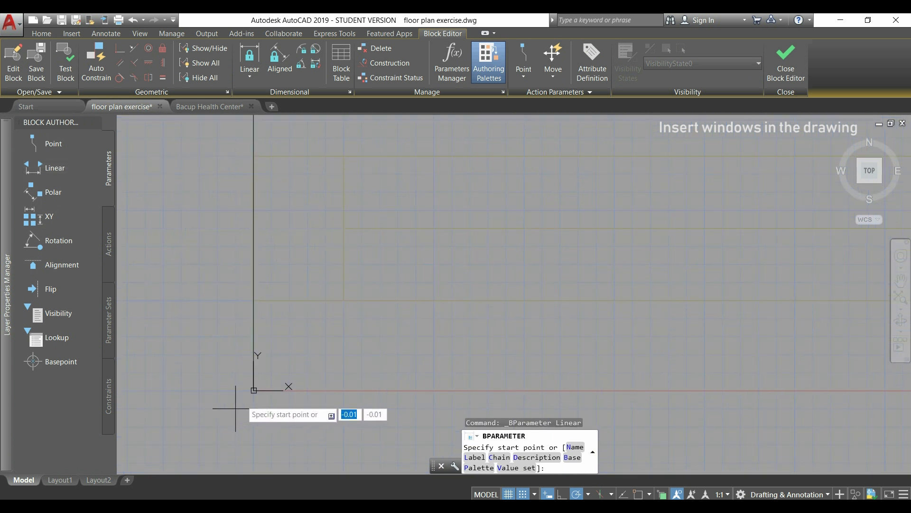
mouse_move(253, 390)
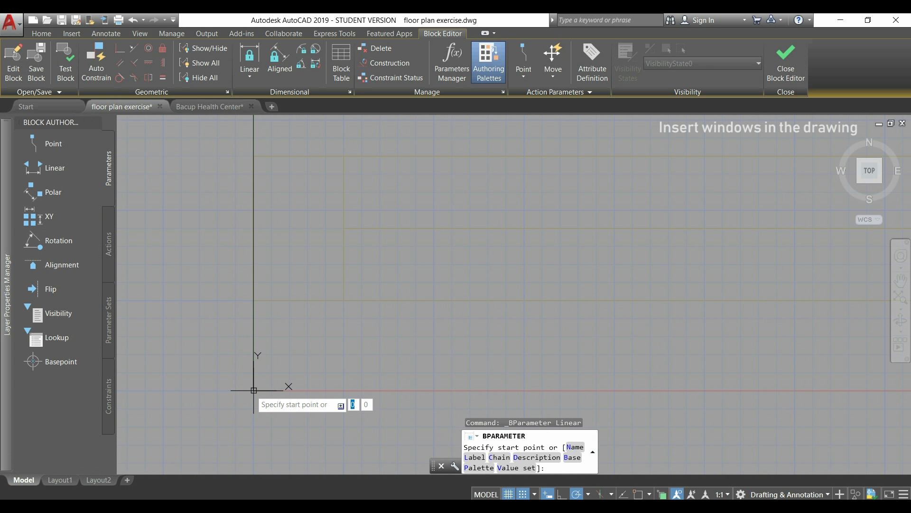
click(253, 390)
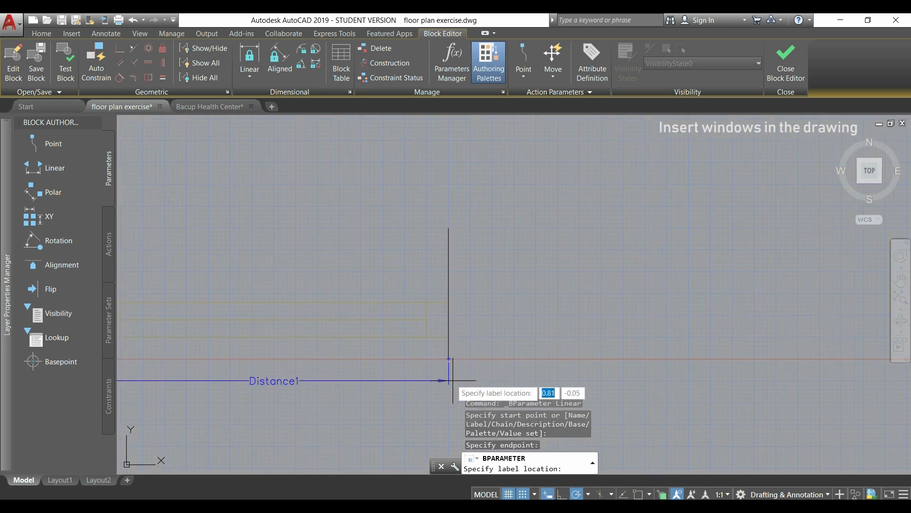
click(448, 377)
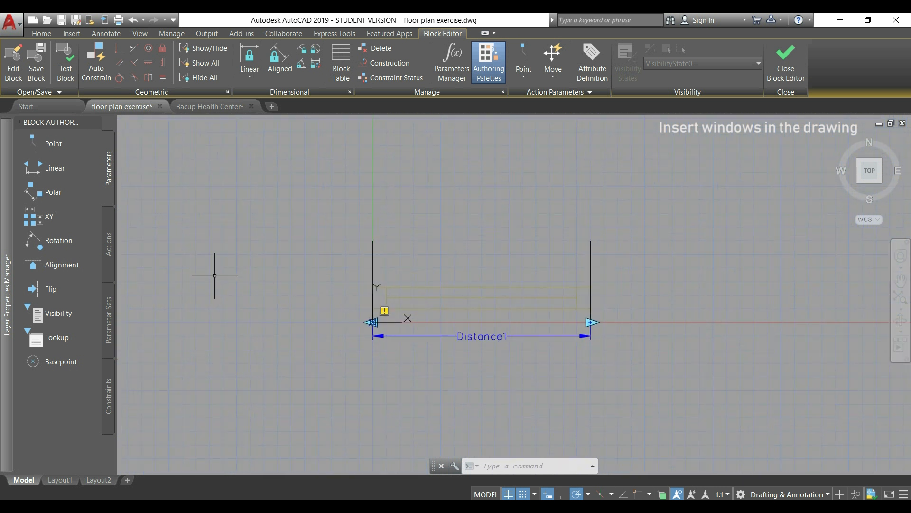
Start a Stretch action tied to Distance1's right-end point.
click(108, 235)
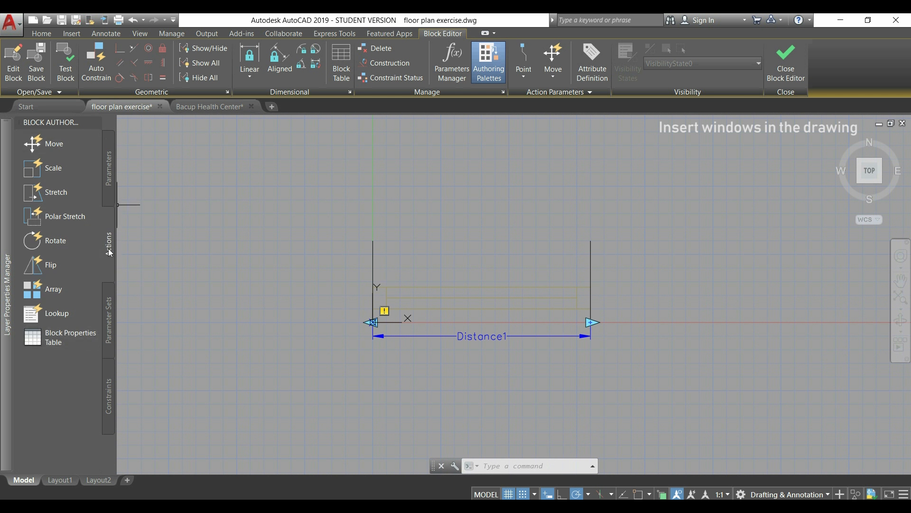
click(56, 193)
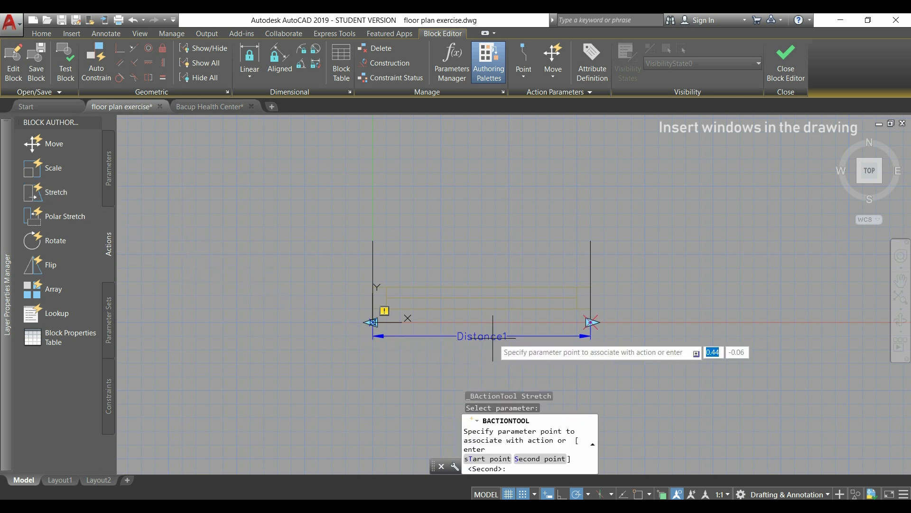
mouse_move(633, 326)
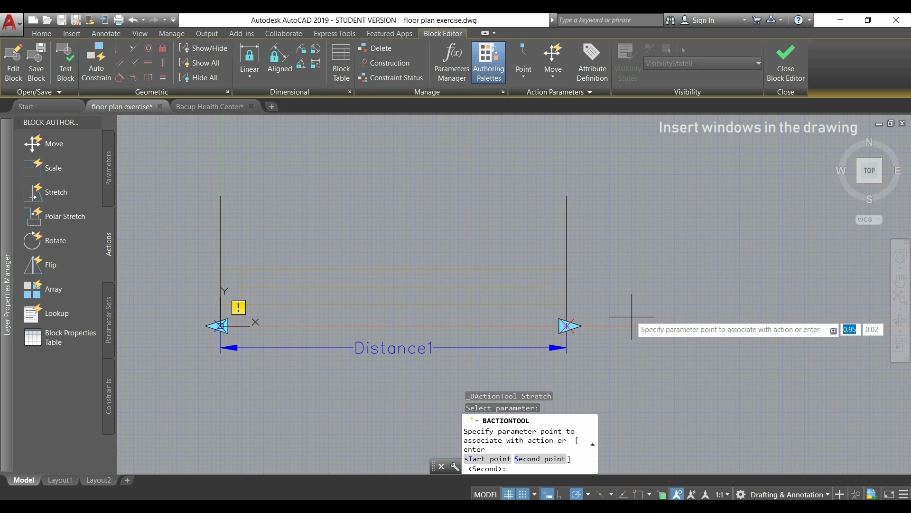
mouse_move(615, 320)
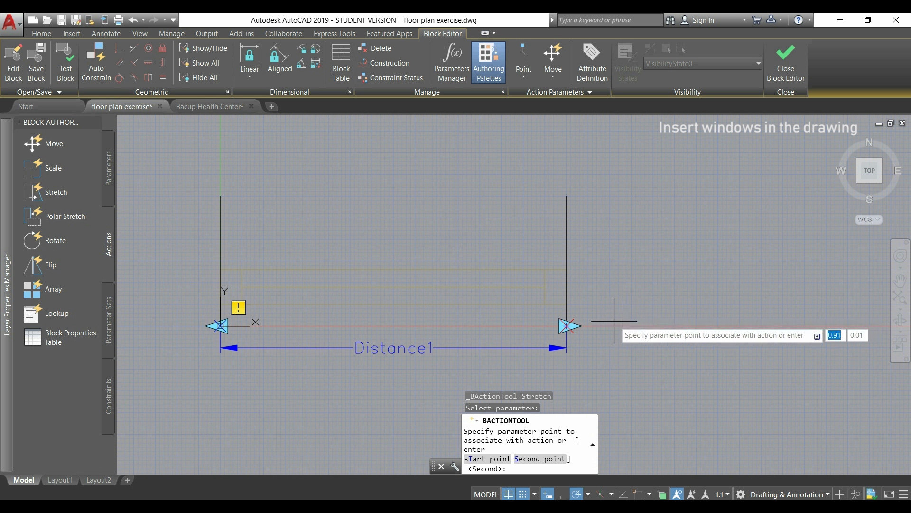
click(566, 326)
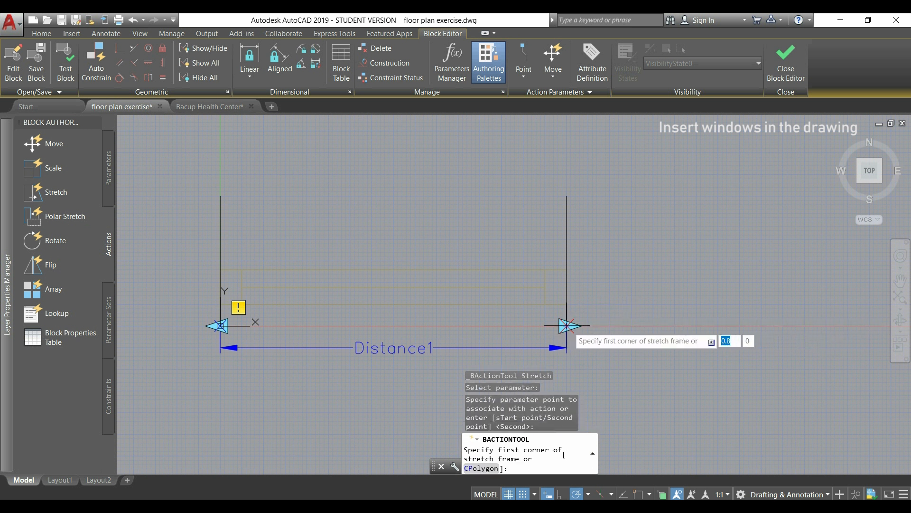
mouse_move(609, 358)
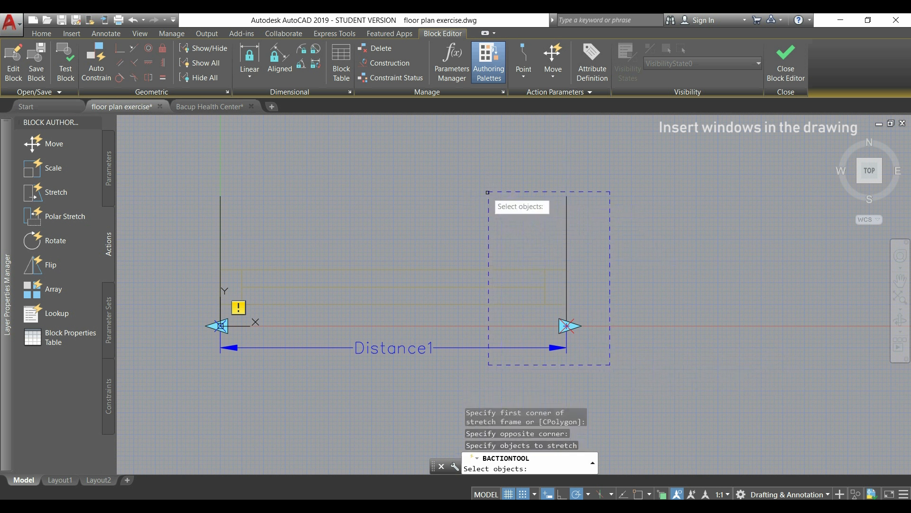
mouse_move(594, 312)
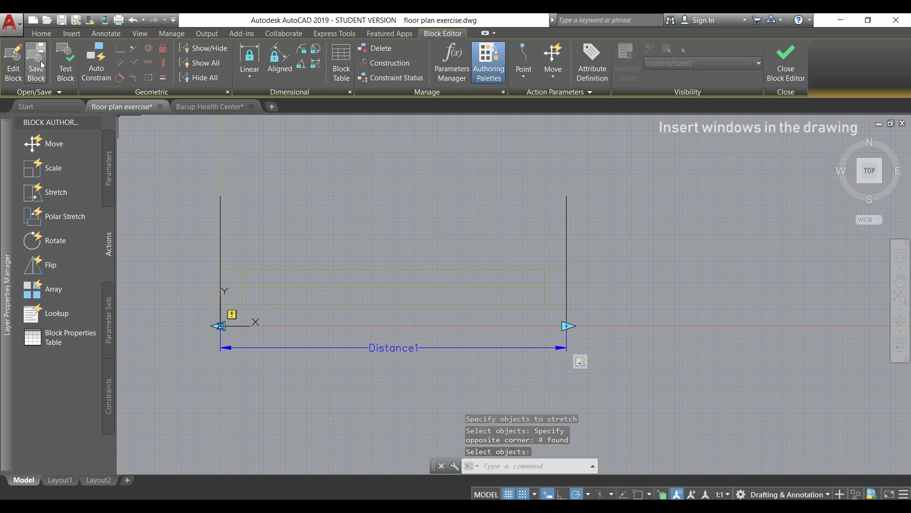
Save the windows block definition and return to the drawing.
click(35, 61)
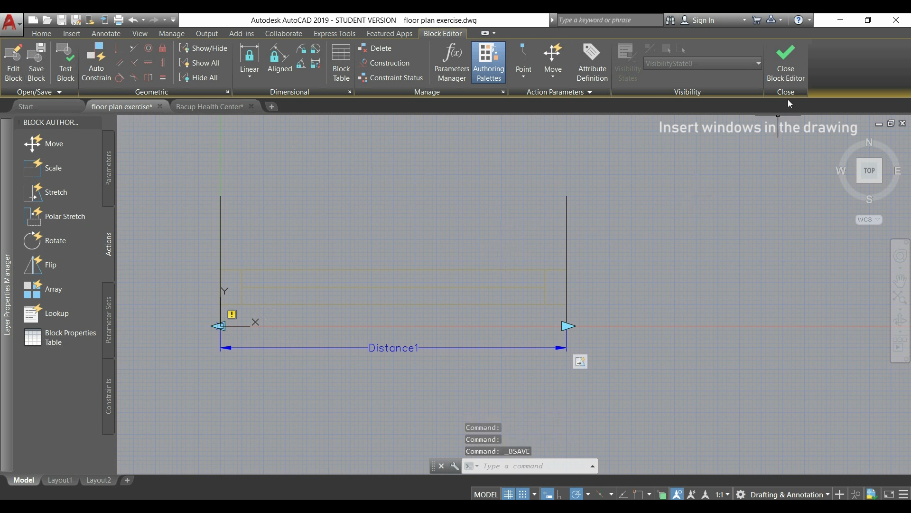
click(785, 61)
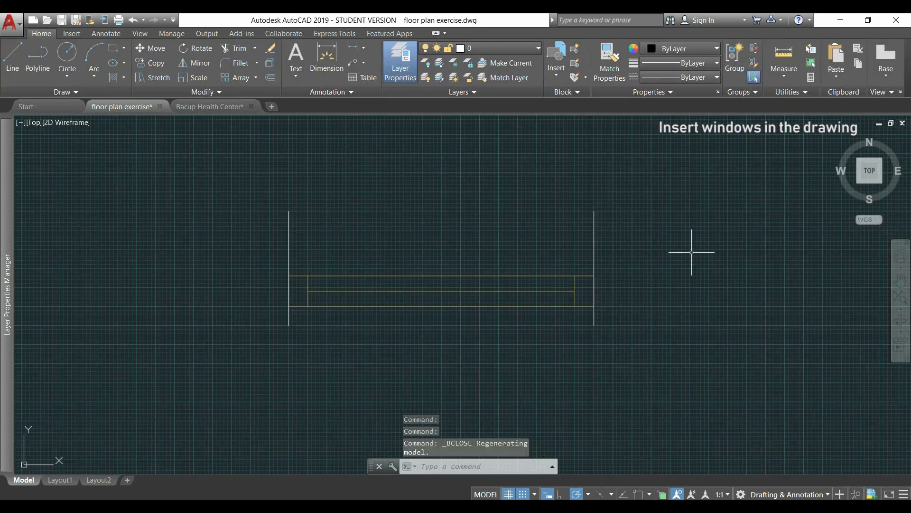
mouse_move(596, 317)
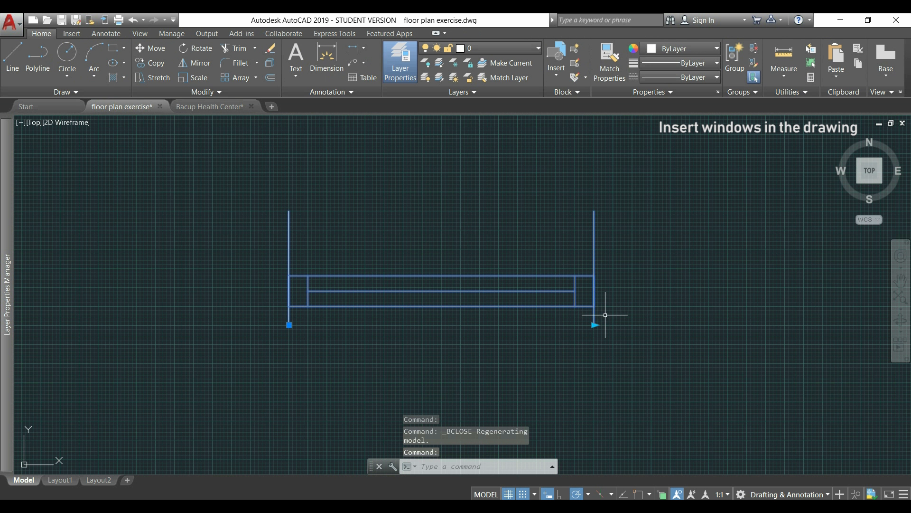
mouse_move(612, 316)
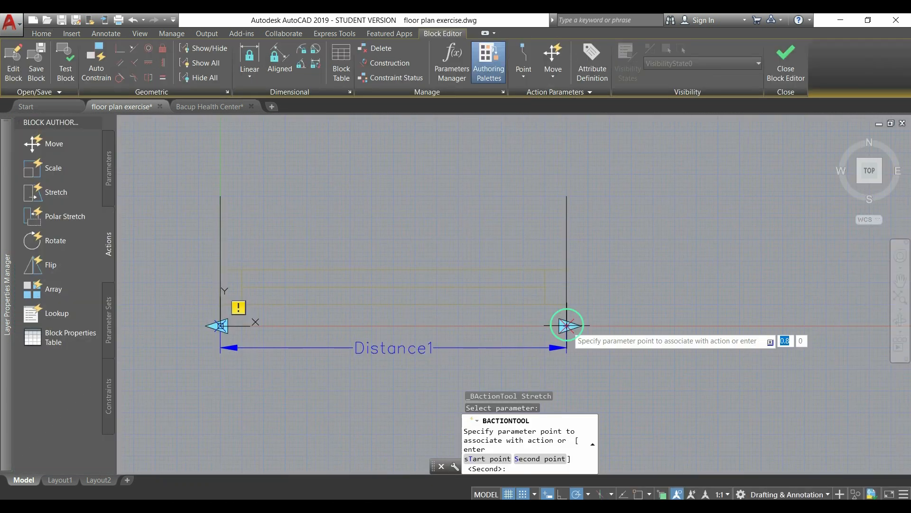
Stretch the window block by its grip to a length of 1.2.
click(786, 61)
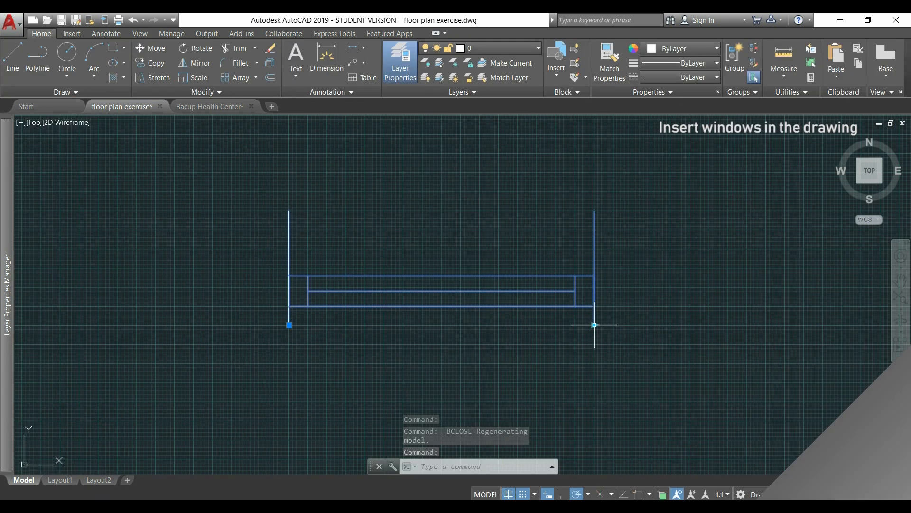
click(594, 325)
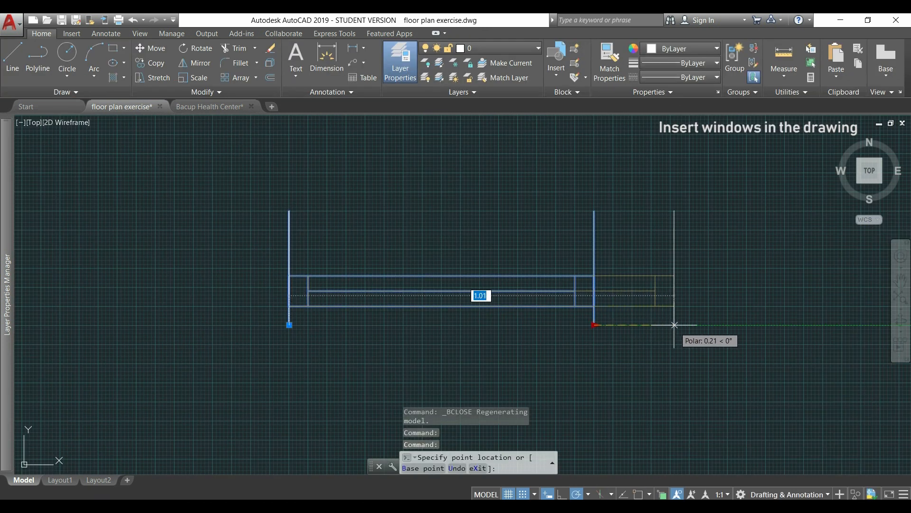
mouse_move(697, 325)
text(1)
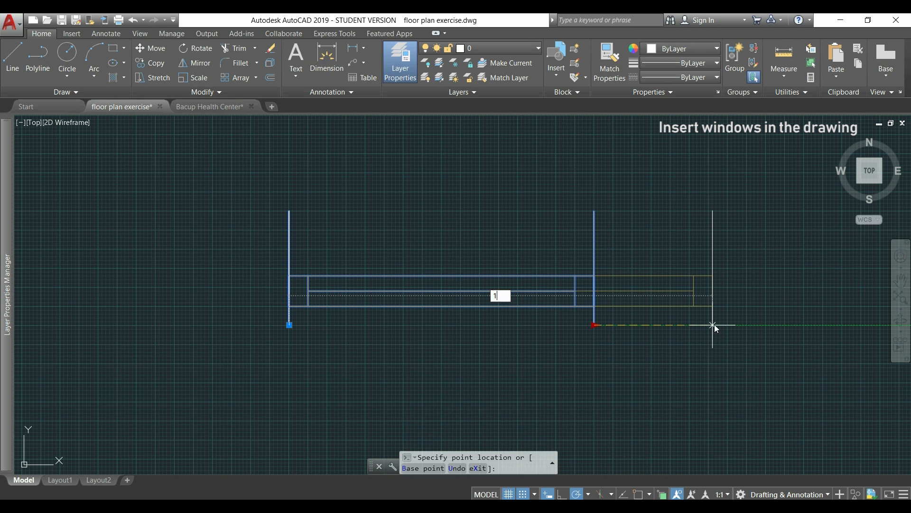
text(.2)
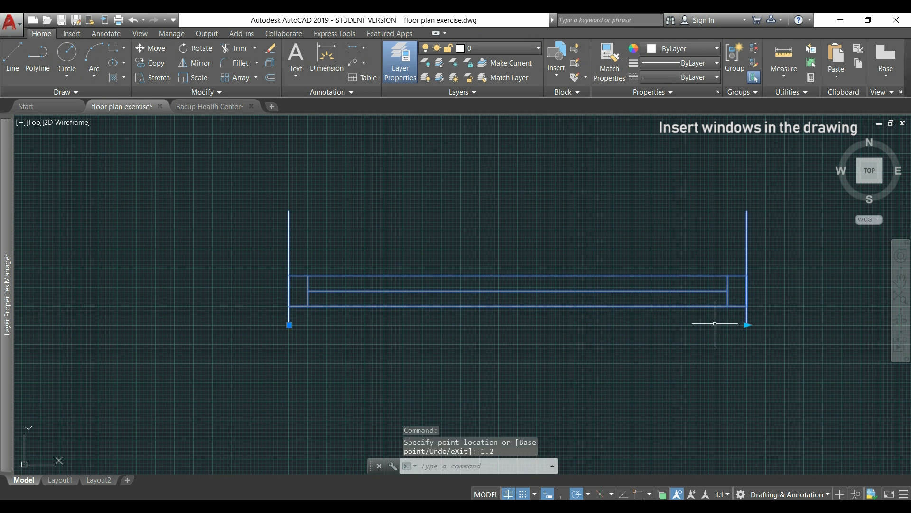
mouse_move(685, 332)
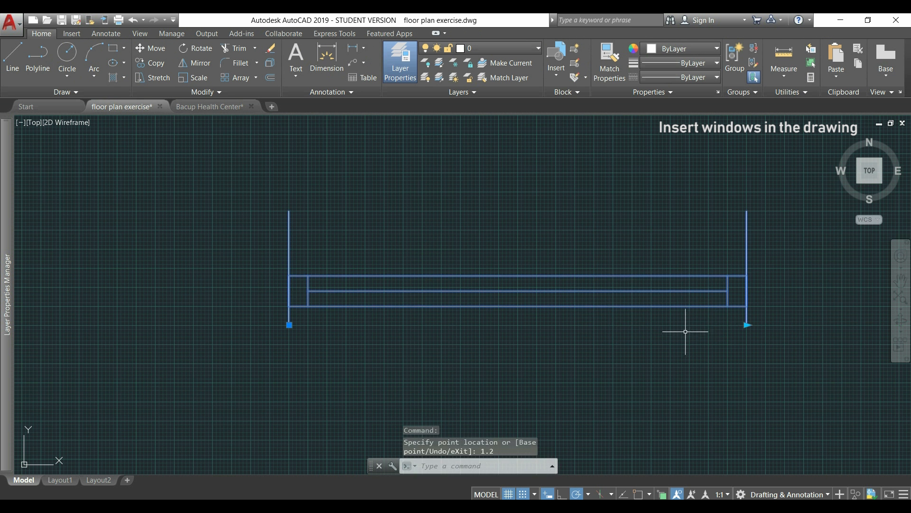
mouse_move(686, 331)
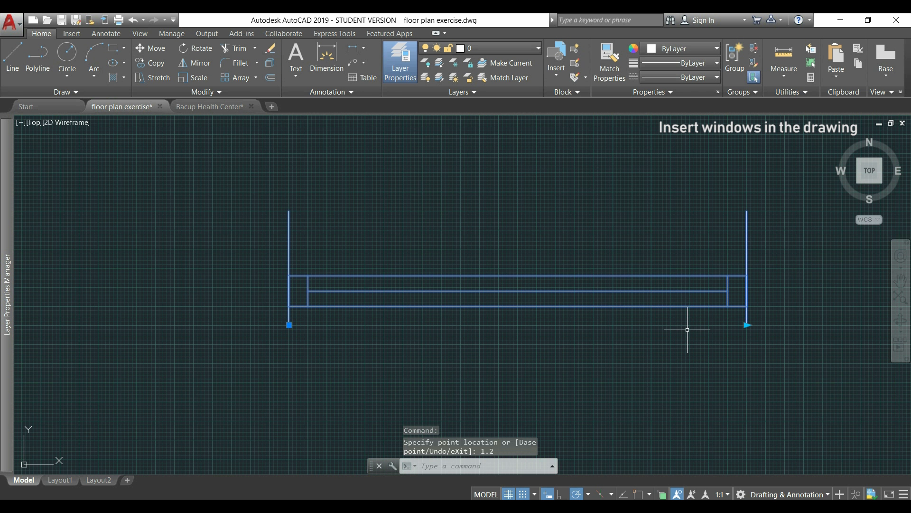
click(209, 107)
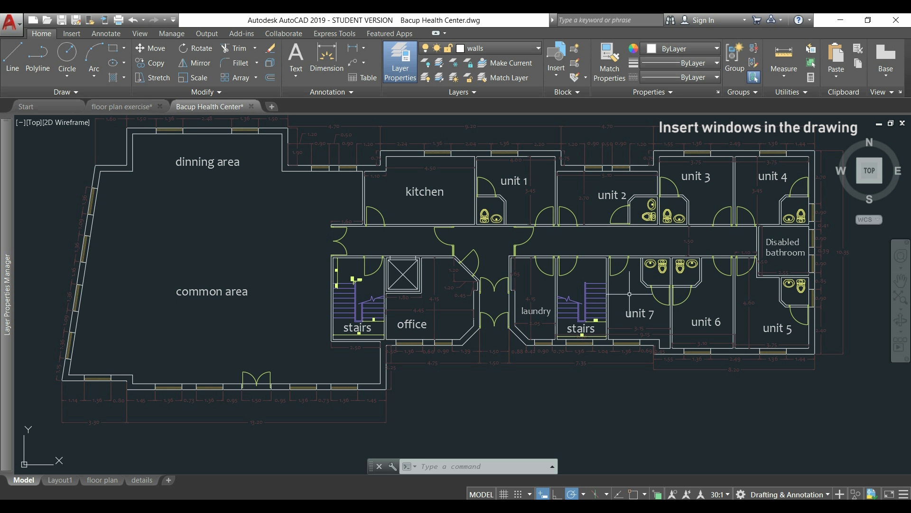
mouse_move(615, 321)
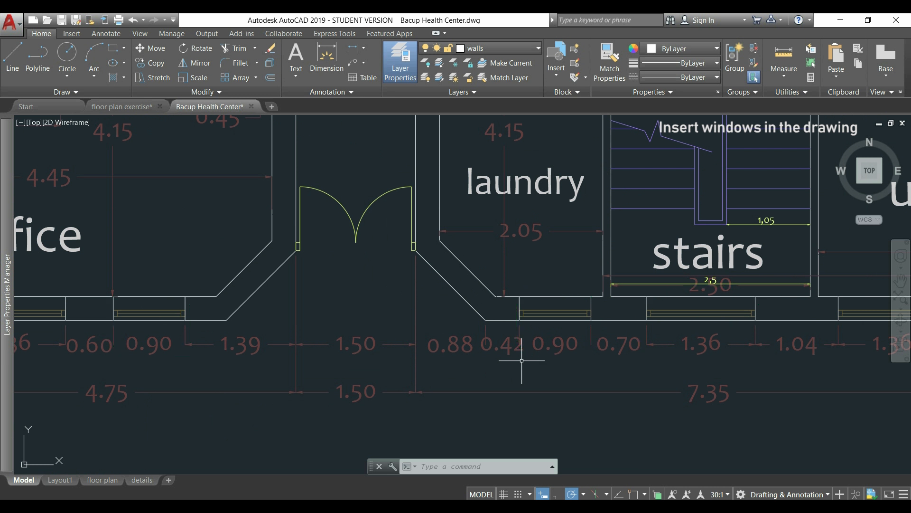
Check the plan's window dimensions, then return to the floor plan exercise drawing.
scroll(down, 3)
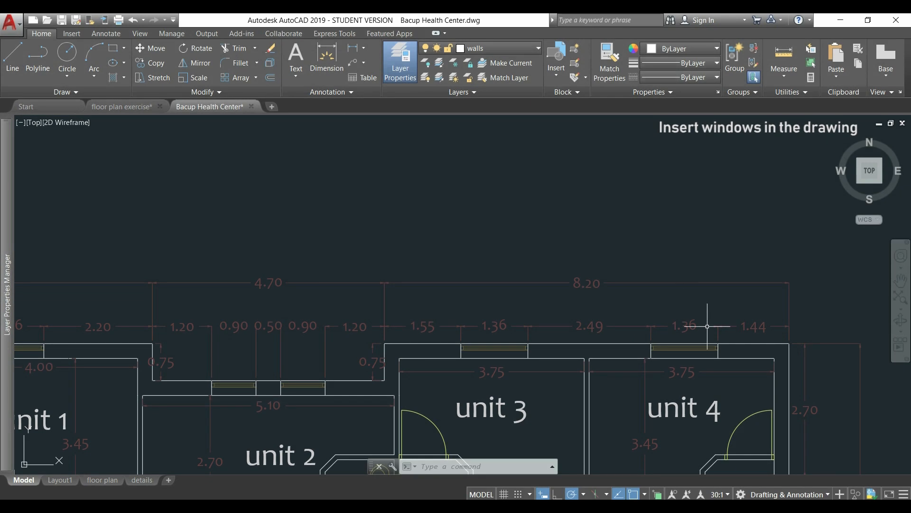
mouse_move(308, 399)
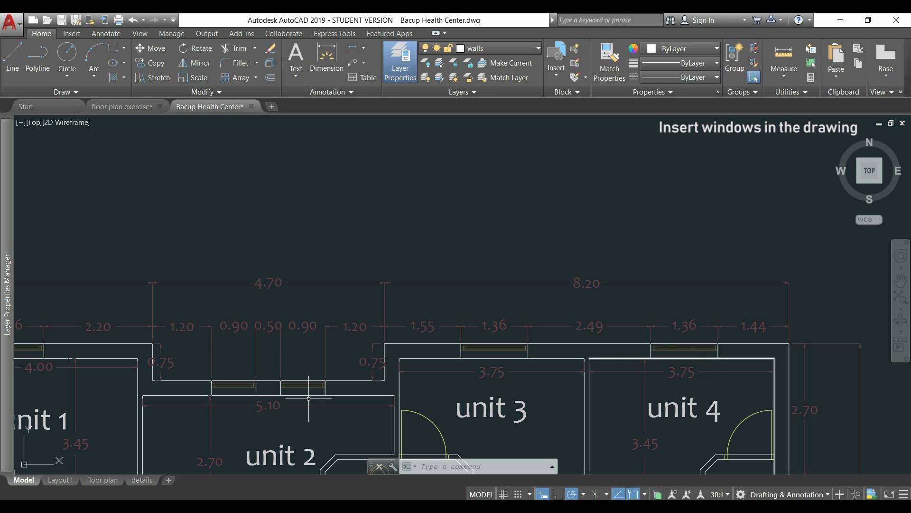
mouse_move(527, 368)
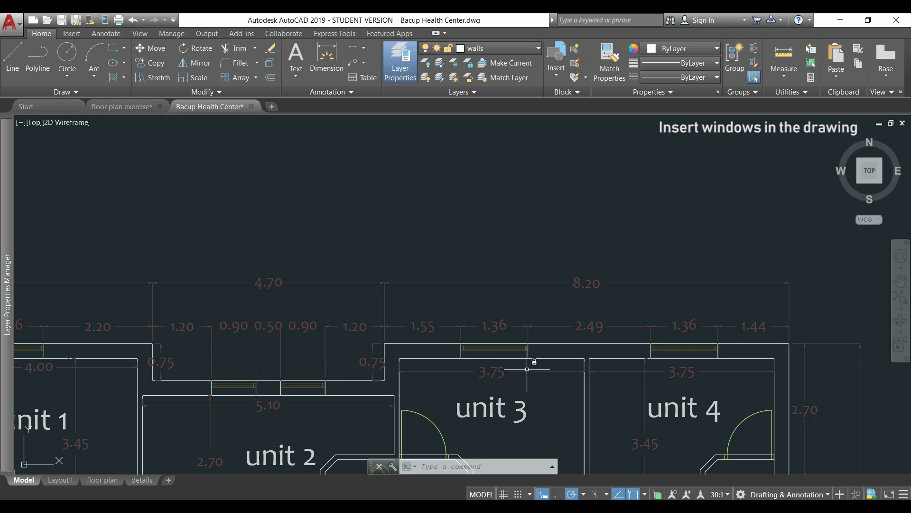
mouse_move(534, 370)
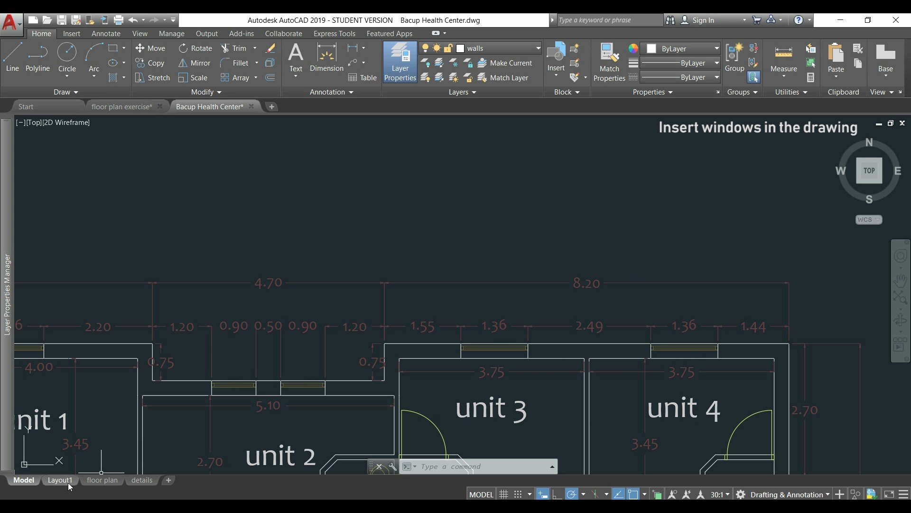
click(122, 107)
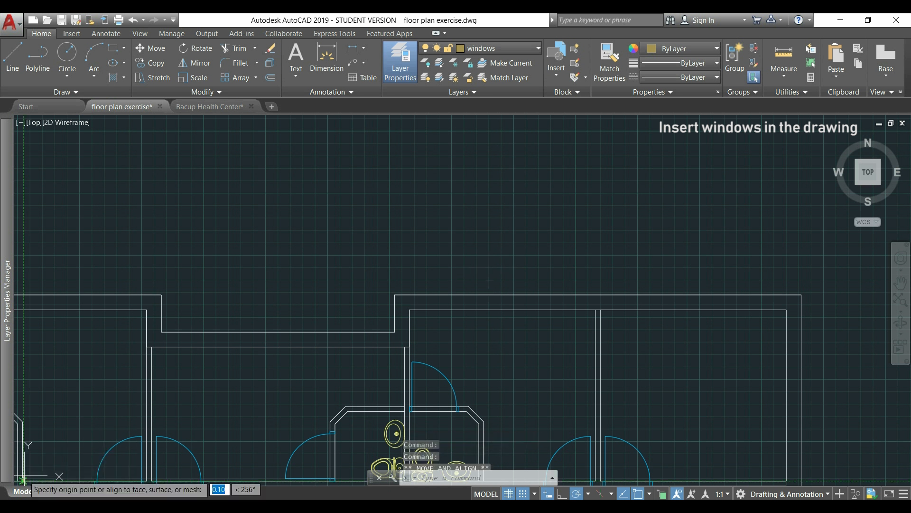
mouse_move(802, 295)
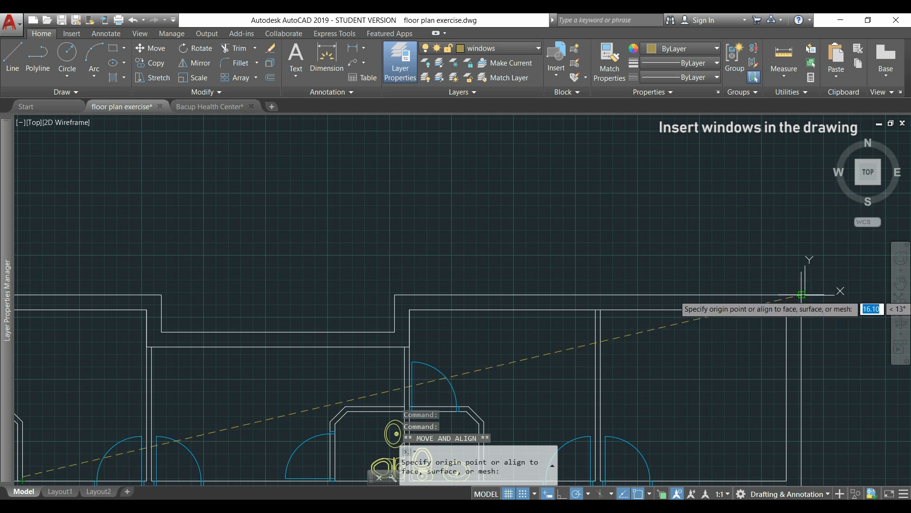
Align the UCS axis along the wall and bring up the insertable blocks.
click(801, 295)
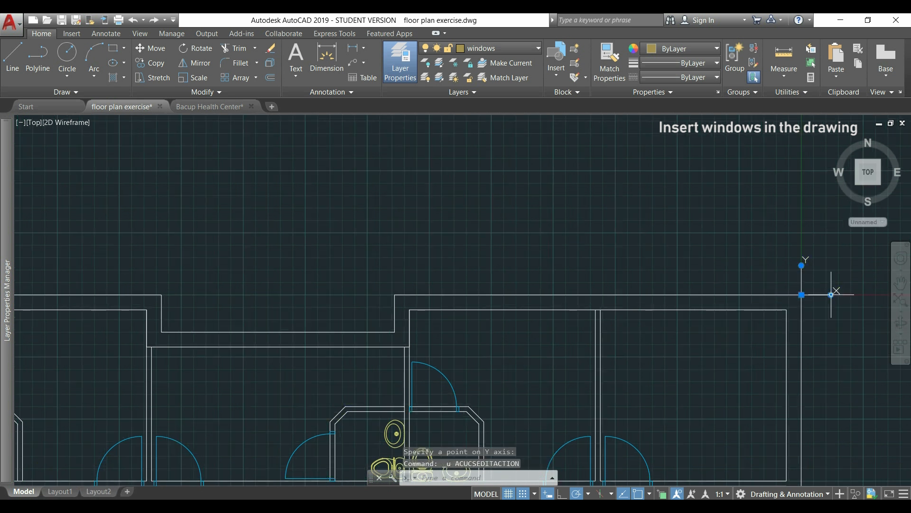
mouse_move(810, 267)
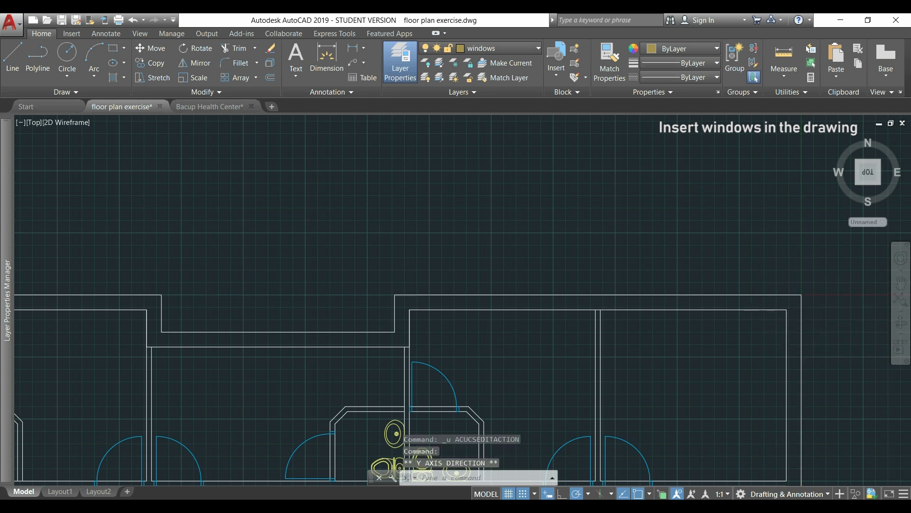
click(801, 295)
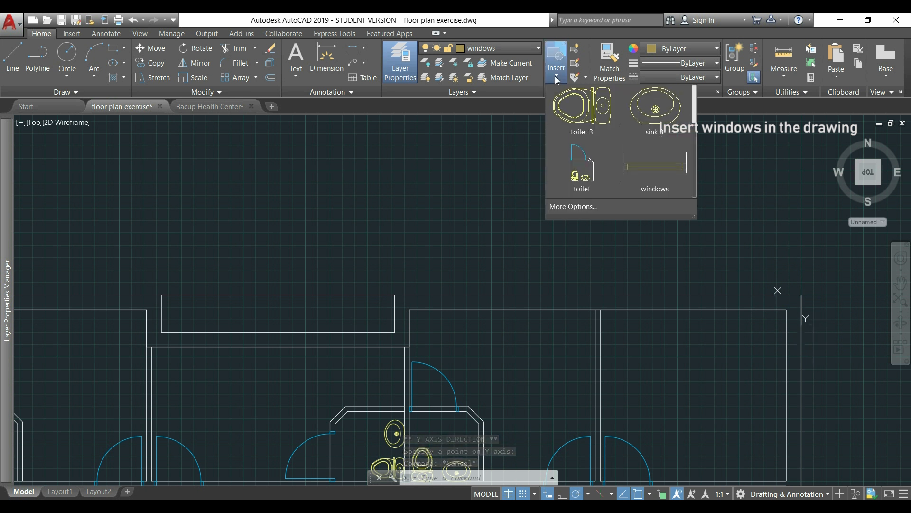
Insert a windows block and stretch it longer toward the left by 1.36.
click(654, 165)
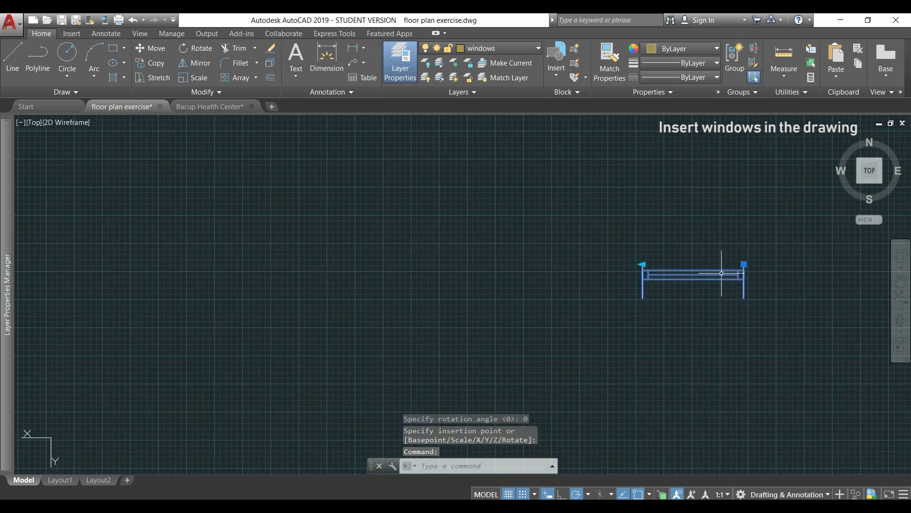
click(643, 265)
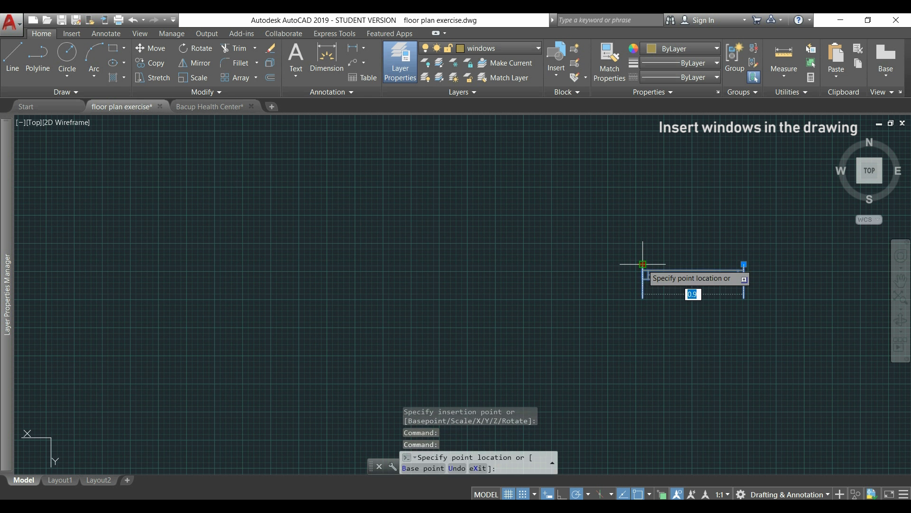
mouse_move(603, 265)
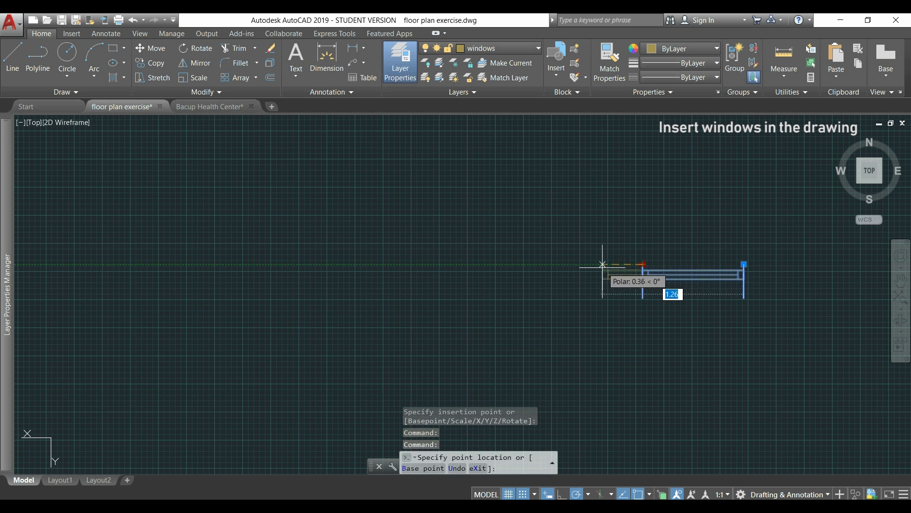
click(603, 268)
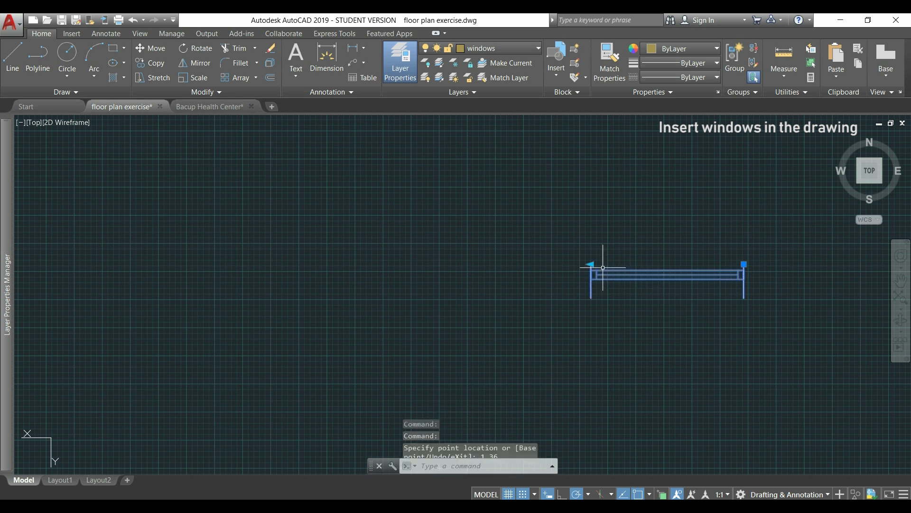
mouse_move(597, 238)
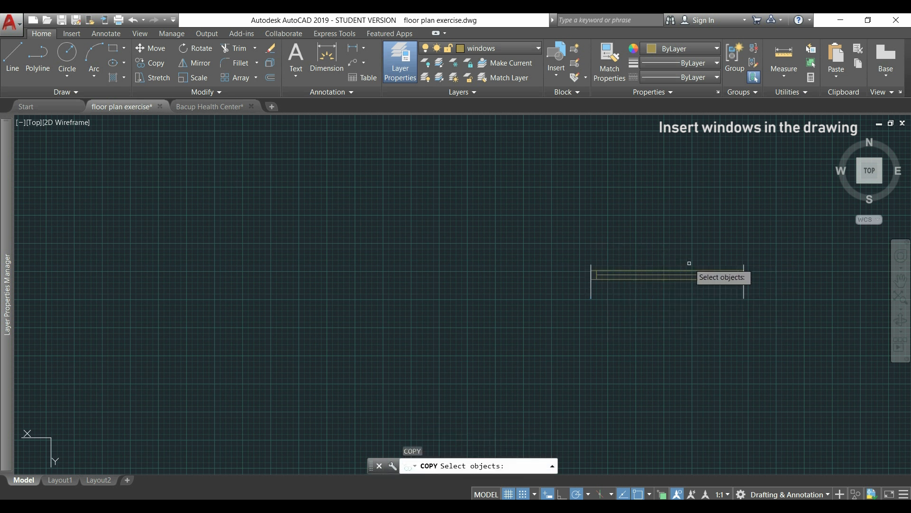
Copy the window along the wall from its corner at distances 1.44, 2.2 and 2.04.
click(639, 276)
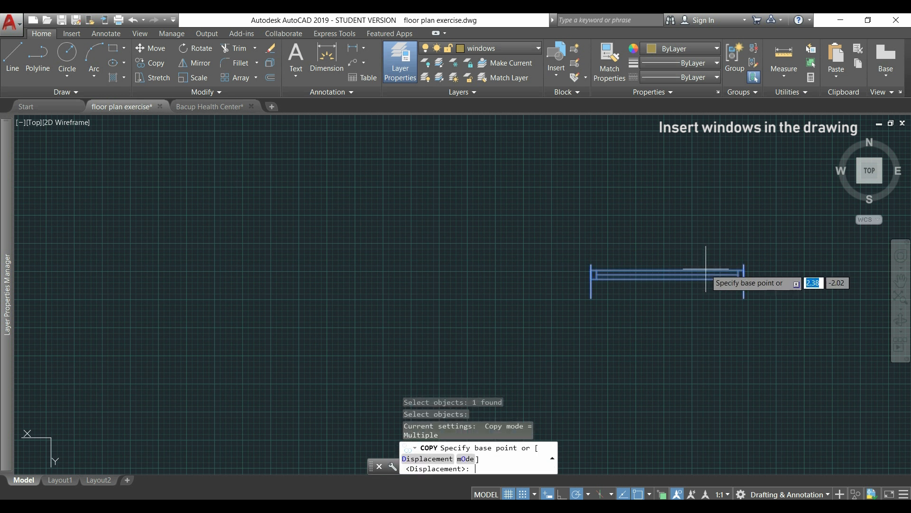
click(744, 279)
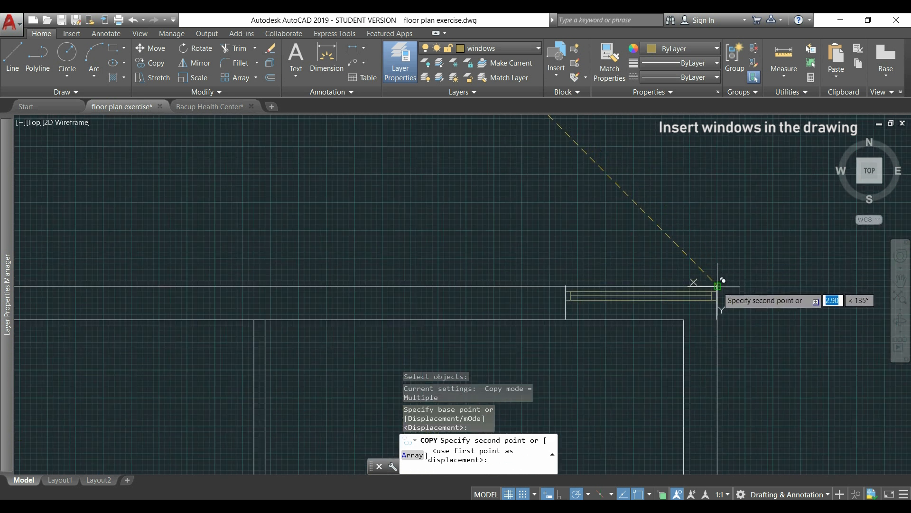
mouse_move(700, 285)
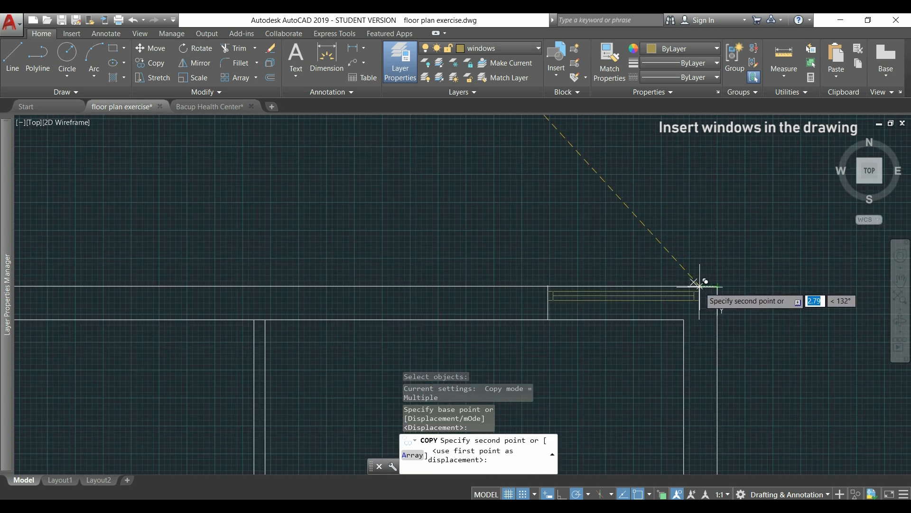
text(1.44)
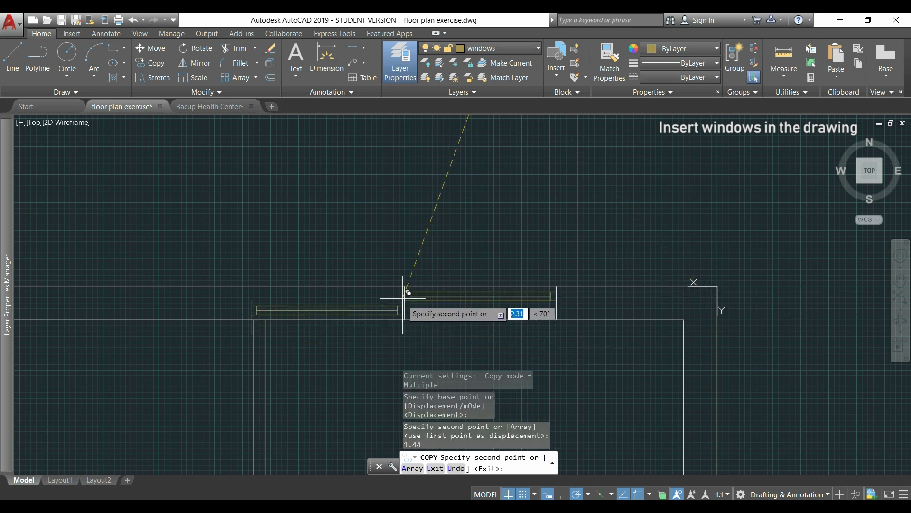
mouse_move(389, 285)
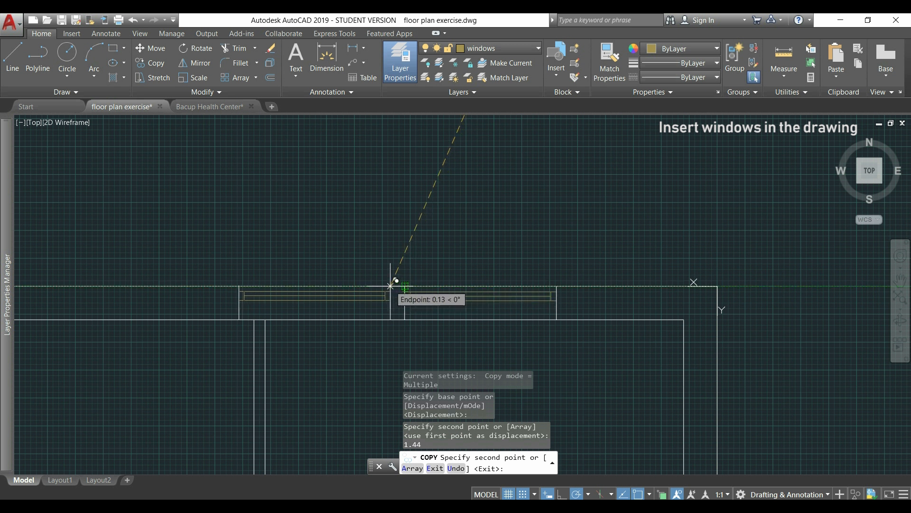
mouse_move(388, 285)
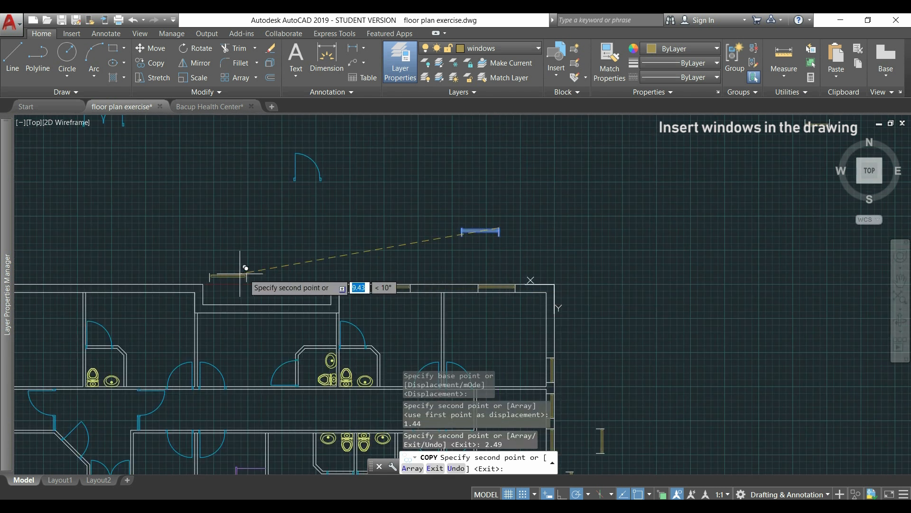
mouse_move(496, 272)
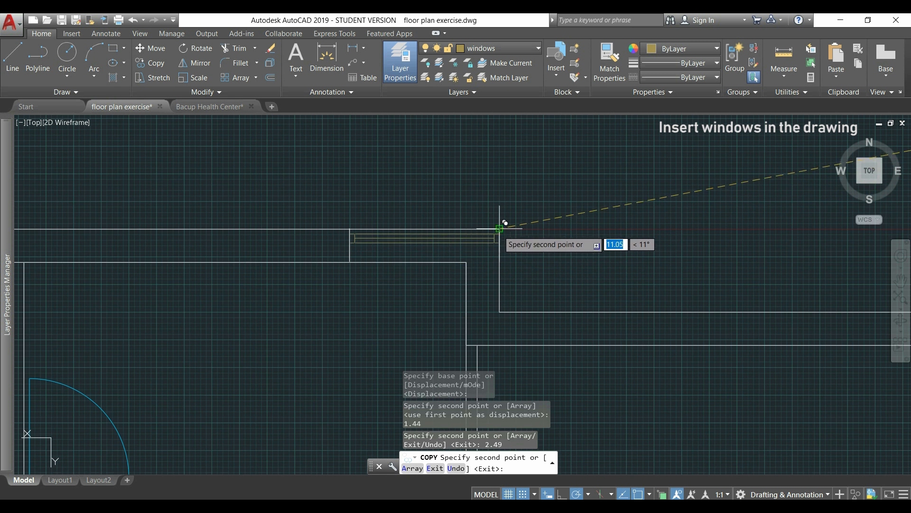
mouse_move(476, 224)
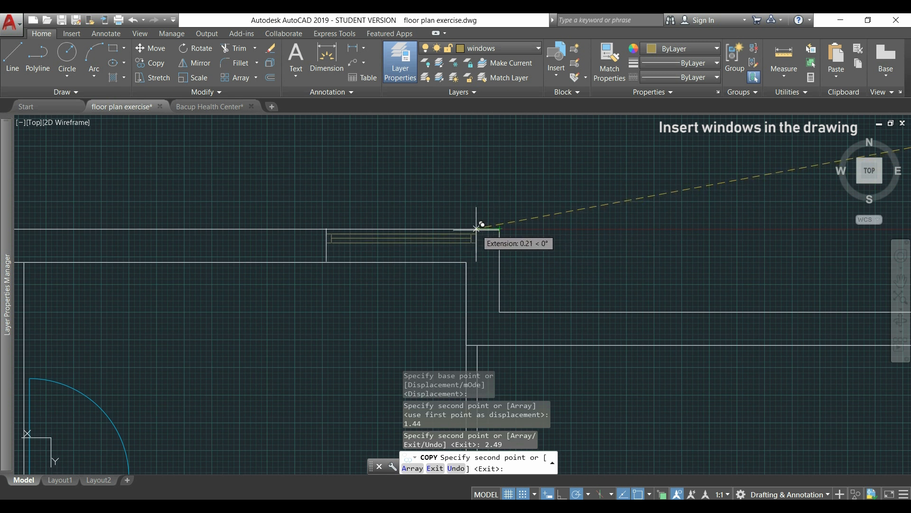
text(2.2)
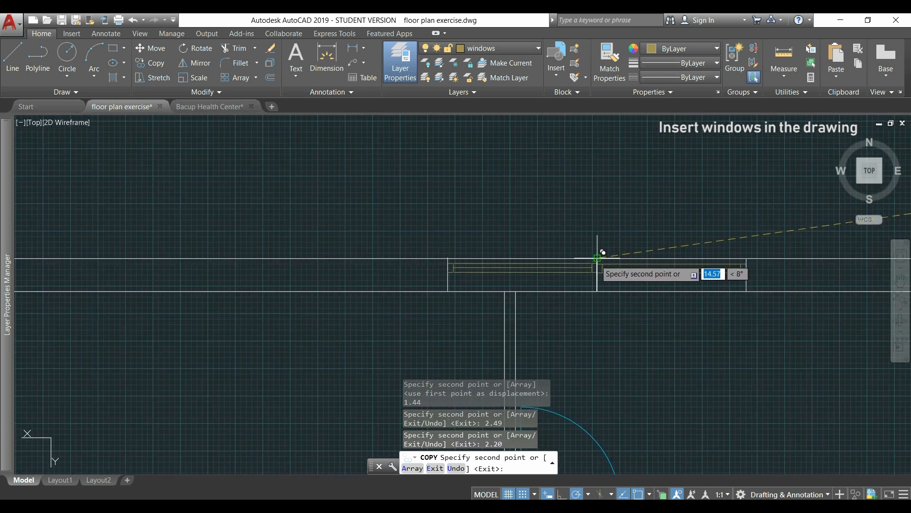
mouse_move(581, 255)
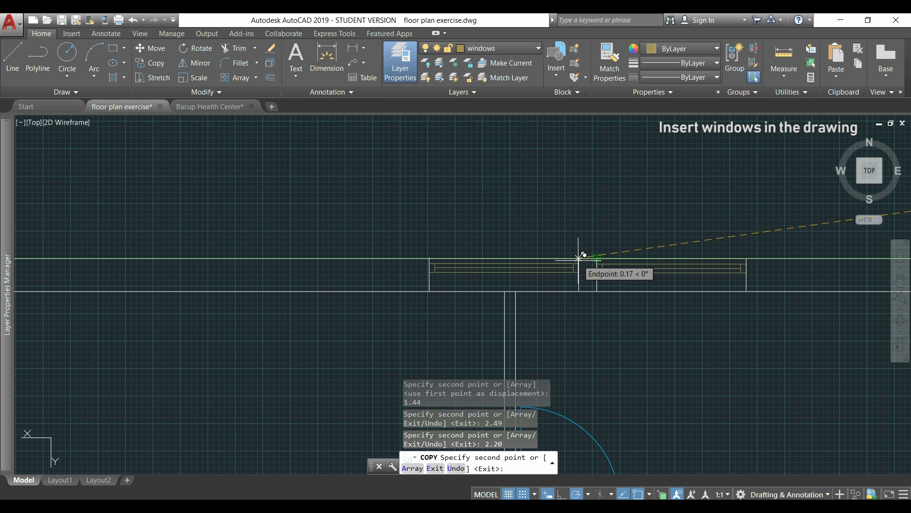
text(2)
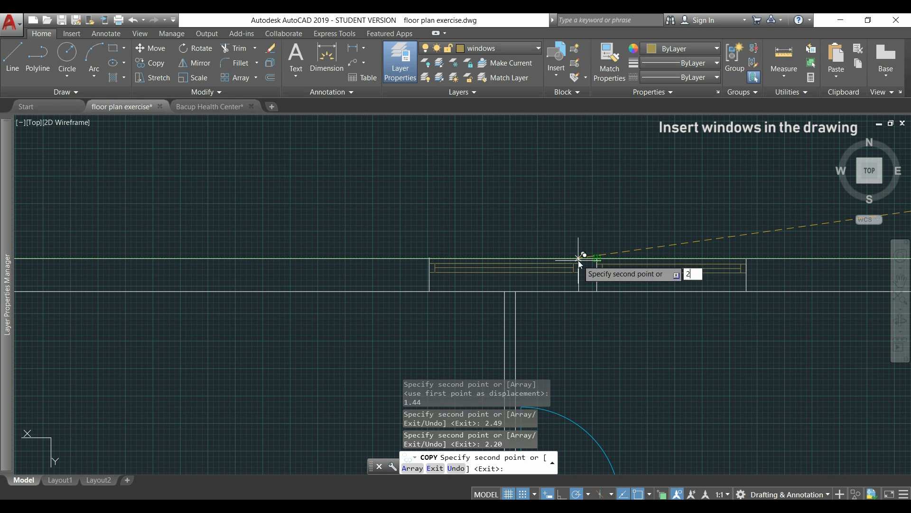
text(.04)
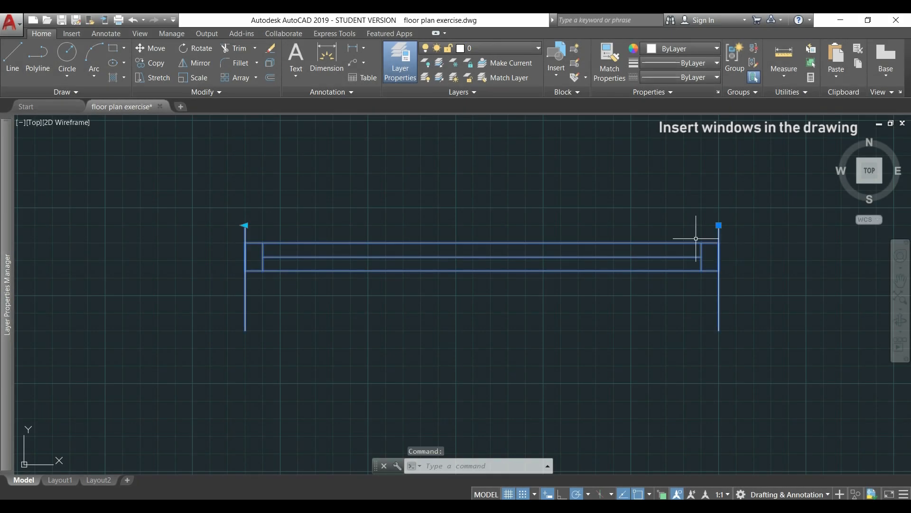
mouse_move(245, 226)
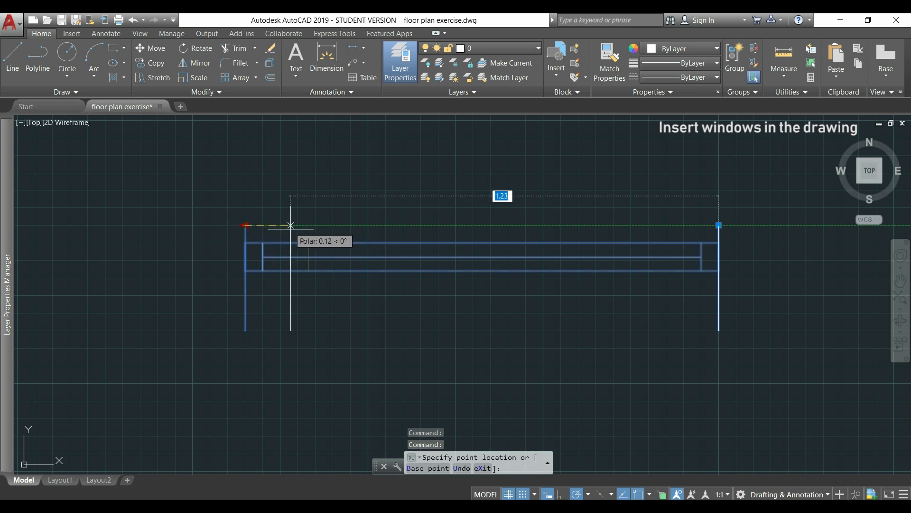
mouse_move(323, 230)
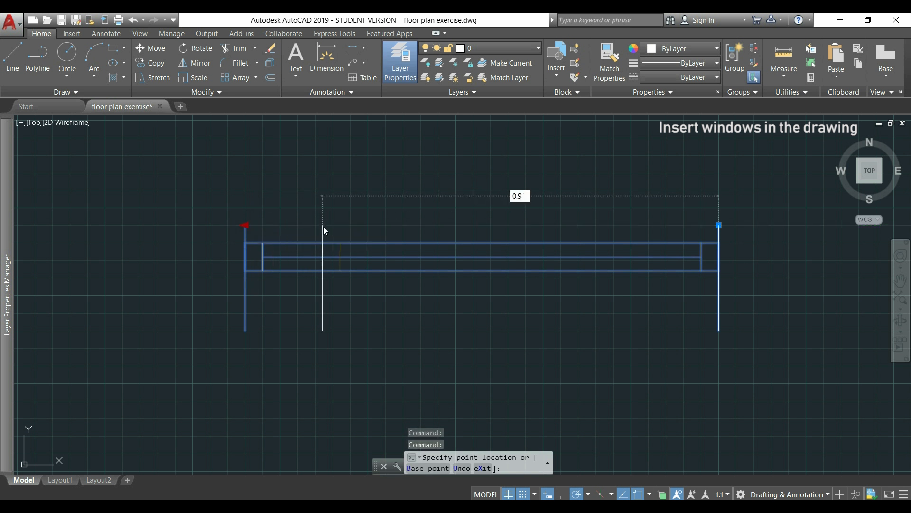
Shorten the window block to 0.9 with its linear-stretch grip.
click(322, 227)
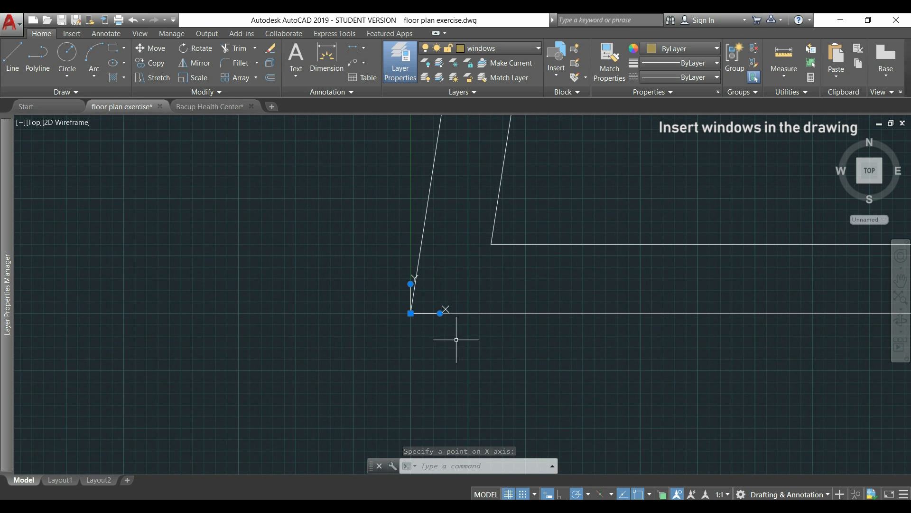
Aim the UCS X axis along the diagonal wall so the grid follows it.
click(410, 312)
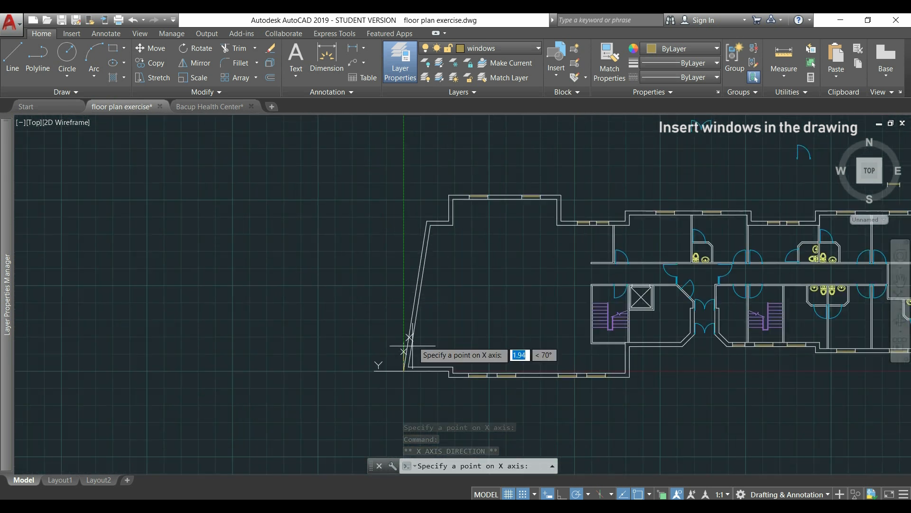
mouse_move(427, 221)
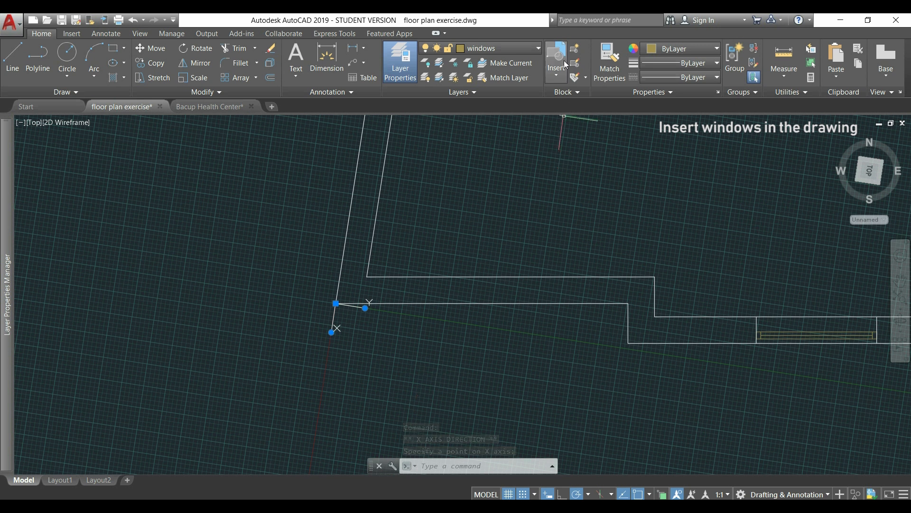
Insert the windows block from the Insert dropdown and place it beside the diagonal wall.
click(555, 61)
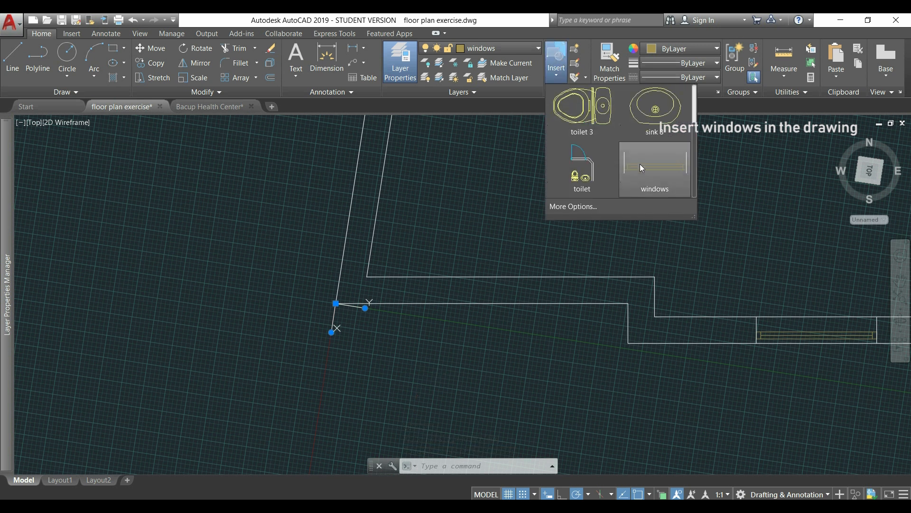
click(654, 169)
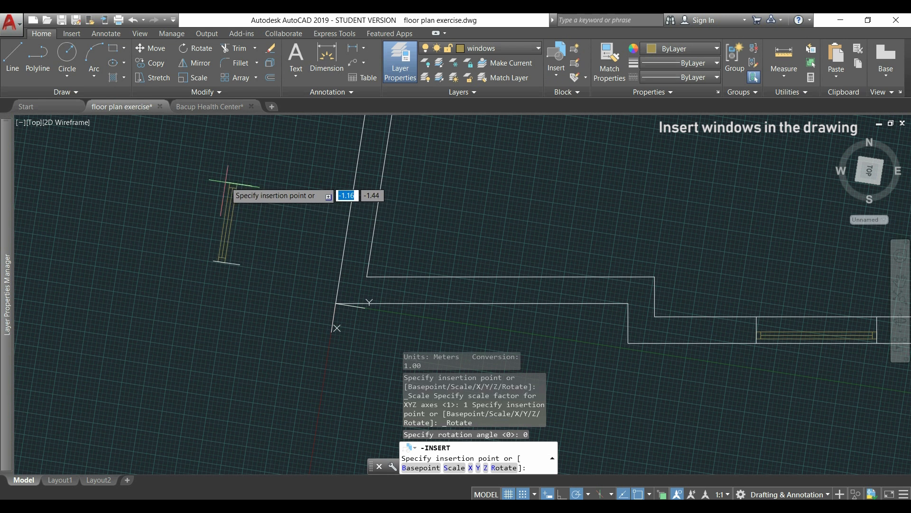
click(285, 189)
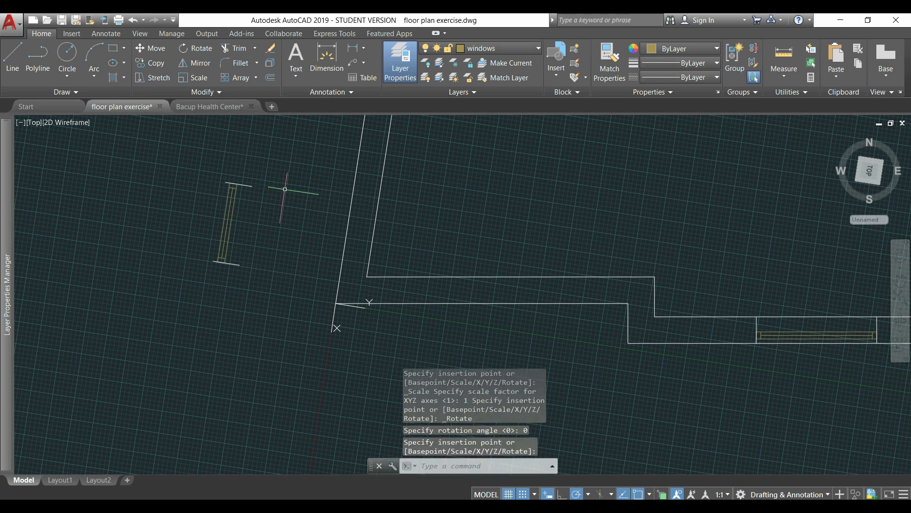